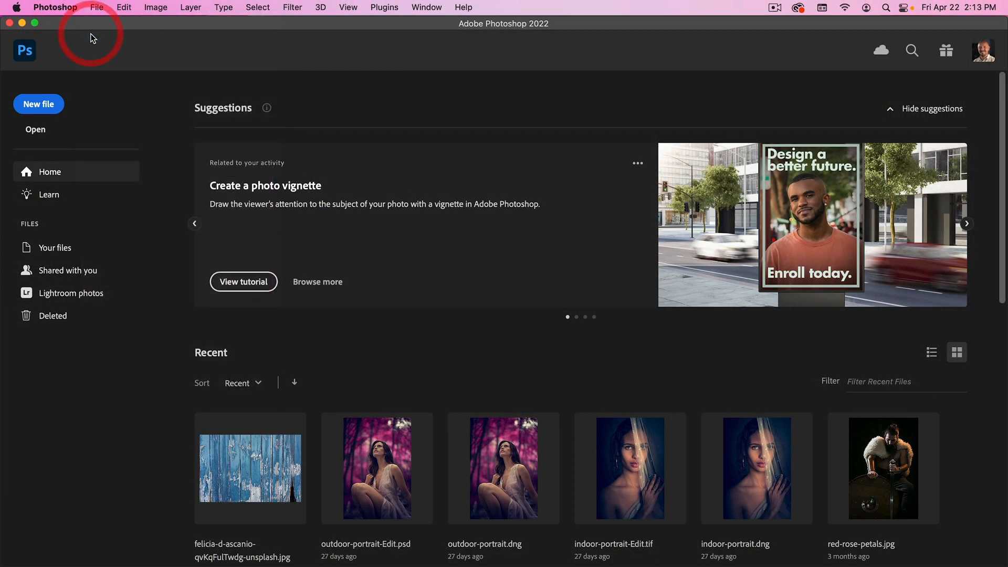
Open the blue painted wood photo from the Recent files on the Home screen
{"action": "left_click", "coordinate": [34, 129]}
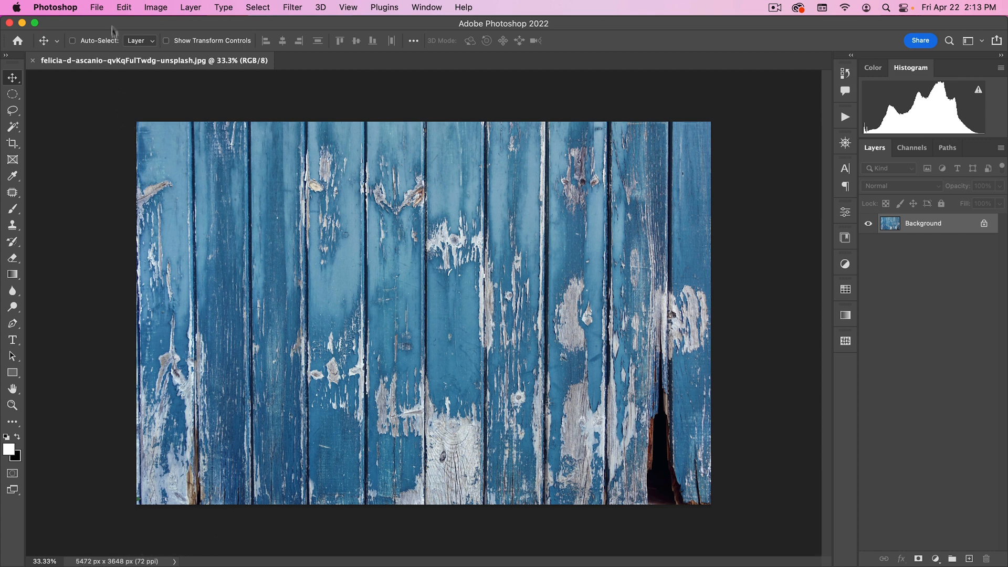
Set the image resolution to 300 ppi in Image Size without resampling the 5472 × 3648 pixels
{"action": "left_click", "coordinate": [97, 8]}
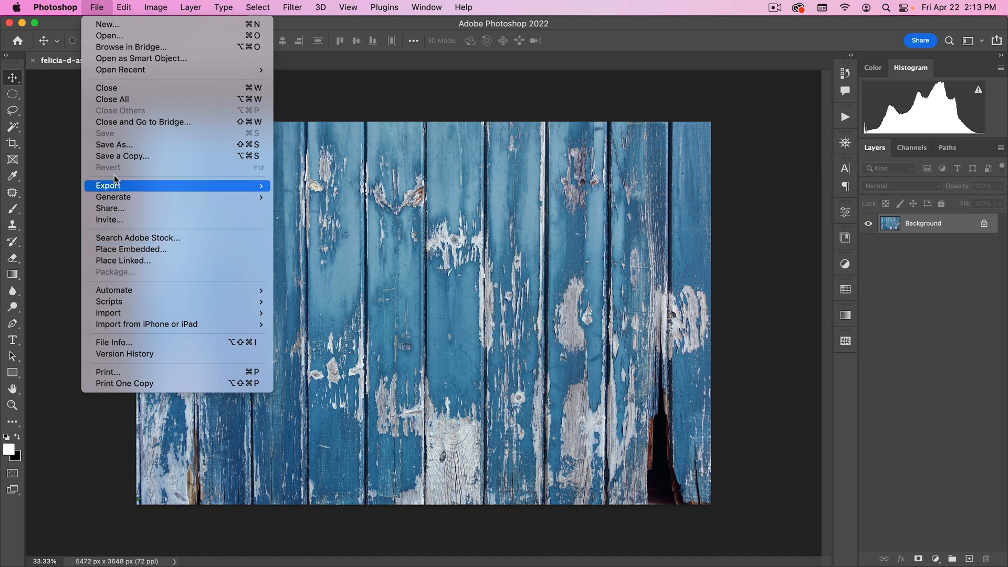
{"action": "left_click", "coordinate": [155, 7]}
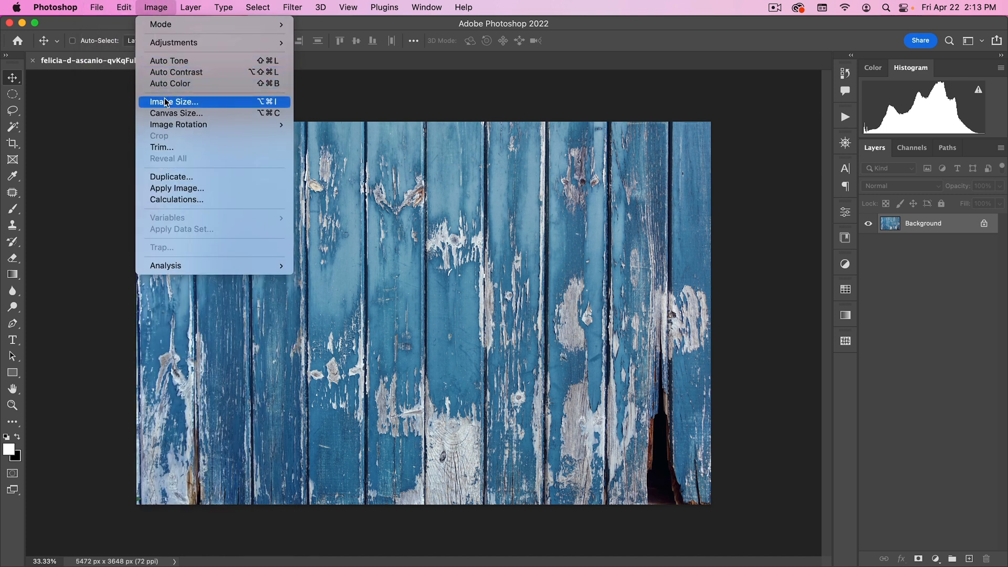
{"action": "left_click", "coordinate": [174, 102]}
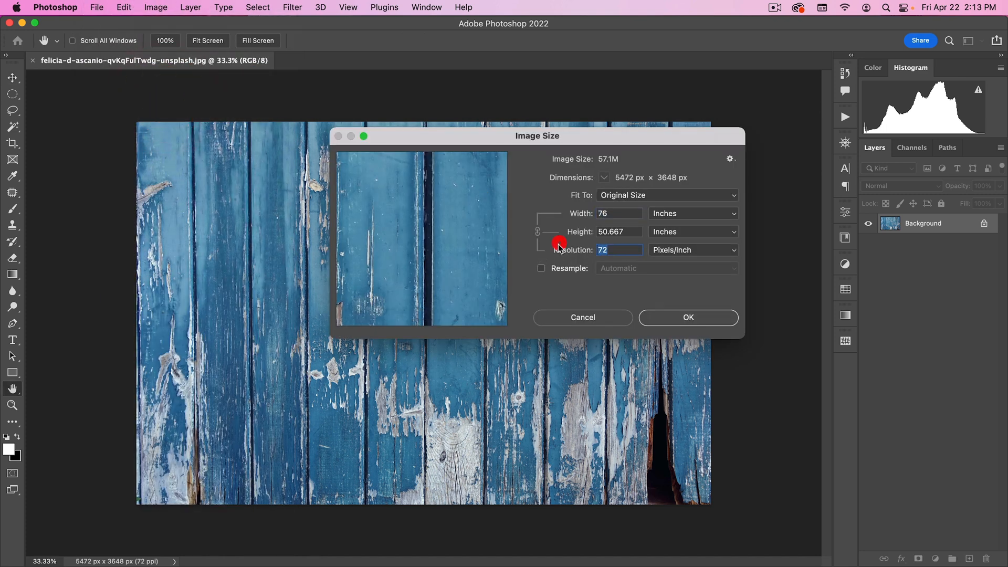
{"action": "type", "text": "300"}
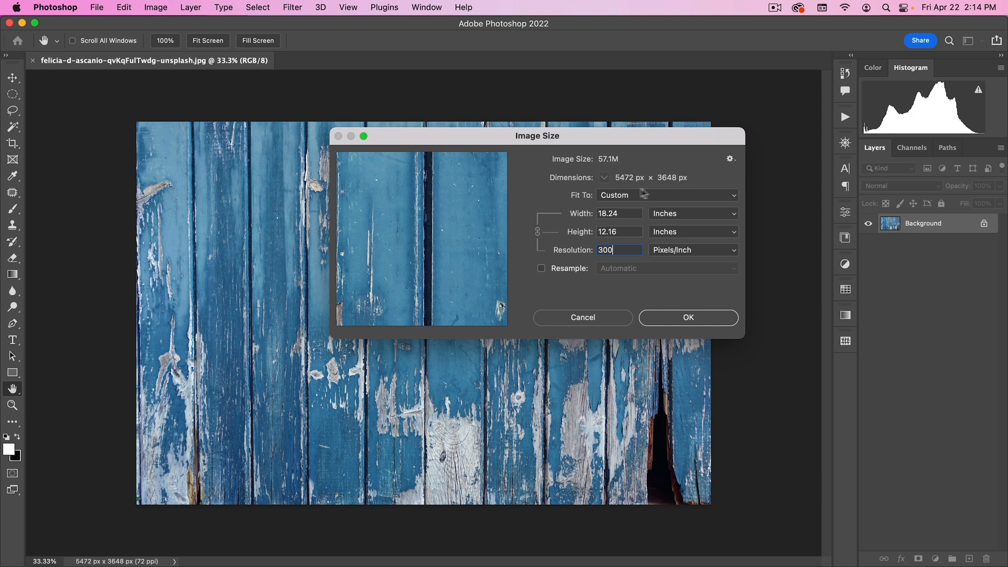
{"action": "mouse_move", "coordinate": [616, 261]}
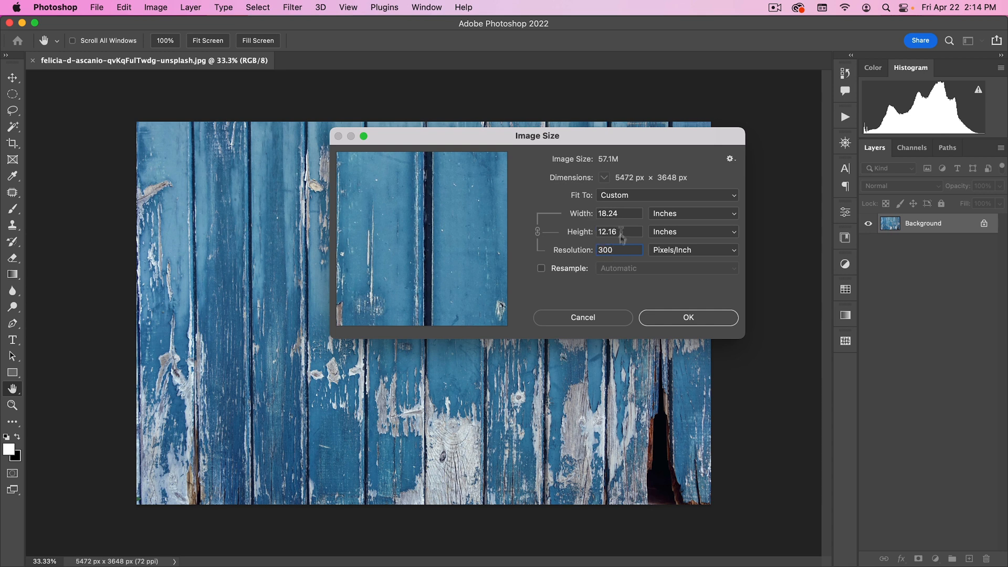
{"action": "left_click", "coordinate": [687, 317]}
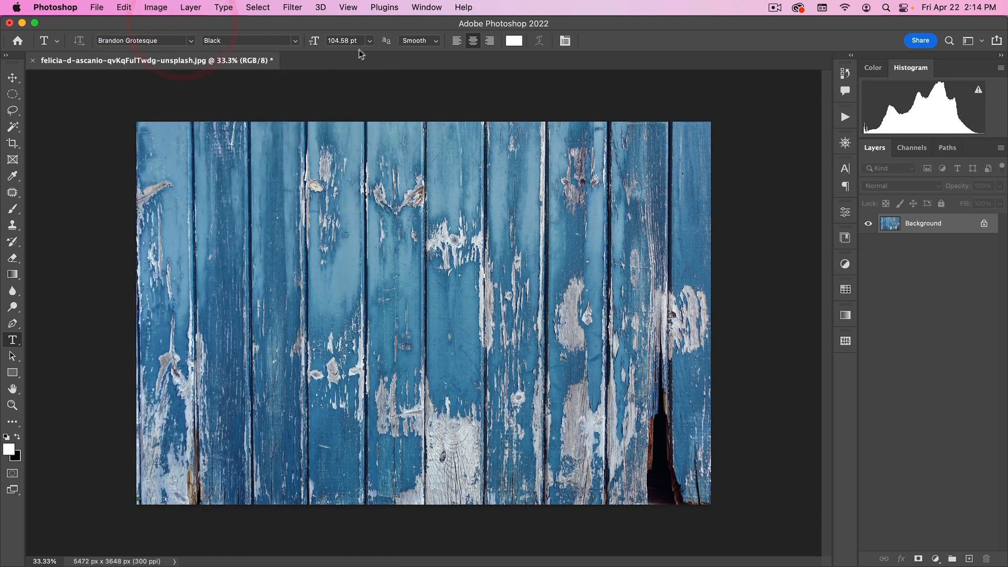
Add the word NUCLY in 300 pt Brandon Grotesque Black white letters across the wood
{"action": "type", "text": "300 pt"}
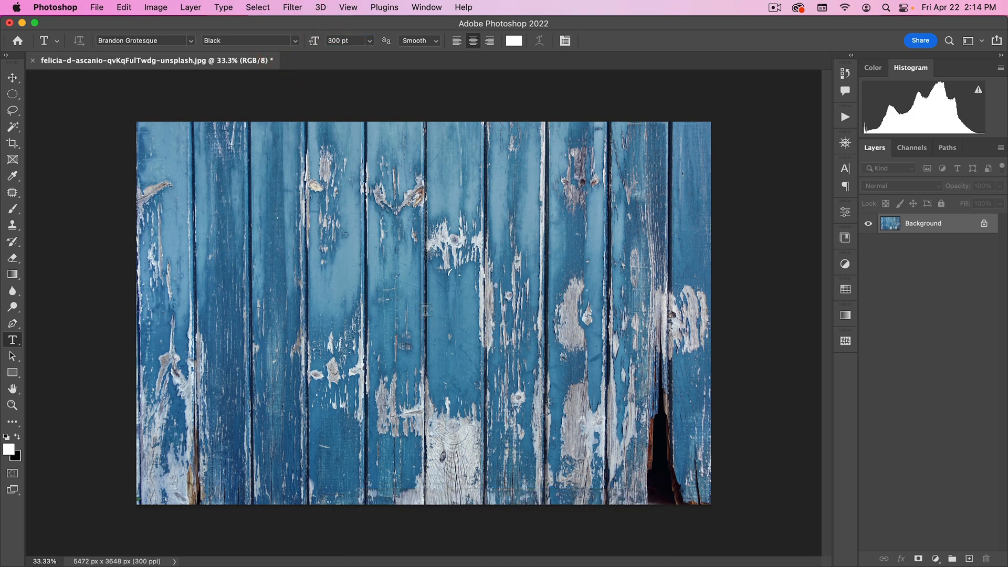
{"action": "type", "text": "Lorem Ipsum"}
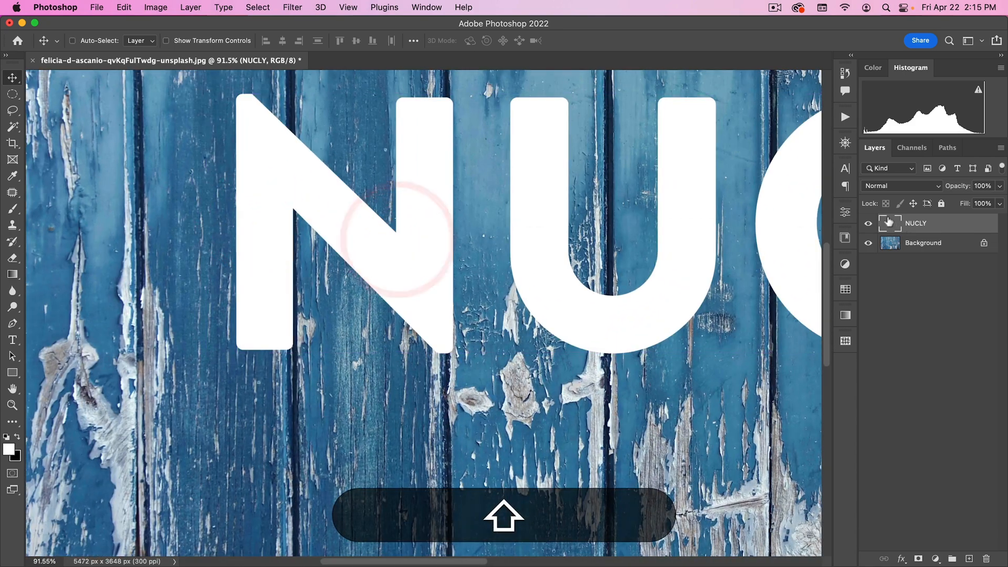
Load the NUCLY letter outlines as a selection and fill them black on a SHADOW layer below
{"action": "left_click", "coordinate": [889, 223]}
{"action": "type", "text": "SHADOW"}
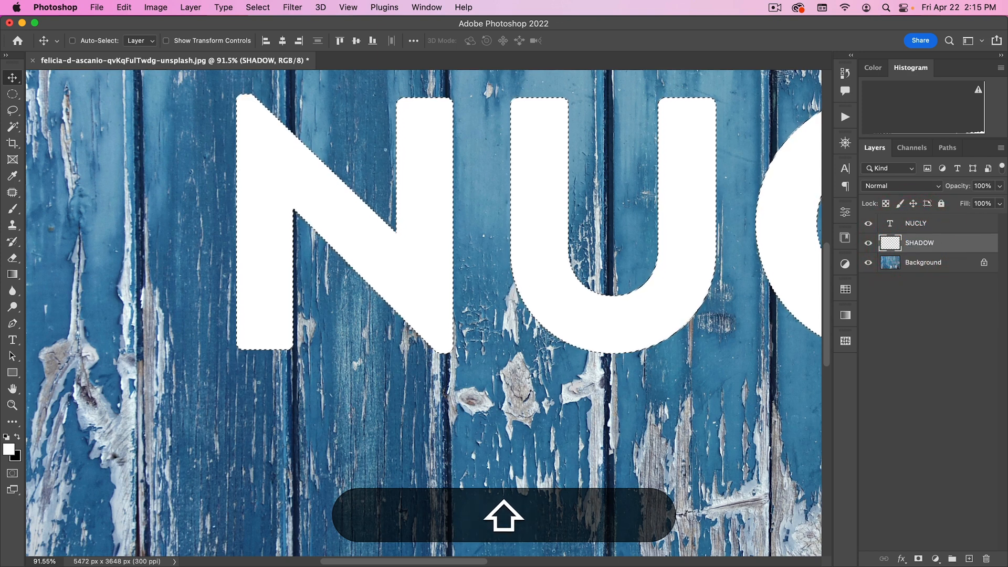
{"action": "left_click", "coordinate": [123, 7]}
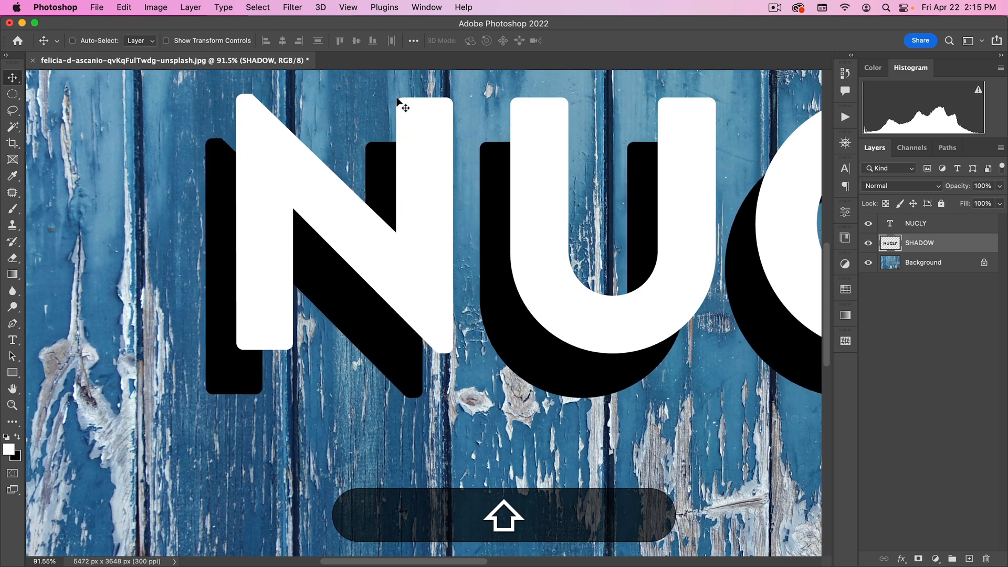
{"action": "mouse_move", "coordinate": [399, 136]}
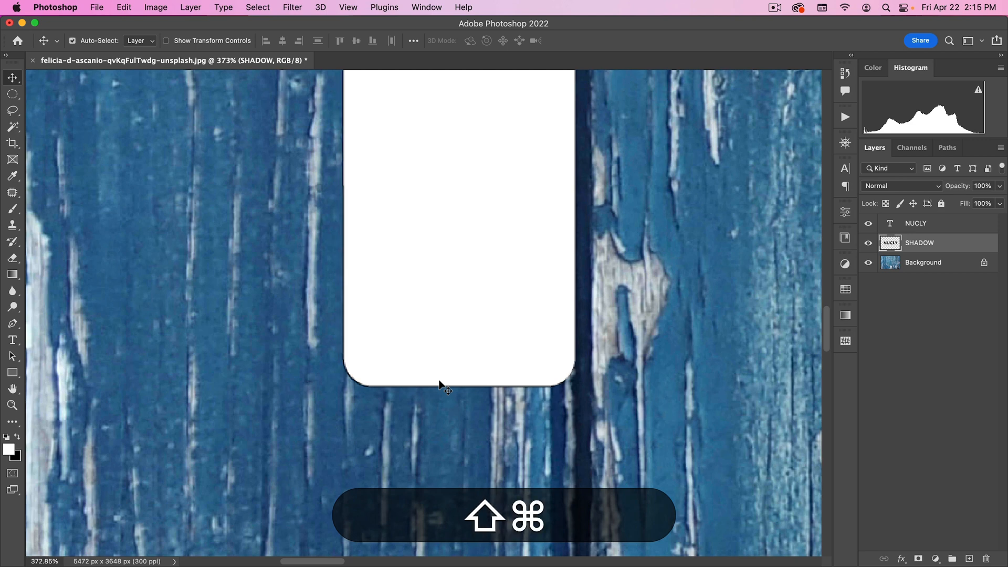
Duplicate the SHADOW layer repeatedly with Cmd+J, nudging each copy down-left into fourteen stacked copies
{"action": "key", "text": "cmd+j"}
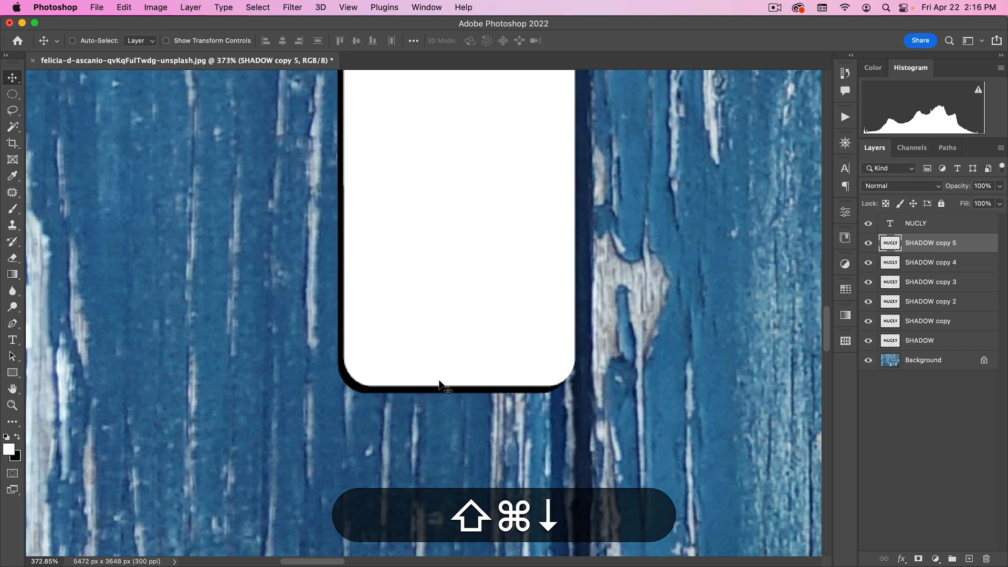
{"action": "key", "text": "cmd+j"}
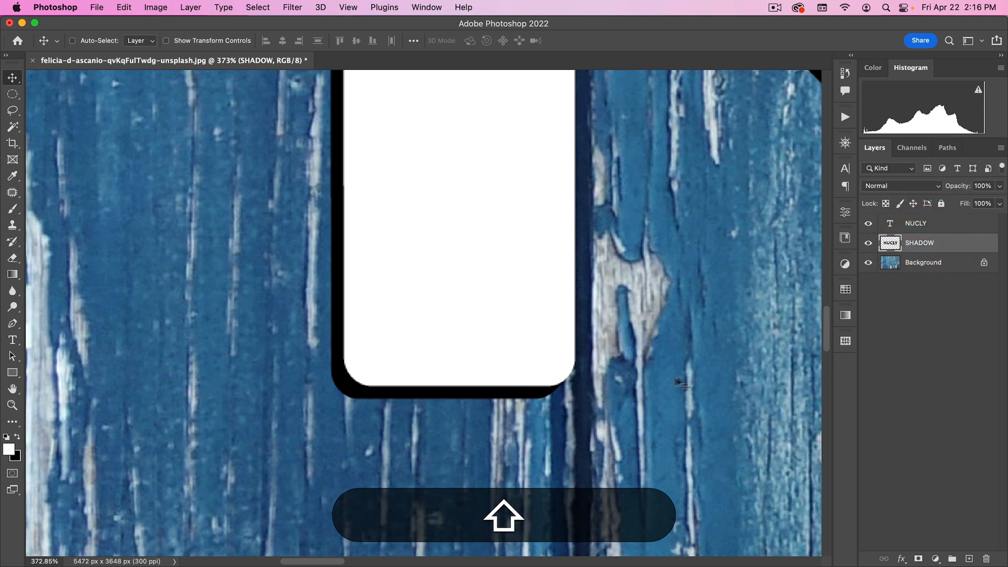
{"action": "mouse_move", "coordinate": [836, 426]}
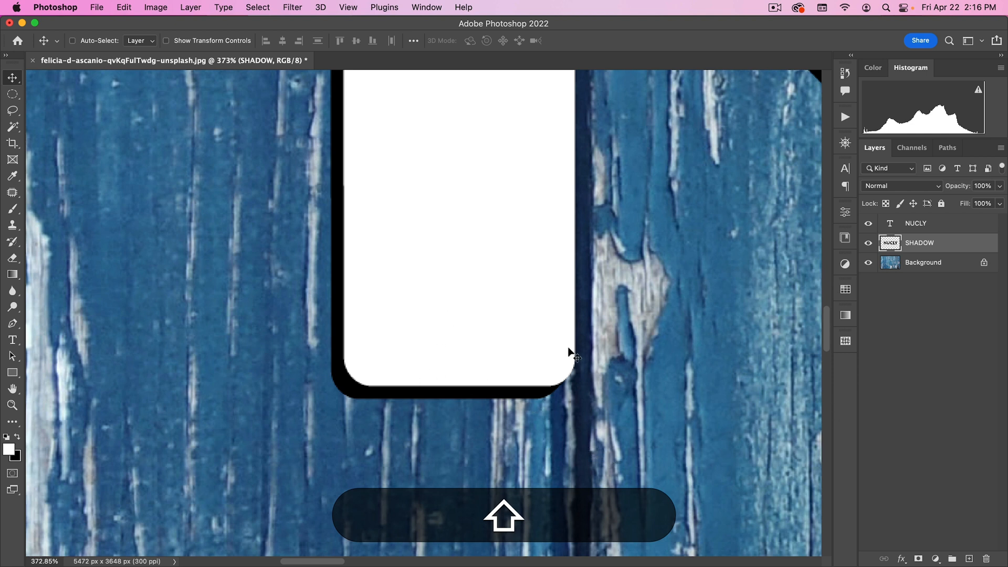
{"action": "key", "text": "cmd+j"}
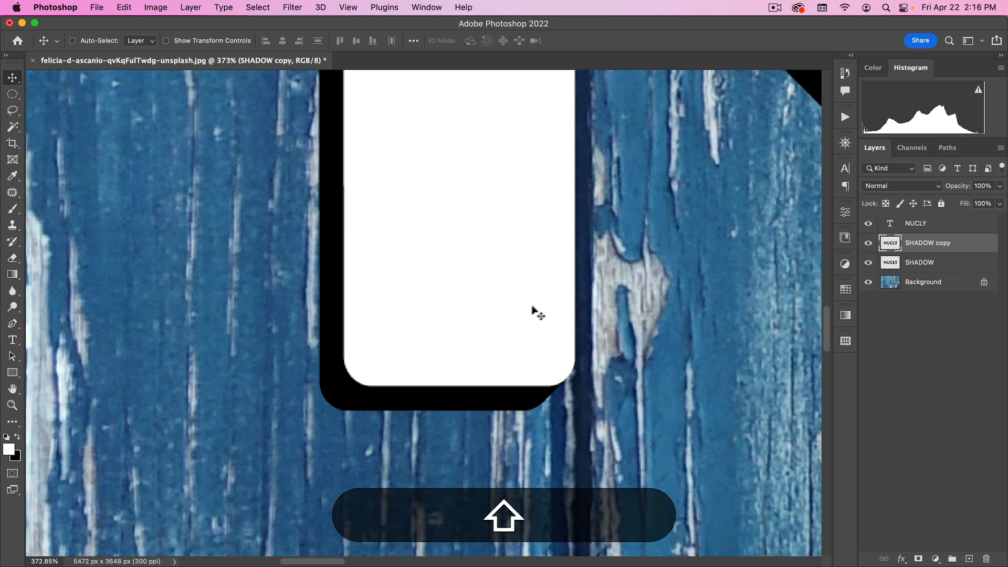
{"action": "mouse_move", "coordinate": [642, 377]}
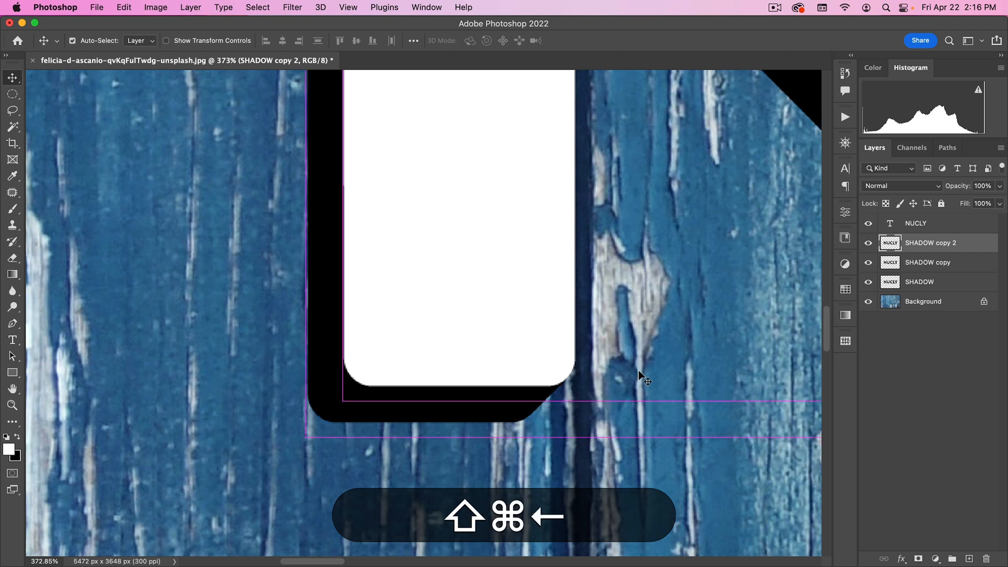
{"action": "key", "text": "cmd+j"}
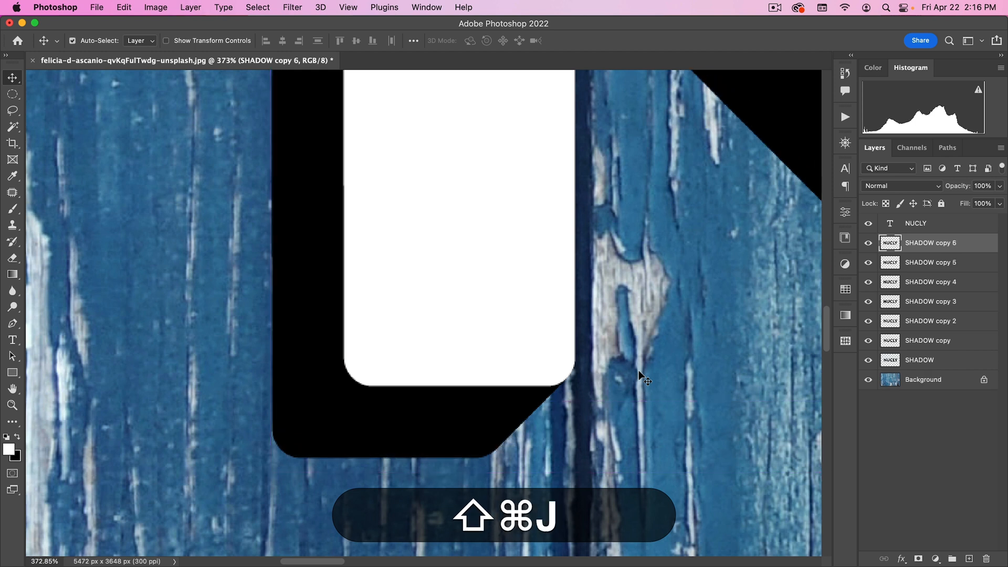
{"action": "key", "text": "cmd+shift+j"}
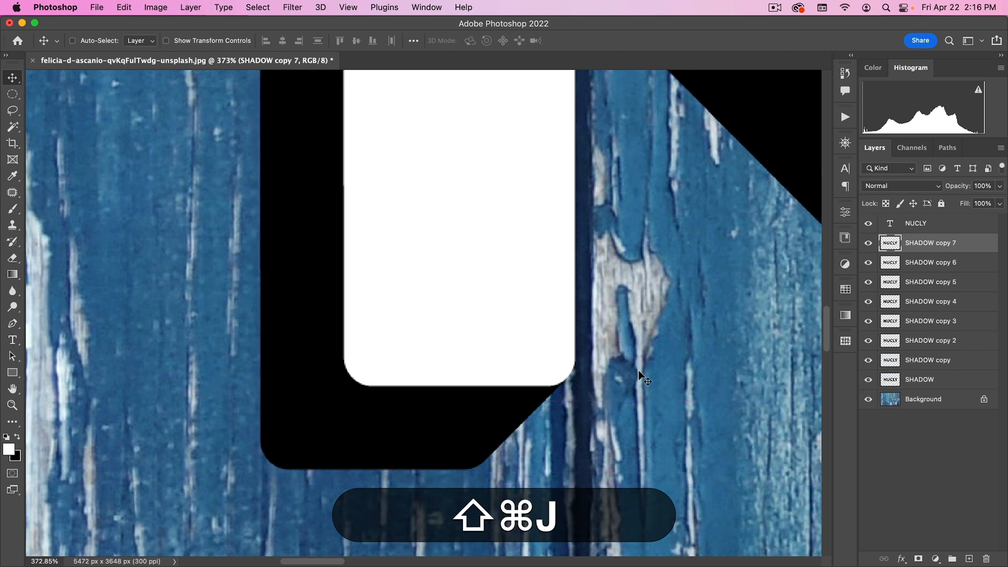
{"action": "key", "text": "cmd+shift+j"}
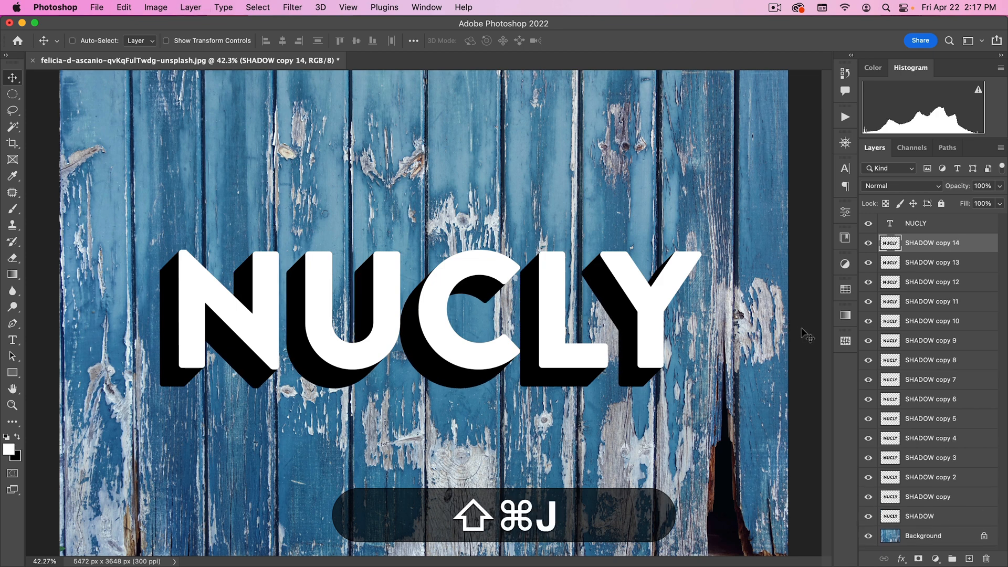
Select all SHADOW copies and merge them into one layer, toggling NUCLY visibility to check the extrusion
{"action": "left_click", "coordinate": [920, 517]}
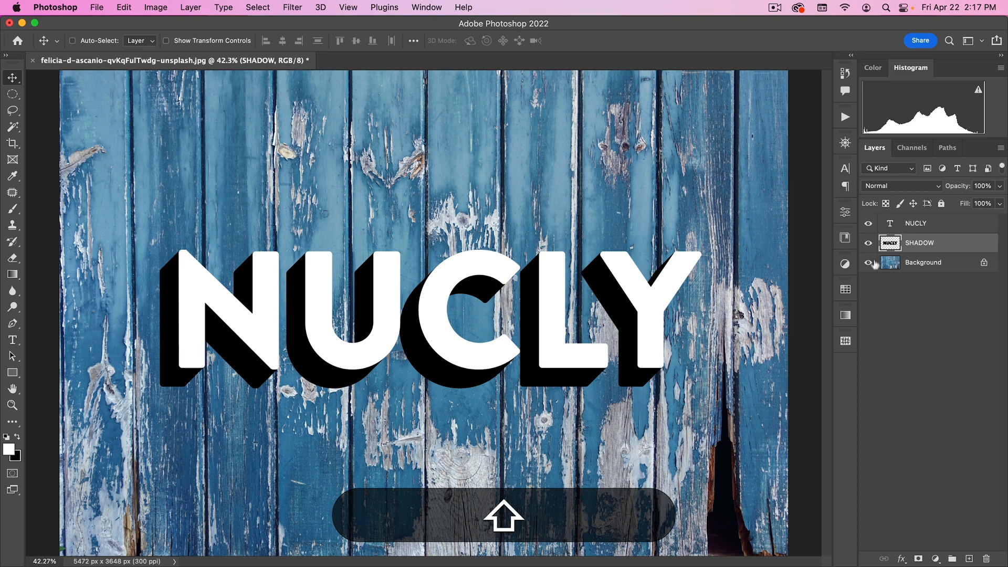
{"action": "left_click", "coordinate": [869, 223]}
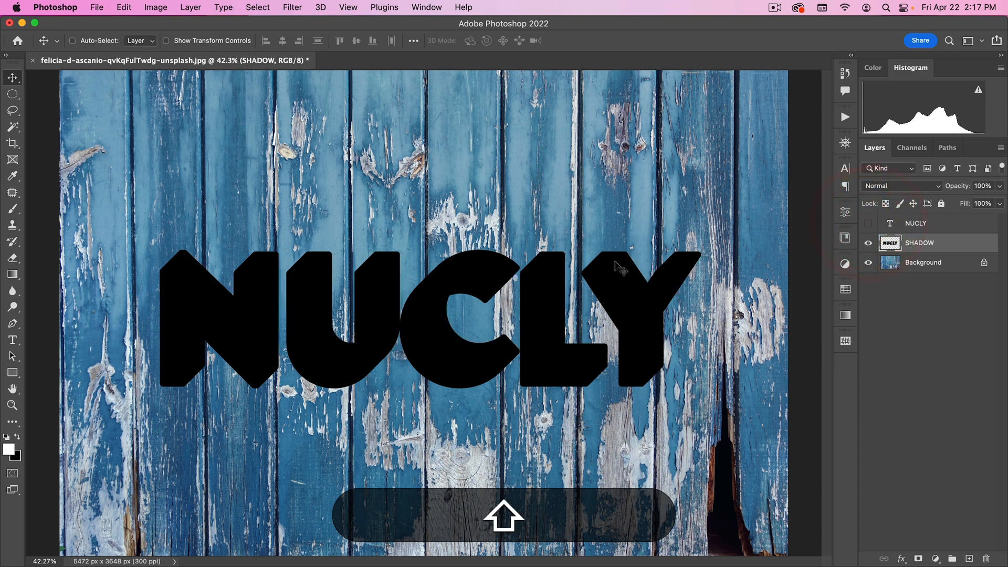
{"action": "left_click", "coordinate": [869, 223]}
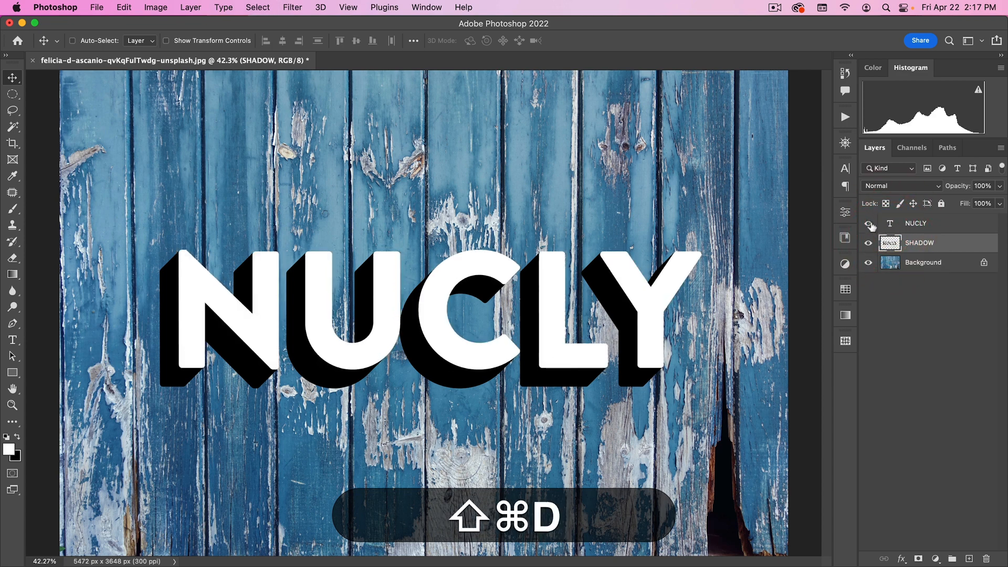
{"action": "key", "text": "shift+cmd+d"}
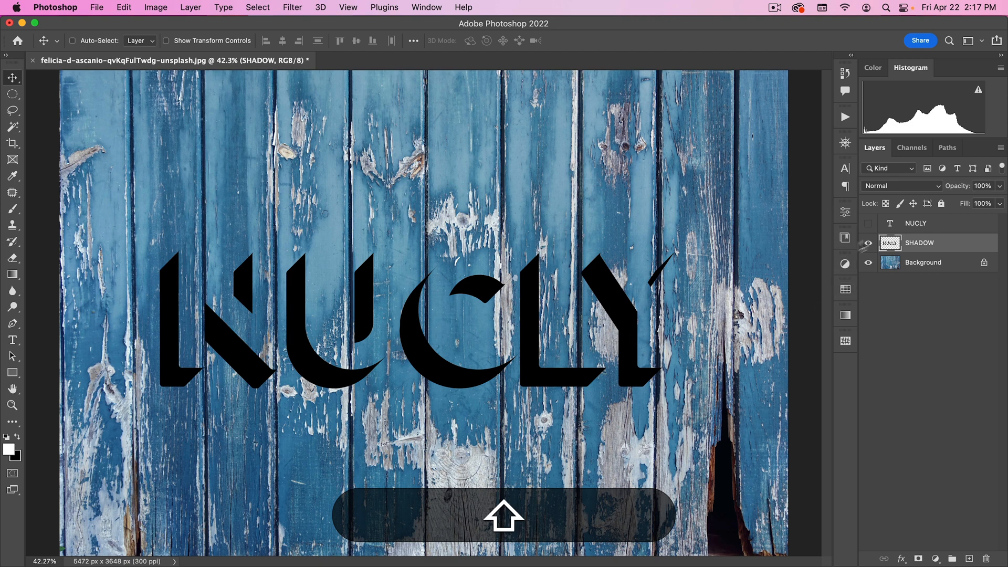
{"action": "left_click", "coordinate": [869, 223]}
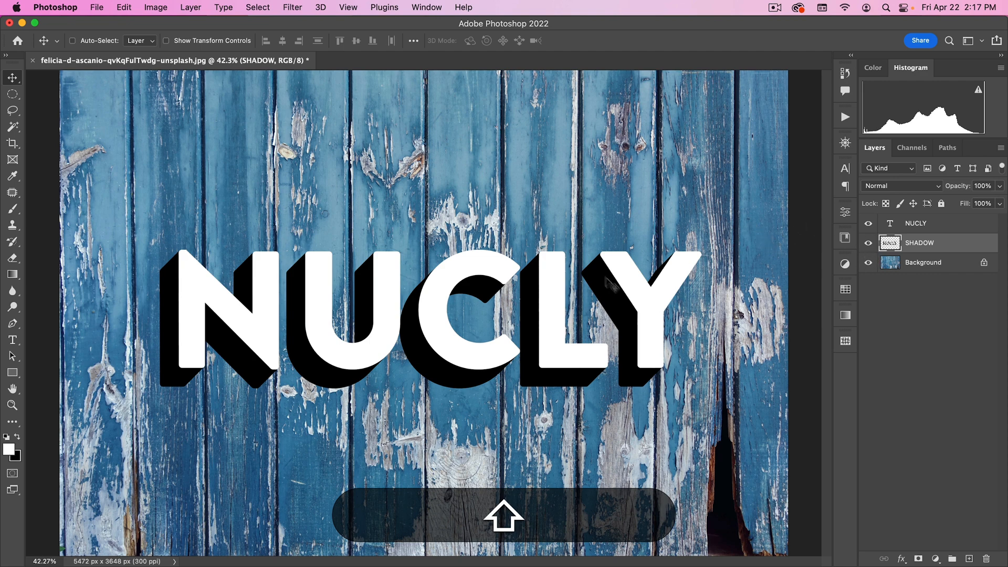
{"action": "mouse_move", "coordinate": [900, 238]}
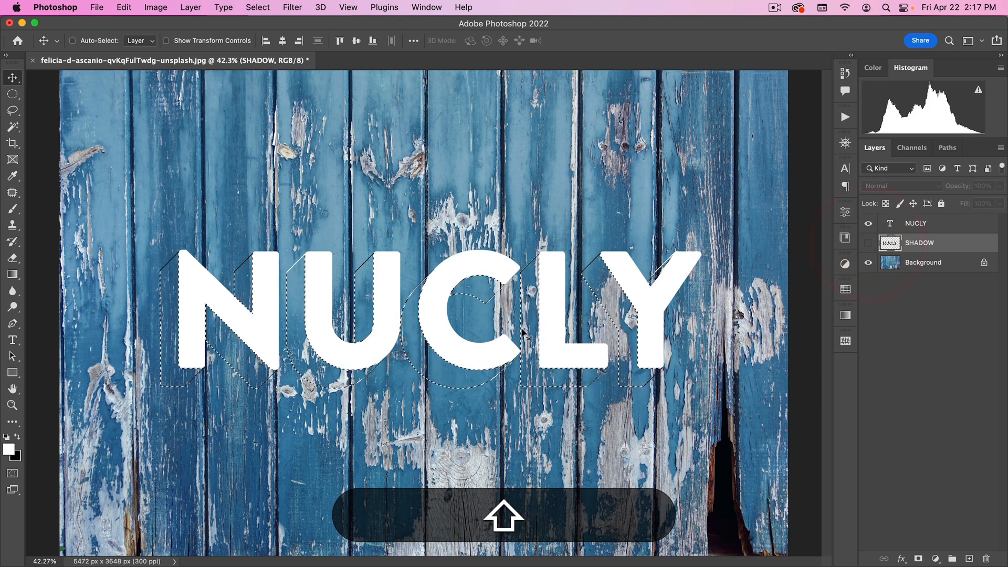
Add a Solid Color fill of #9c0000 for the shadow and view its mask alone as white on black
{"action": "left_click", "coordinate": [939, 558]}
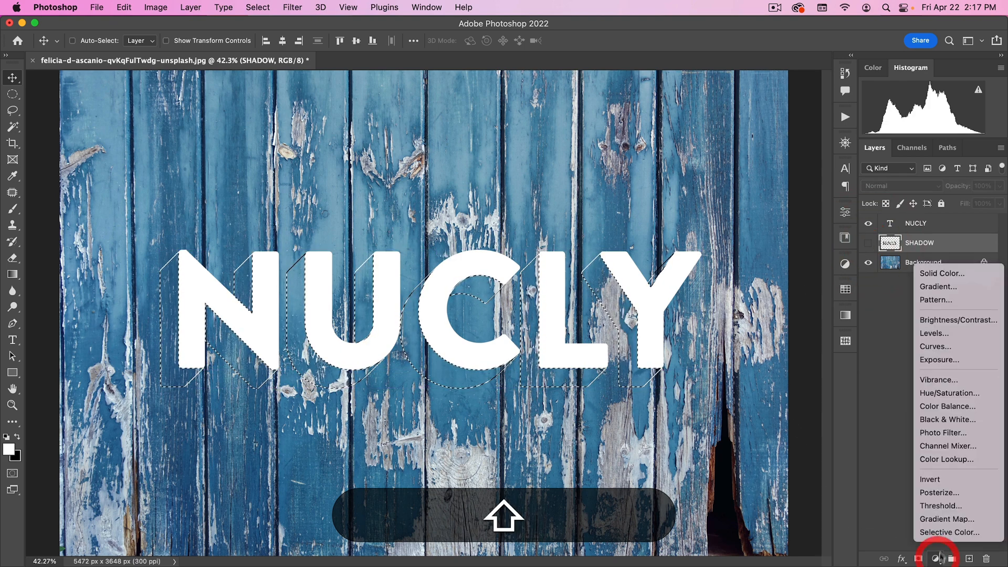
{"action": "left_click", "coordinate": [941, 273]}
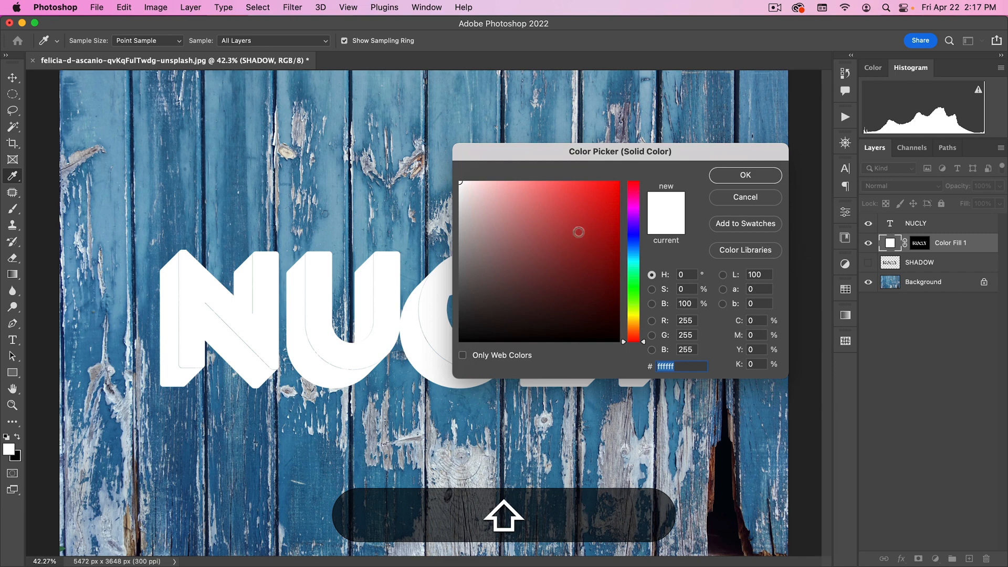
{"action": "type", "text": "9c0000"}
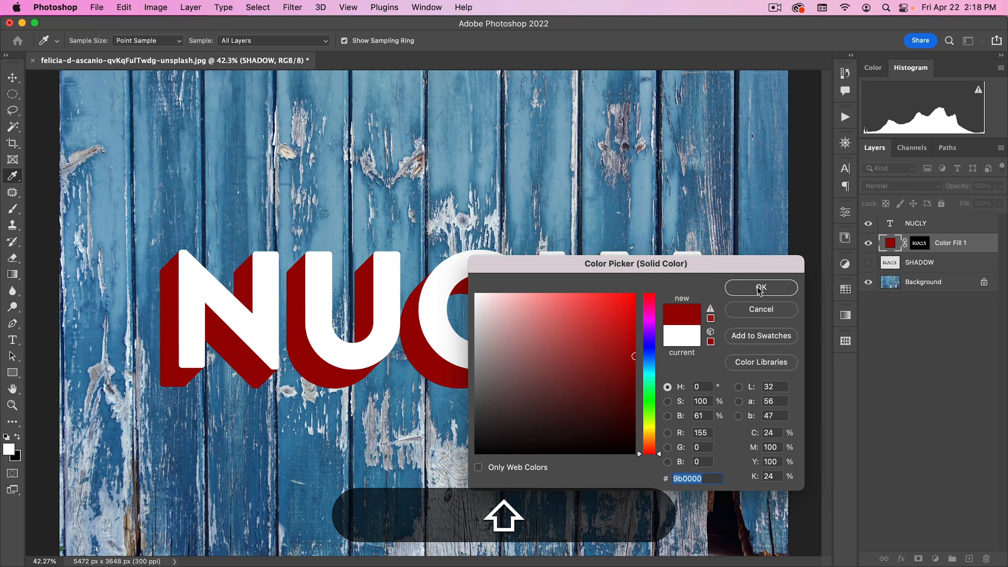
{"action": "left_click", "coordinate": [760, 288]}
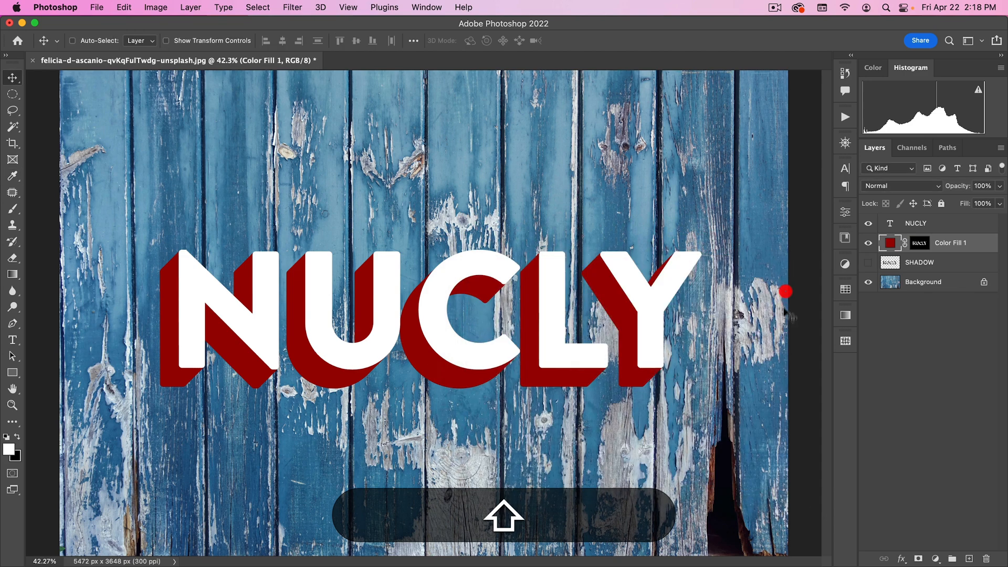
{"action": "left_click", "coordinate": [920, 243]}
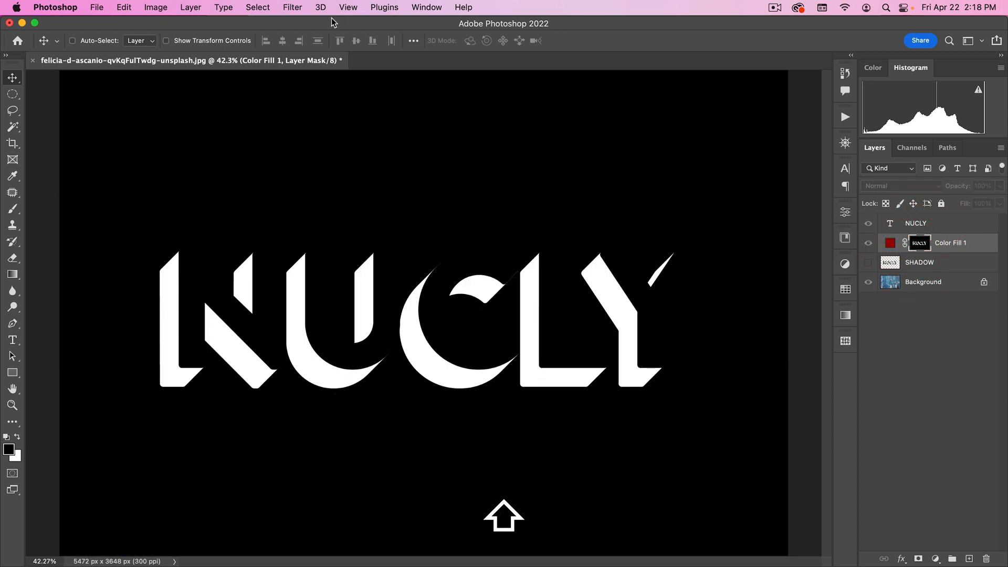
In Filter Gallery, choose Brush Strokes > Spatter and set Spray Radius 15 and Smoothness 15 on the mask
{"action": "left_click", "coordinate": [292, 8]}
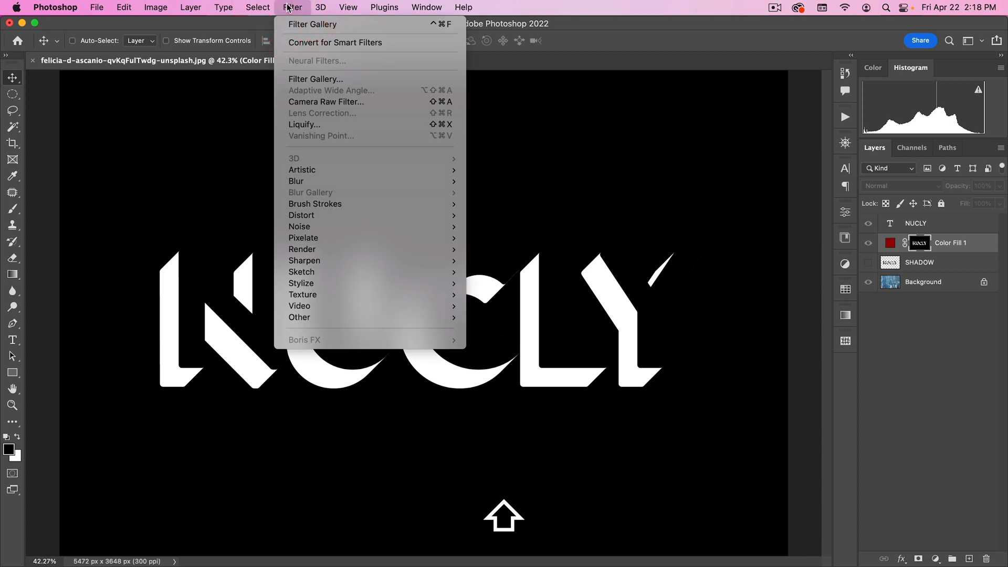
{"action": "left_click", "coordinate": [315, 79]}
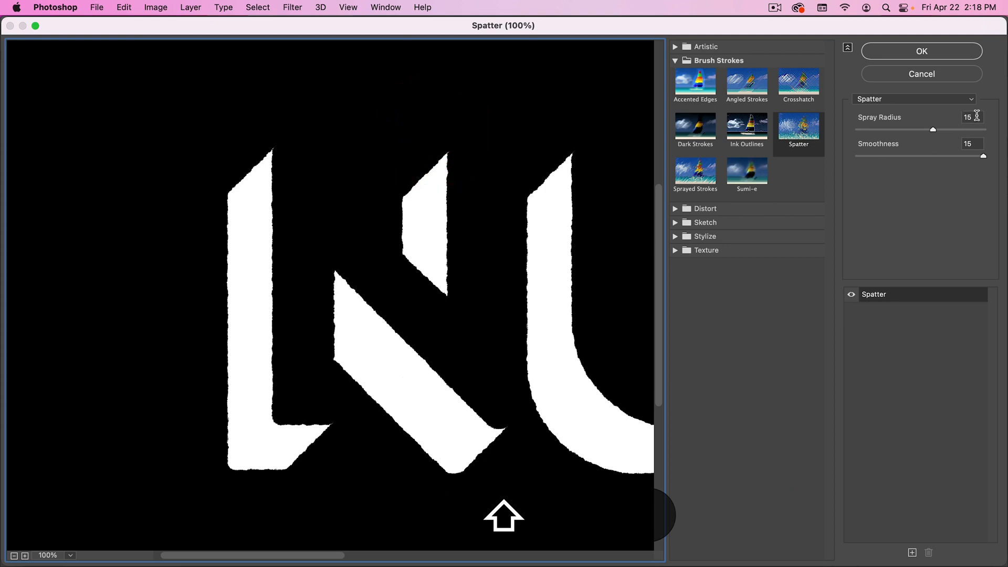
{"action": "triple_click", "coordinate": [971, 116]}
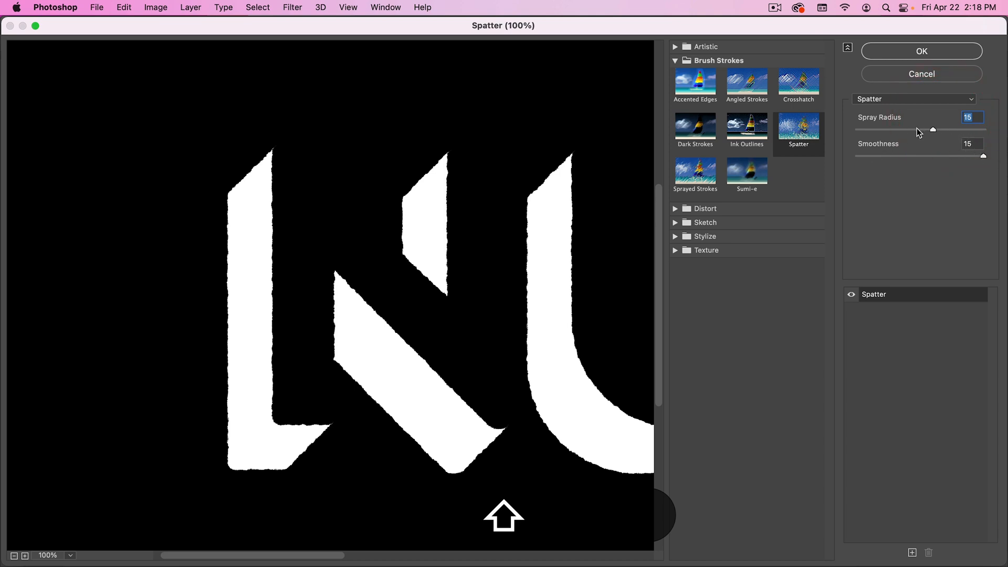
{"action": "left_click_drag", "start_coordinate": [932, 129], "coordinate": [961, 129]}
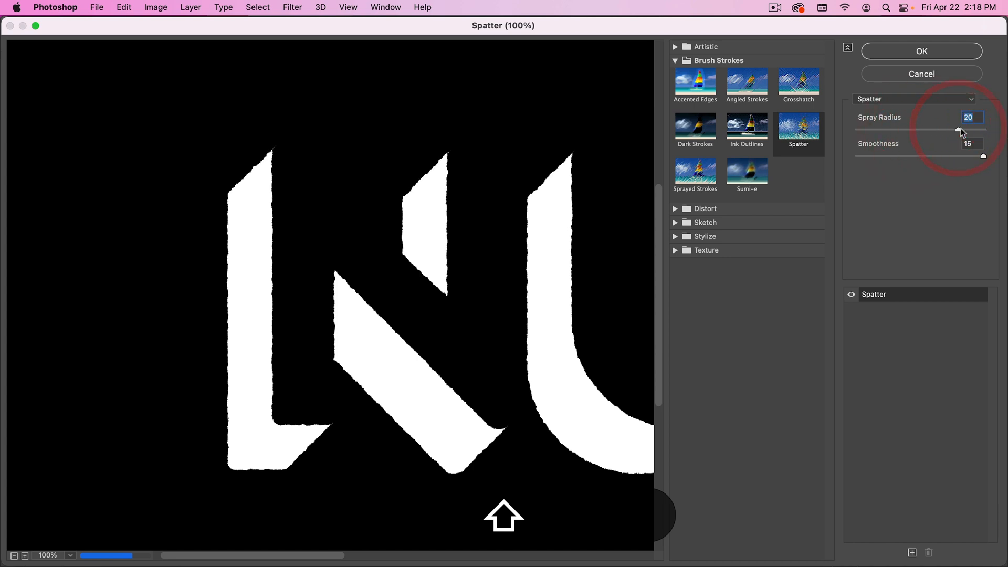
{"action": "left_click_drag", "start_coordinate": [960, 132], "coordinate": [978, 132]}
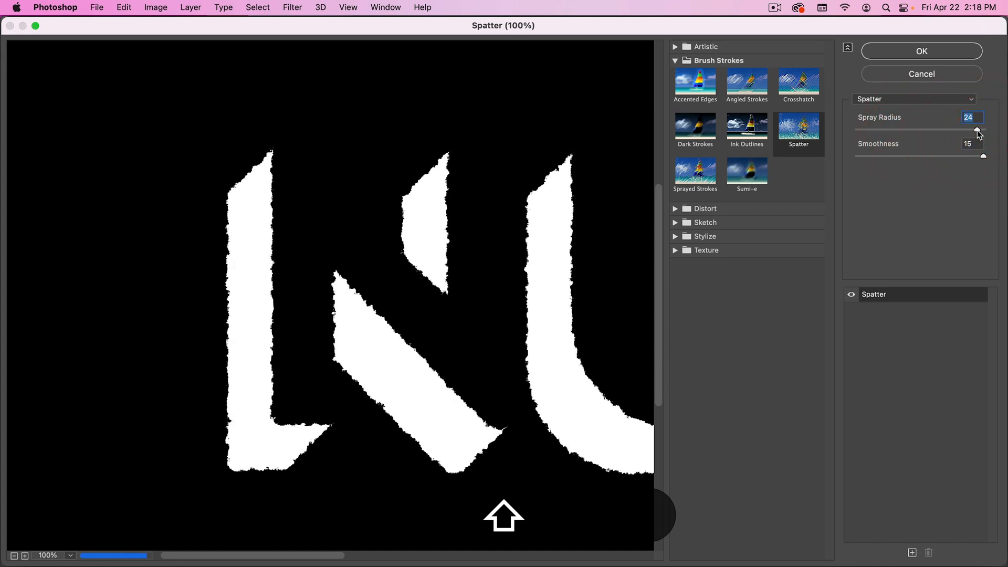
{"action": "left_click_drag", "start_coordinate": [967, 132], "coordinate": [963, 132]}
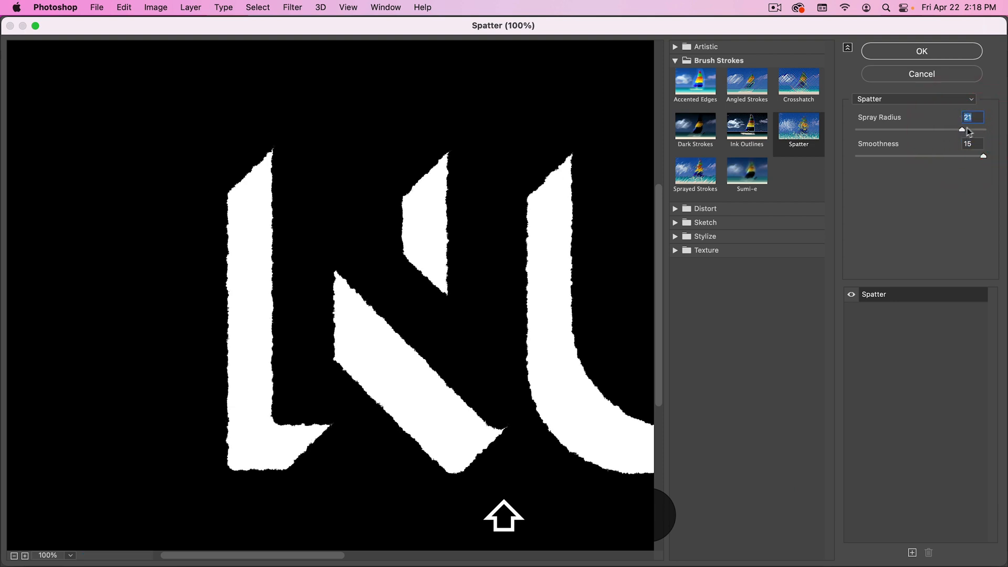
{"action": "left_click_drag", "start_coordinate": [963, 129], "coordinate": [933, 129]}
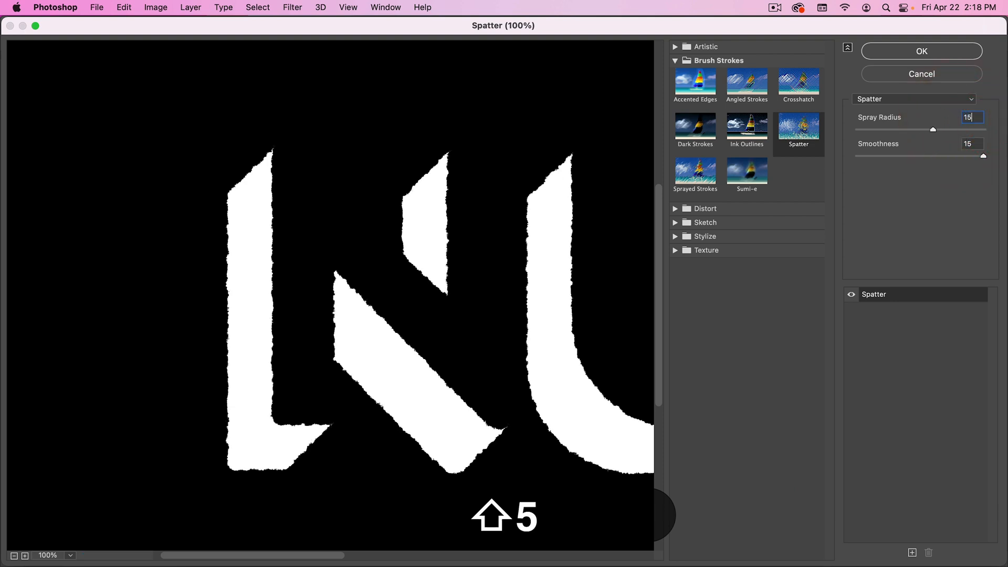
{"action": "left_click", "coordinate": [921, 51]}
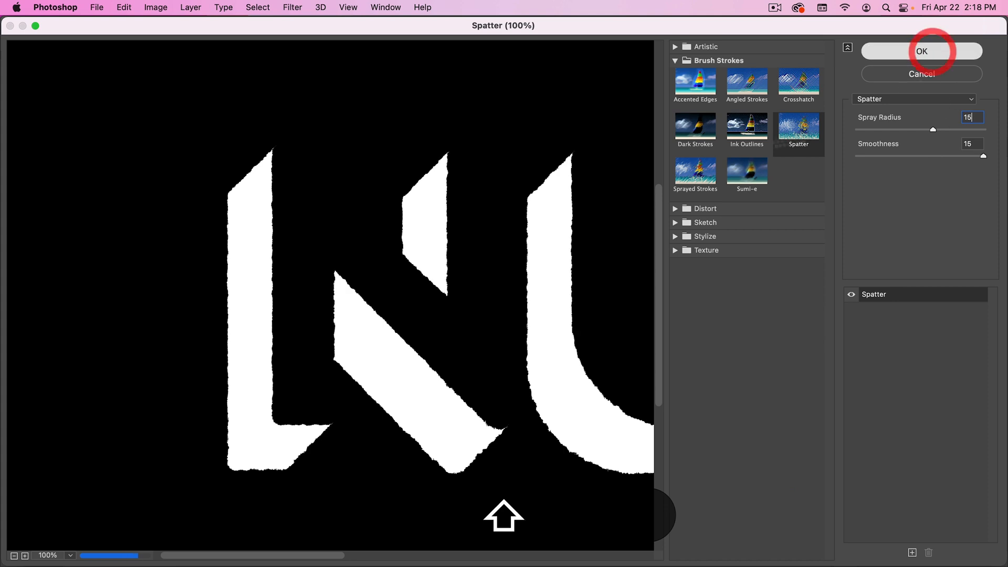
Apply Spatter, then refine the shadow mask in Select and Mask with Smooth 60 and Contrast 50%
{"action": "left_click", "coordinate": [922, 51]}
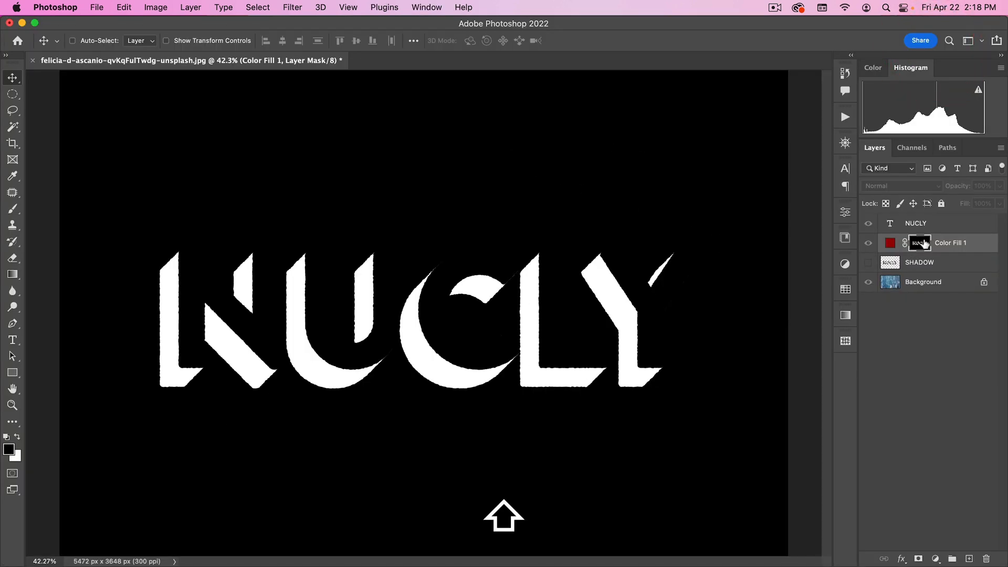
{"action": "left_click", "coordinate": [868, 243]}
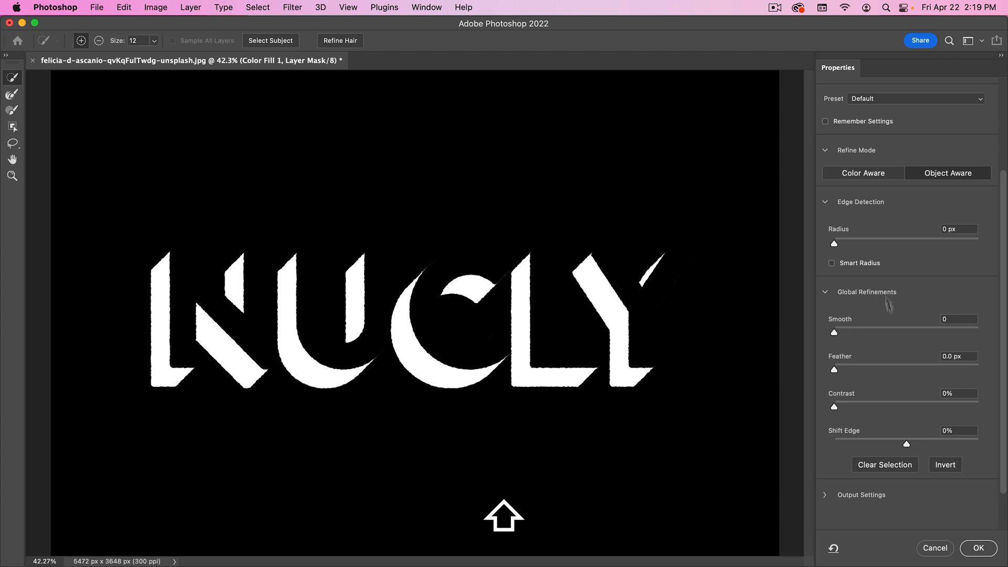
{"action": "left_click", "coordinate": [958, 319]}
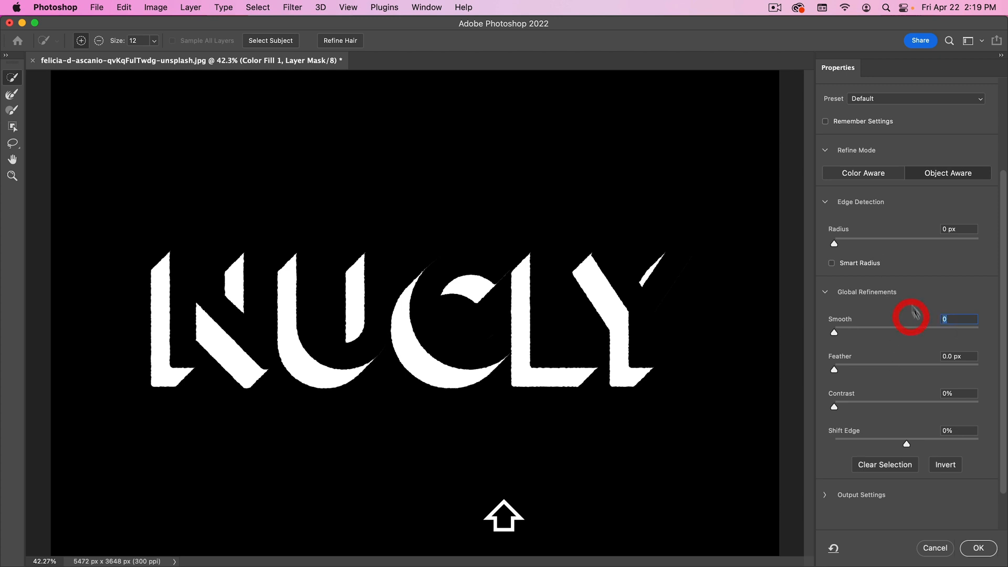
{"action": "mouse_move", "coordinate": [873, 277]}
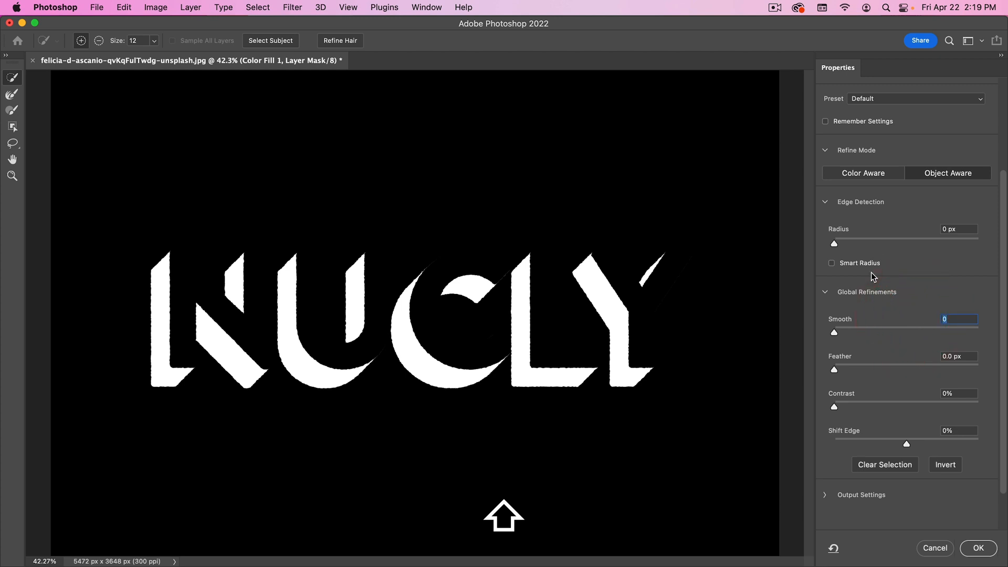
{"action": "left_click_drag", "start_coordinate": [835, 333], "coordinate": [921, 333]}
{"action": "type", "text": "50"}
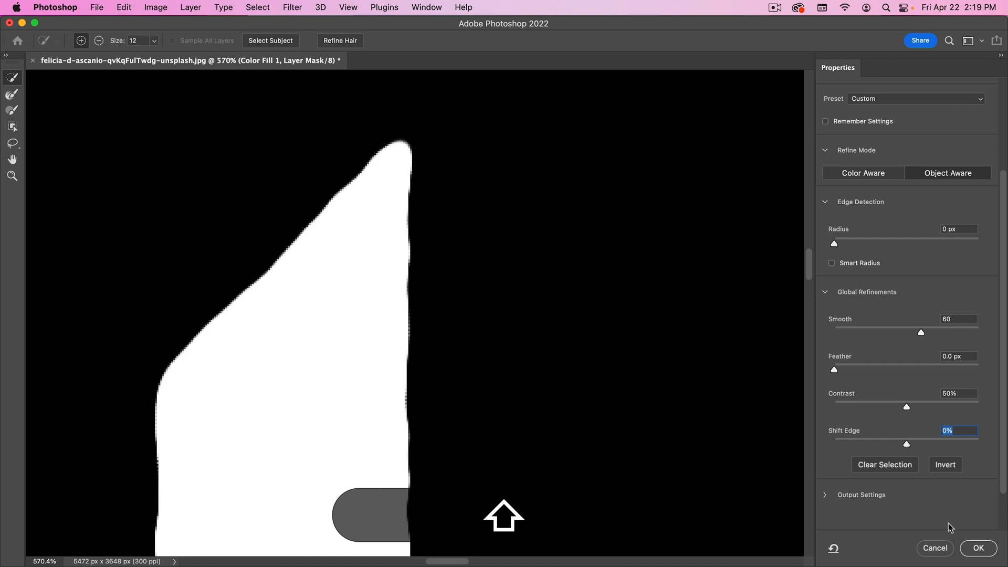
{"action": "left_click", "coordinate": [977, 548]}
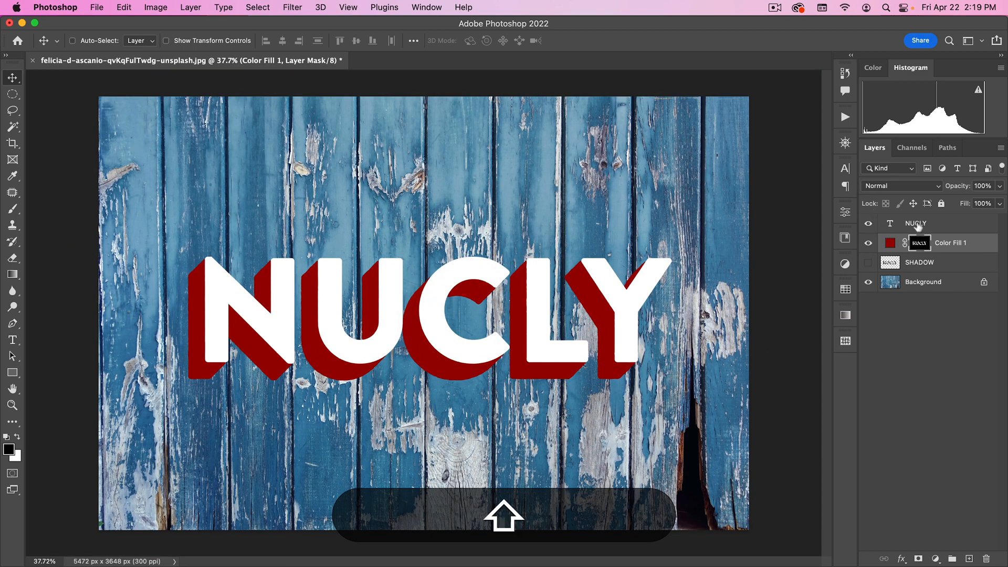
Load the NUCLY letters as a selection and add a #ffd200 Solid Color fill layer, targeting its mask
{"action": "left_click", "coordinate": [916, 222]}
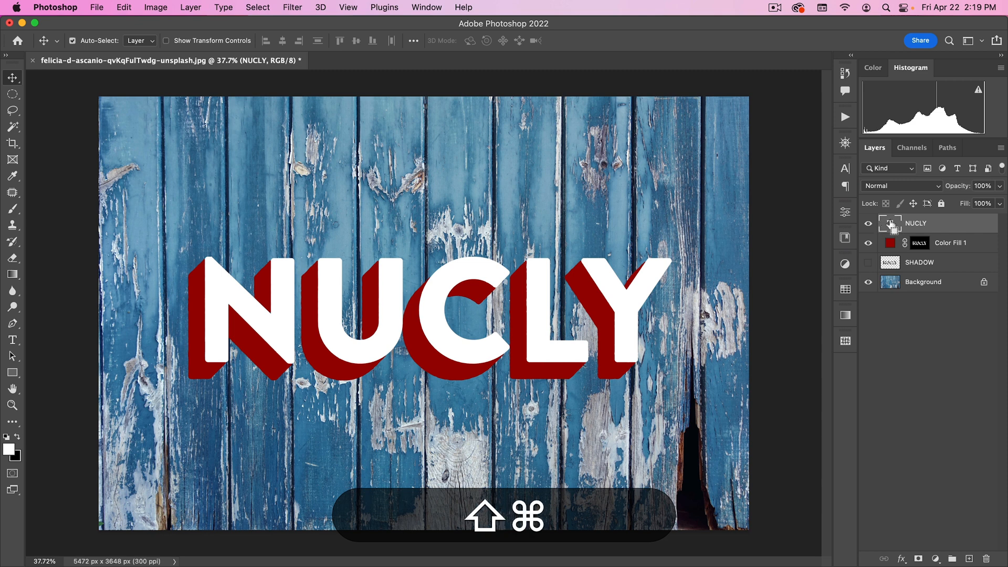
{"action": "left_click", "coordinate": [889, 223]}
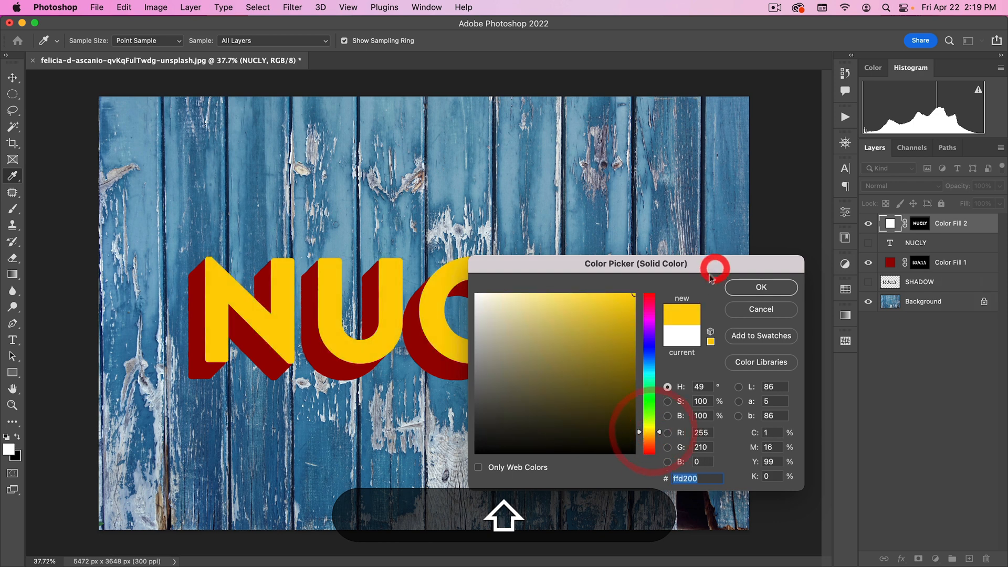
{"action": "left_click", "coordinate": [760, 288]}
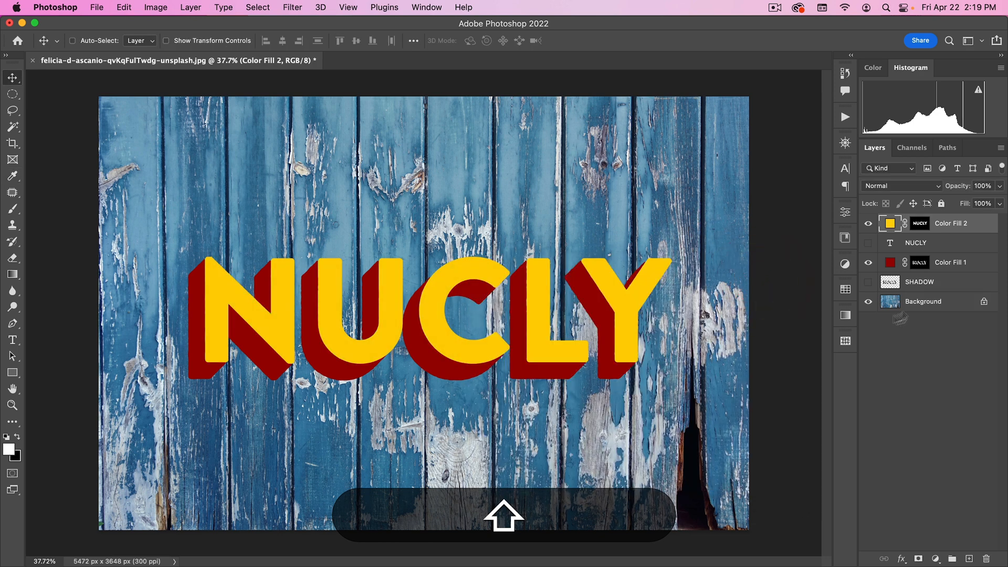
{"action": "left_click", "coordinate": [920, 222]}
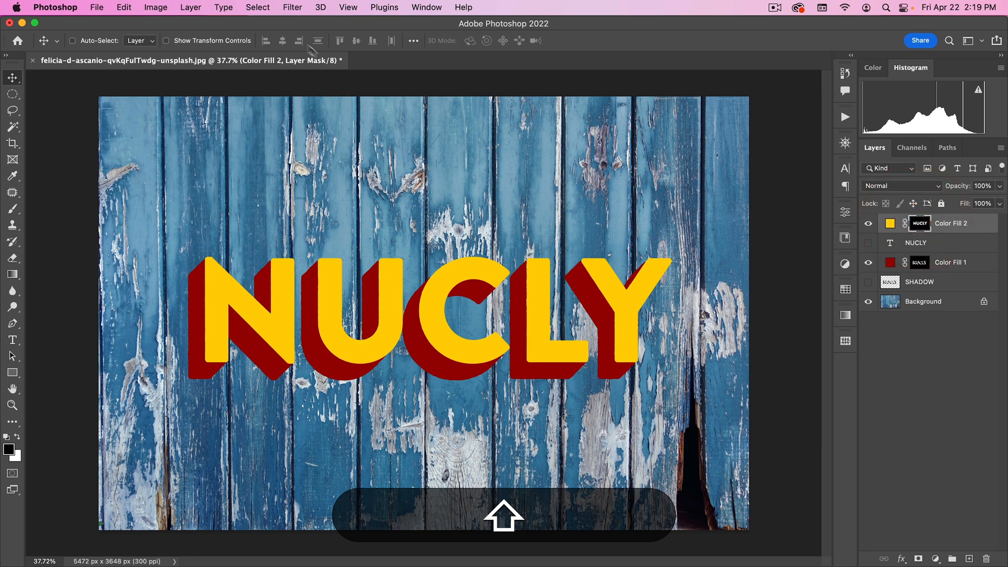
{"action": "left_click", "coordinate": [293, 7]}
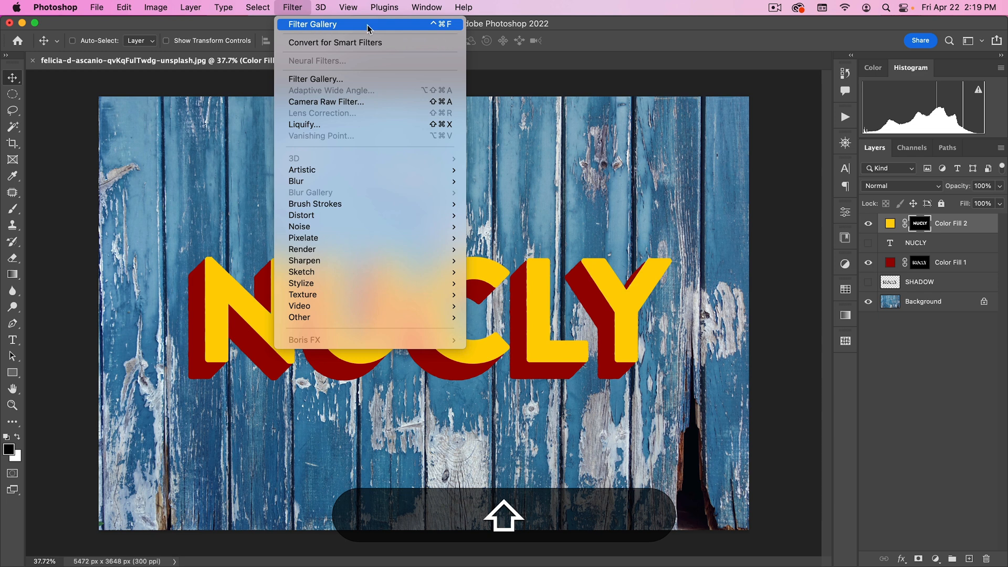
{"action": "mouse_move", "coordinate": [297, 29]}
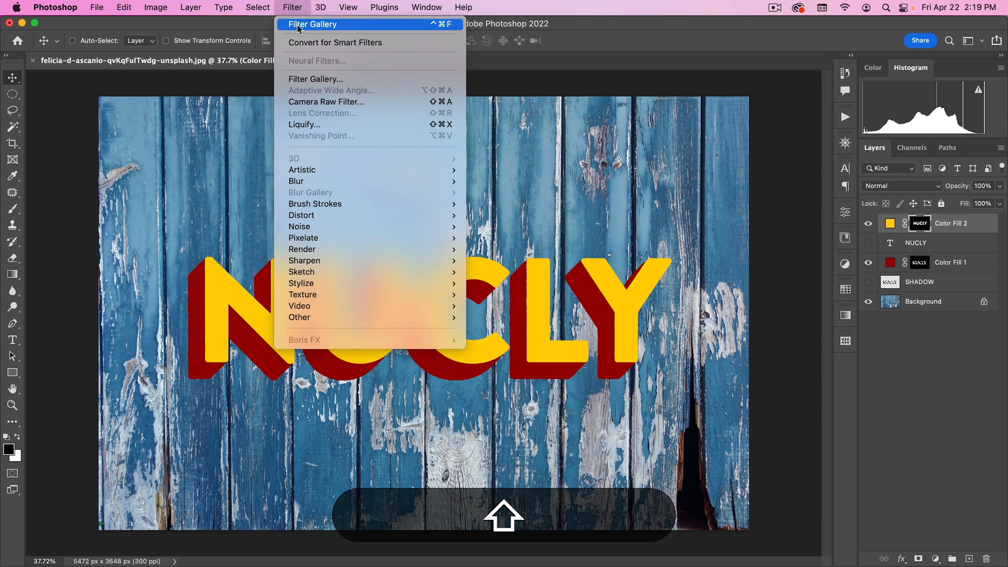
{"action": "mouse_move", "coordinate": [322, 27]}
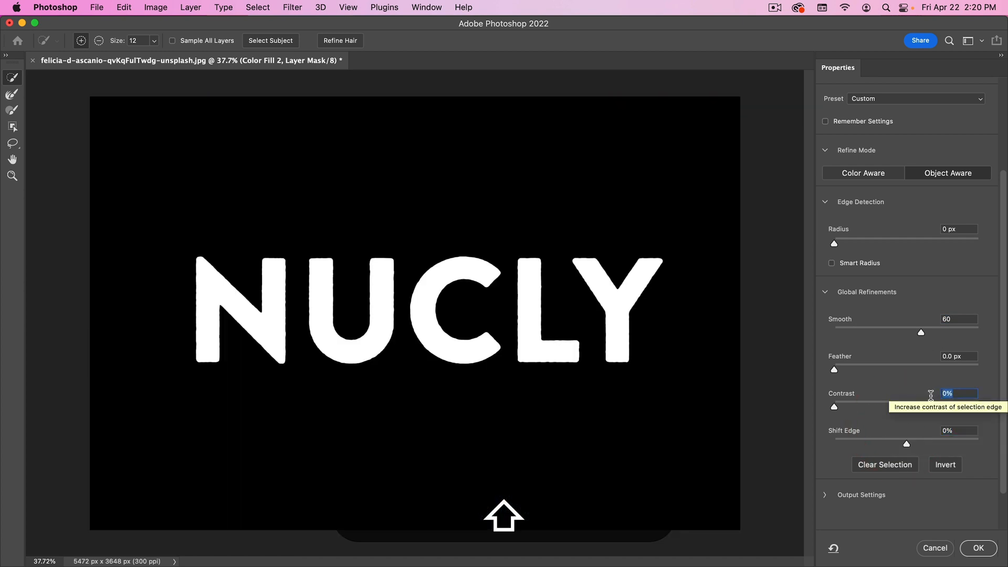
Refine the yellow letter mask edges with Contrast 50 and apply the result
{"action": "type", "text": "50"}
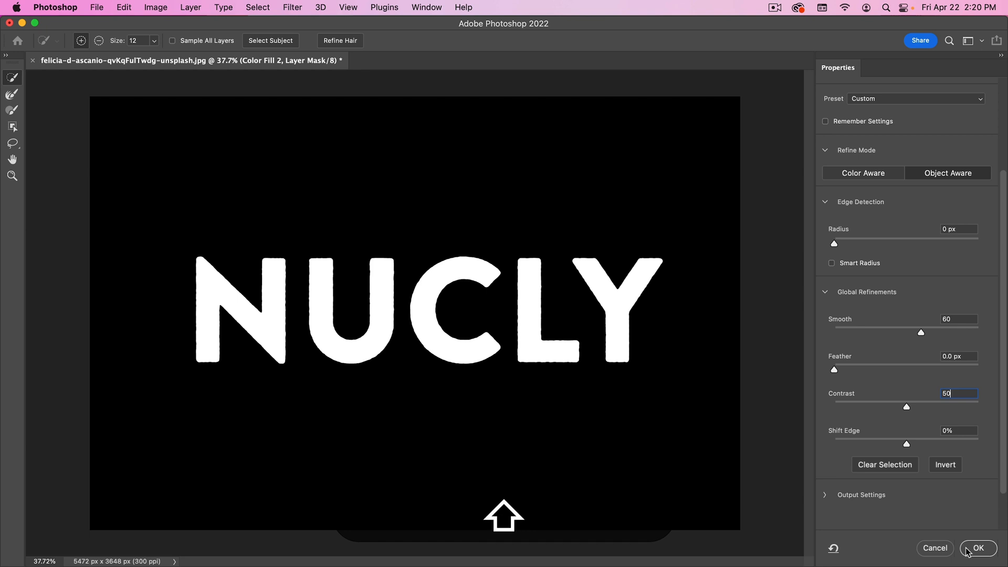
{"action": "left_click", "coordinate": [978, 549]}
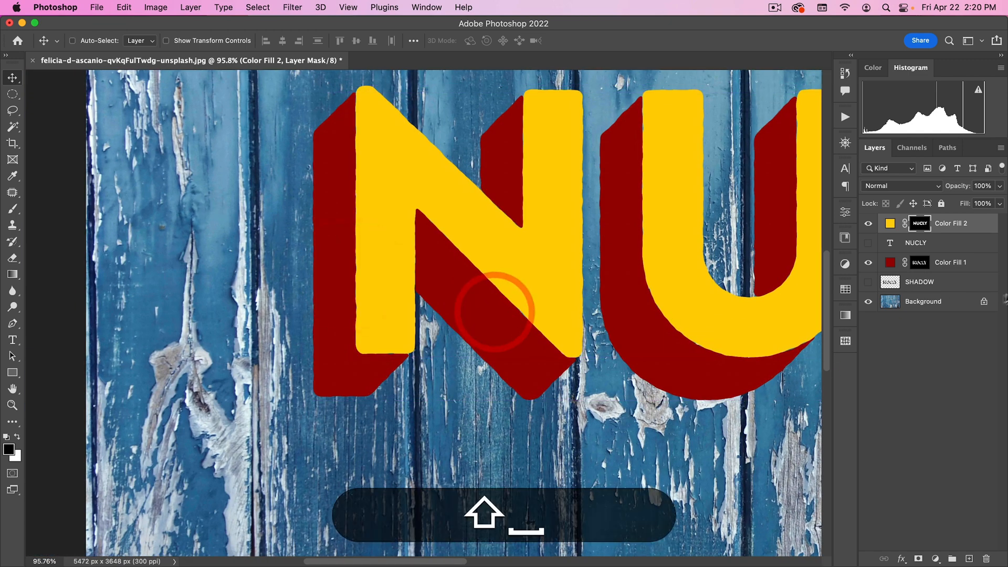
Rename the fill layers SHADOW and TEXT and nudge the red shadow further left
{"action": "left_click", "coordinate": [951, 263]}
{"action": "type", "text": "SHADOW"}
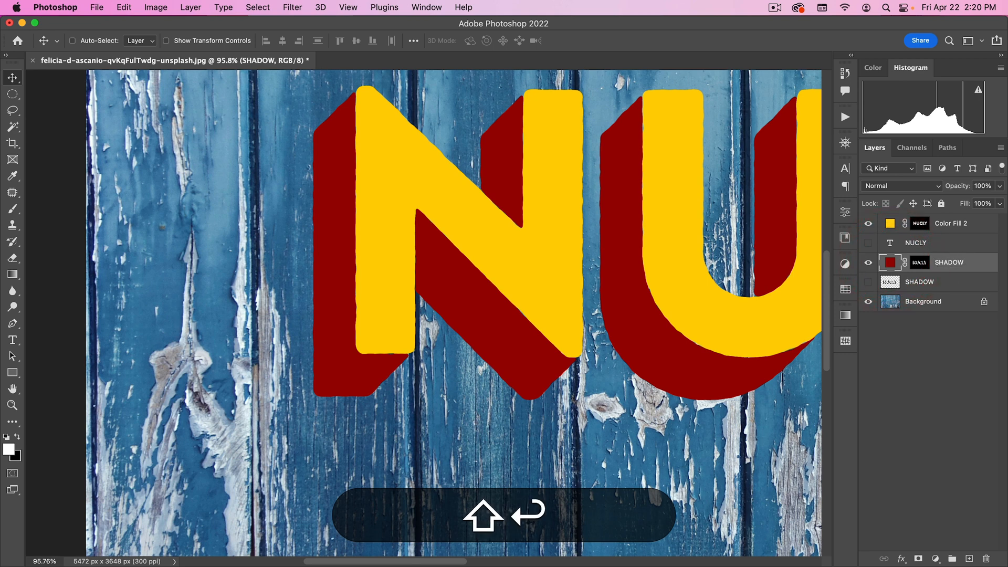
{"action": "double_click", "coordinate": [952, 223]}
{"action": "type", "text": "TEXT"}
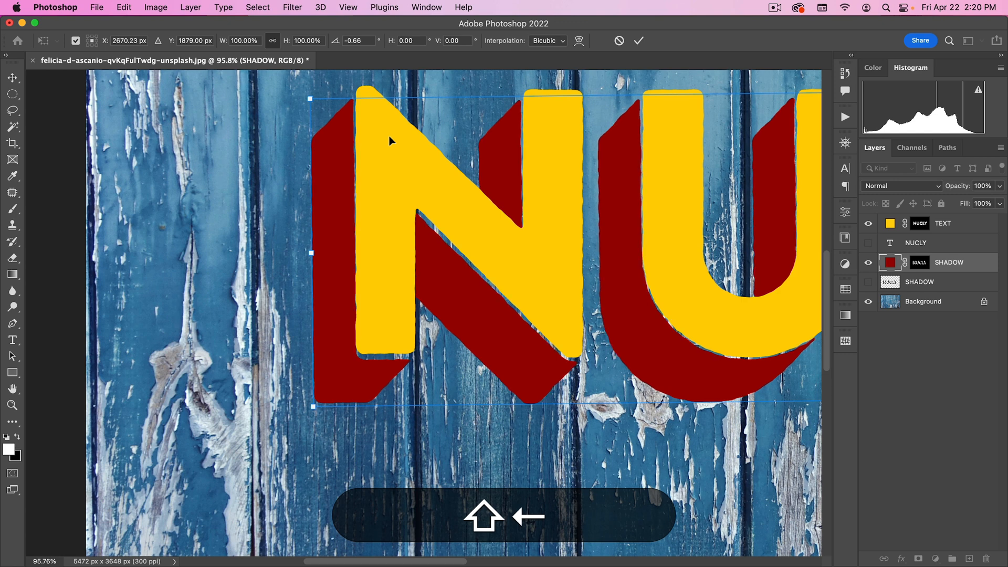
{"action": "key", "text": "right"}
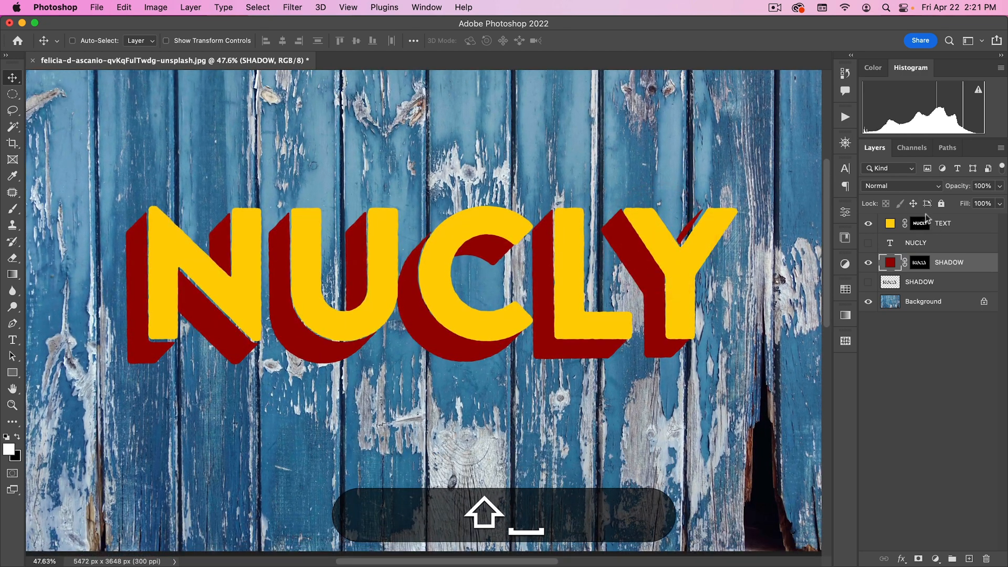
Preview blending modes on the SHADOW layer so the wood grain shows through
{"action": "left_click", "coordinate": [900, 186]}
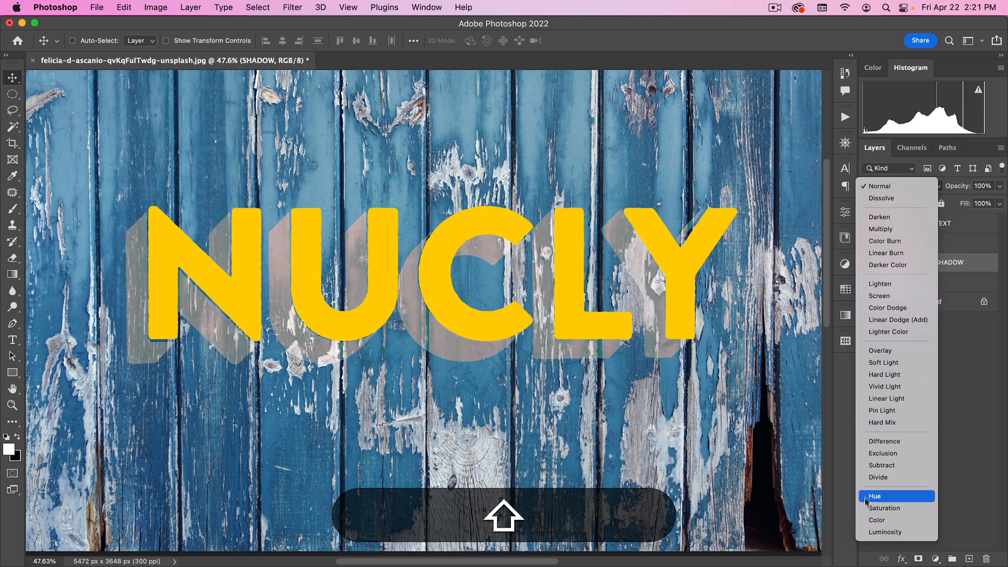
{"action": "left_click", "coordinate": [875, 496]}
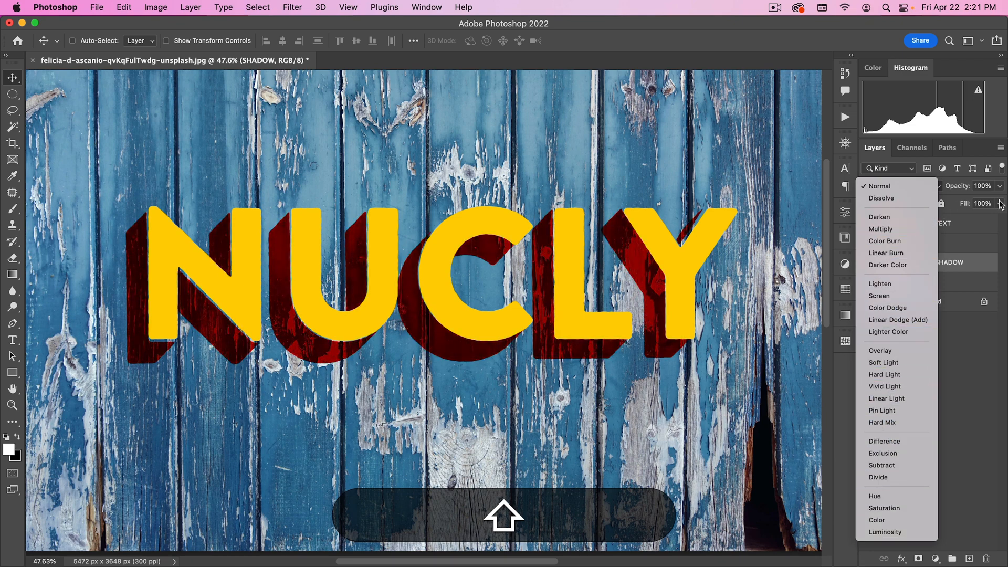
{"action": "left_click", "coordinate": [878, 186]}
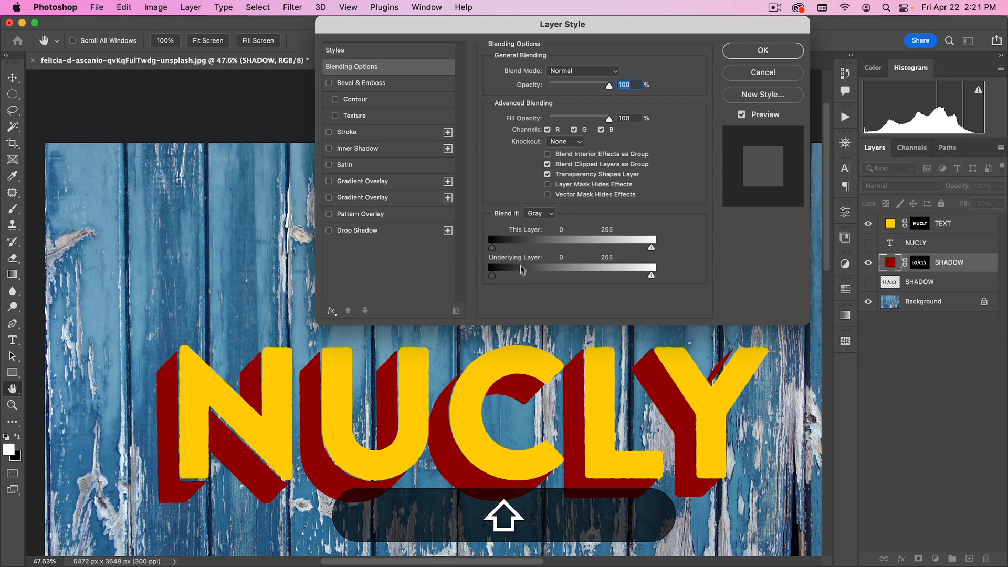
Split the light Underlying Layer Blend If slider to about 166/190 so the shadow fades over pale wood
{"action": "left_click_drag", "start_coordinate": [492, 265], "coordinate": [506, 275]}
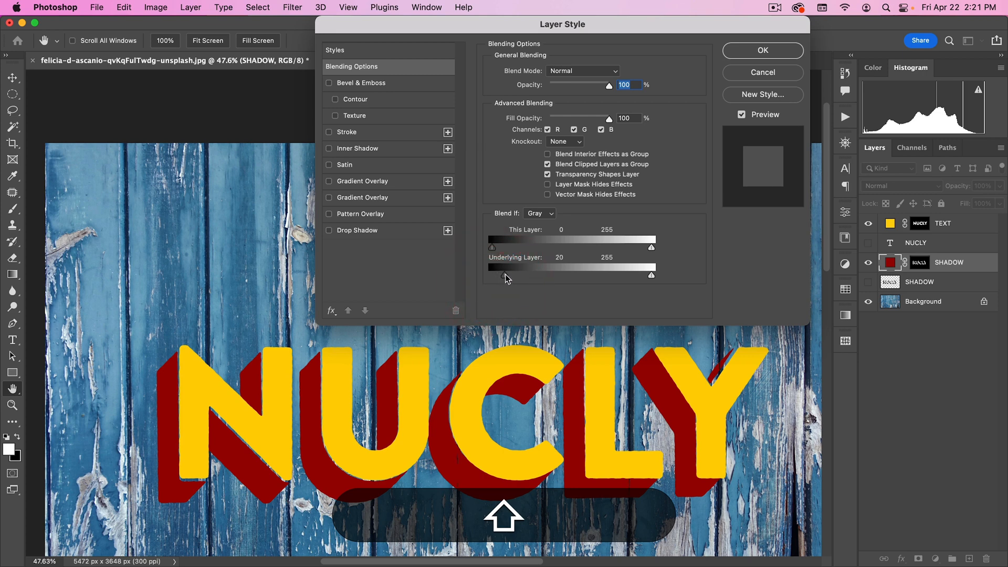
{"action": "left_click_drag", "start_coordinate": [505, 274], "coordinate": [557, 274]}
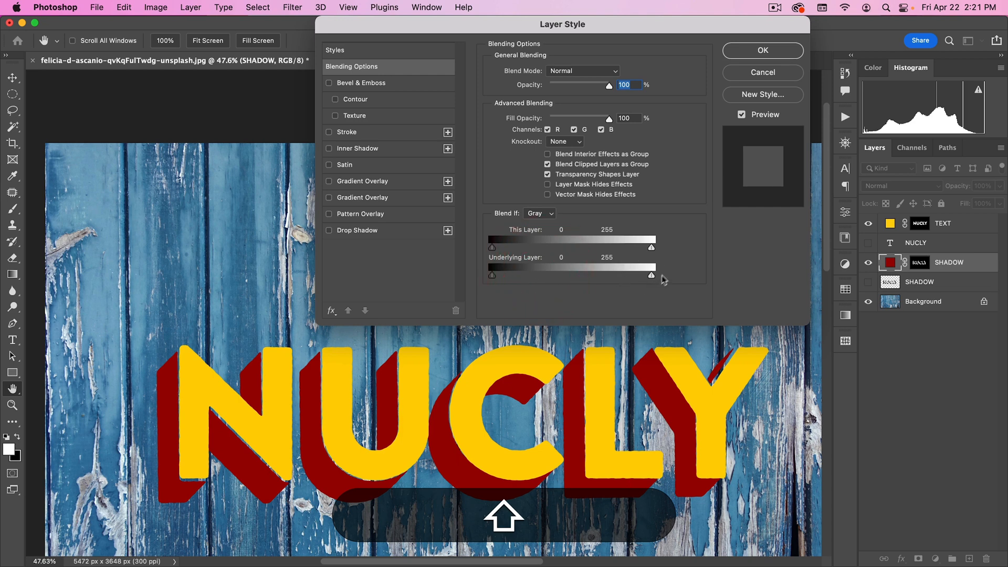
{"action": "mouse_move", "coordinate": [655, 283]}
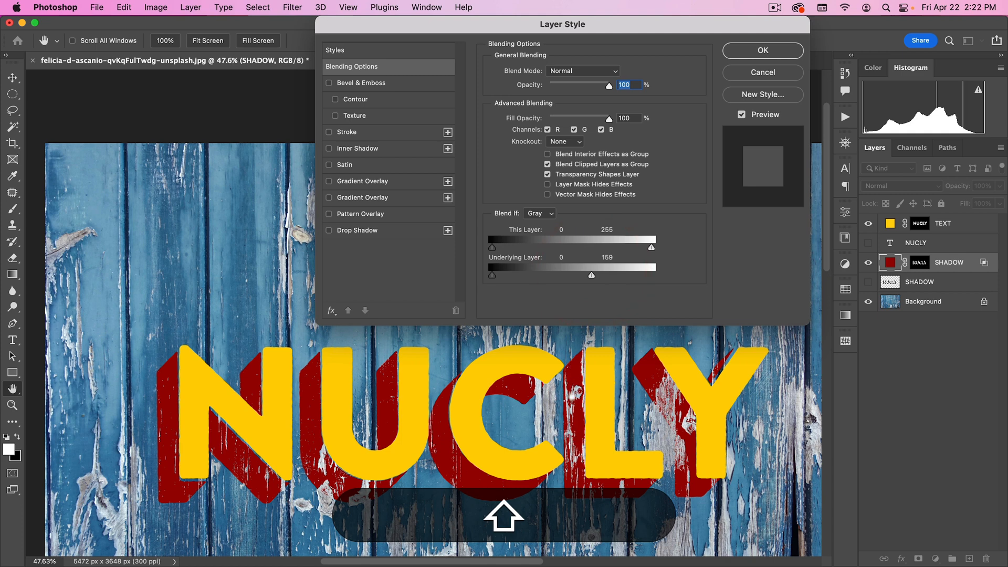
{"action": "left_click_drag", "start_coordinate": [636, 265], "coordinate": [626, 265]}
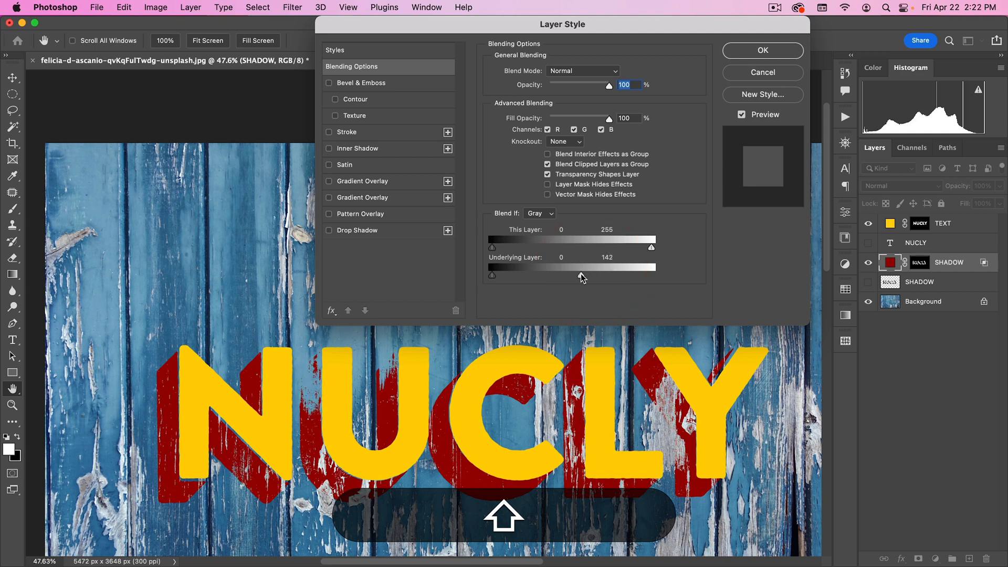
{"action": "left_click_drag", "start_coordinate": [637, 246], "coordinate": [641, 246]}
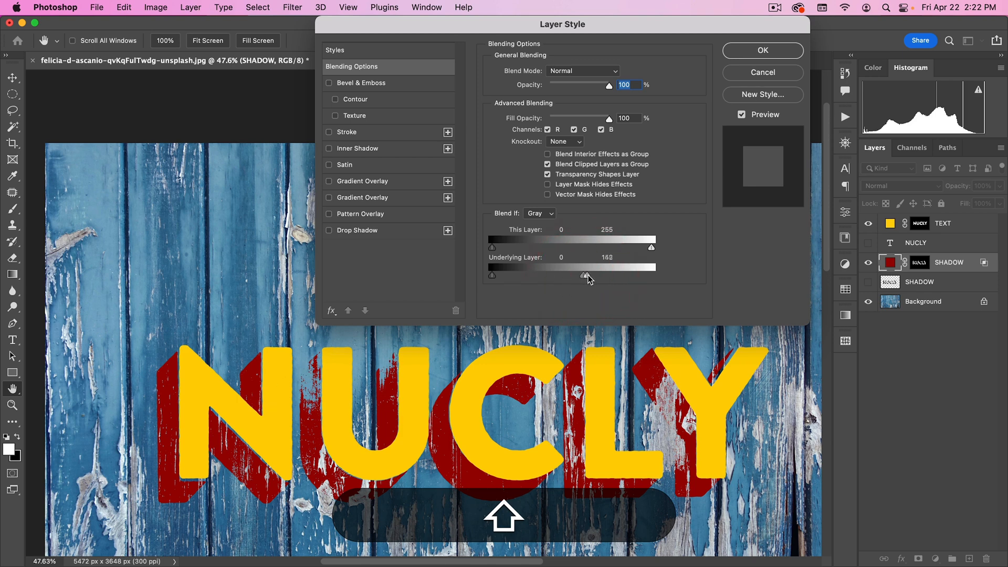
{"action": "left_click_drag", "start_coordinate": [586, 275], "coordinate": [596, 275]}
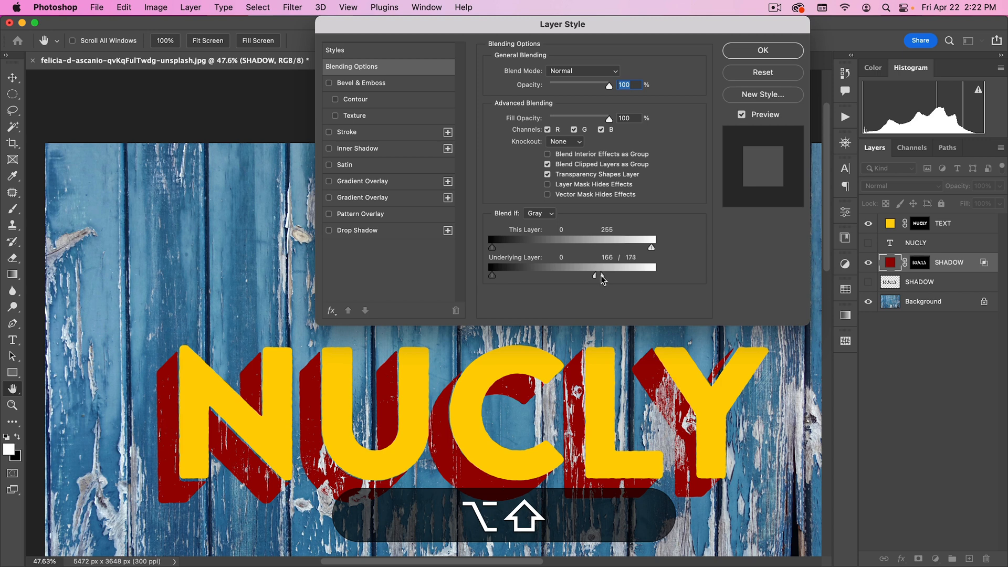
{"action": "left_click_drag", "start_coordinate": [595, 276], "coordinate": [597, 276]}
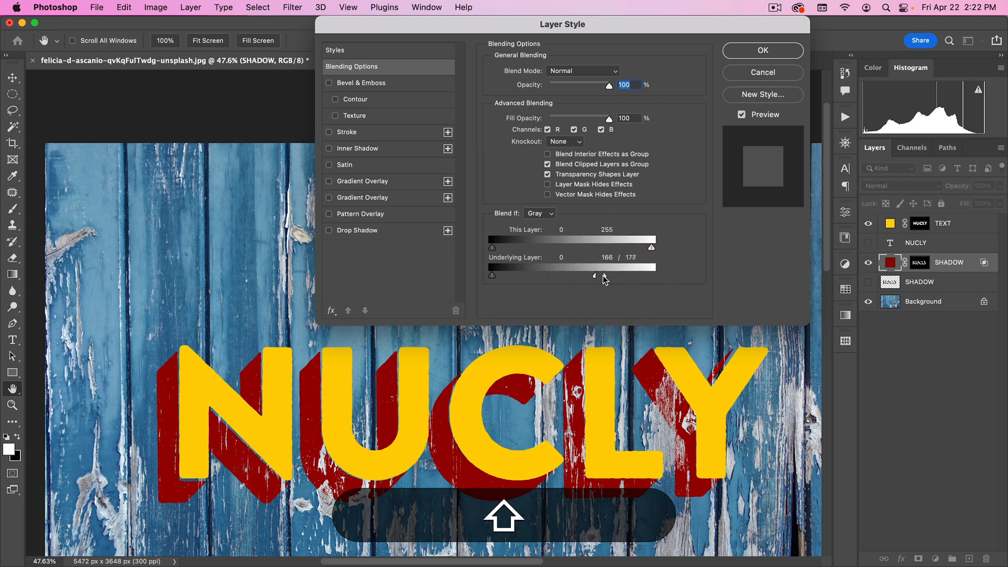
{"action": "left_click_drag", "start_coordinate": [600, 274], "coordinate": [594, 274]}
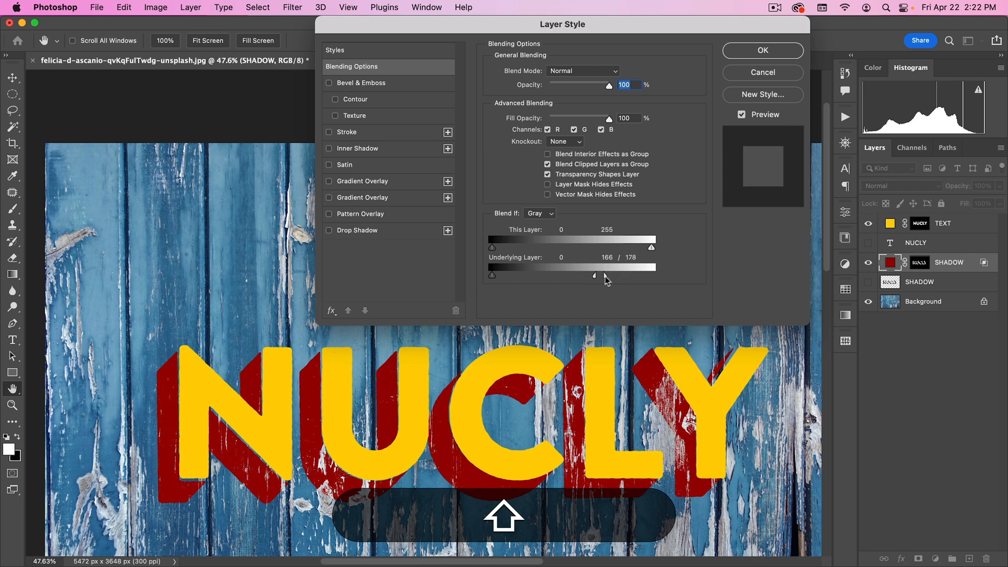
{"action": "left_click_drag", "start_coordinate": [569, 275], "coordinate": [612, 275]}
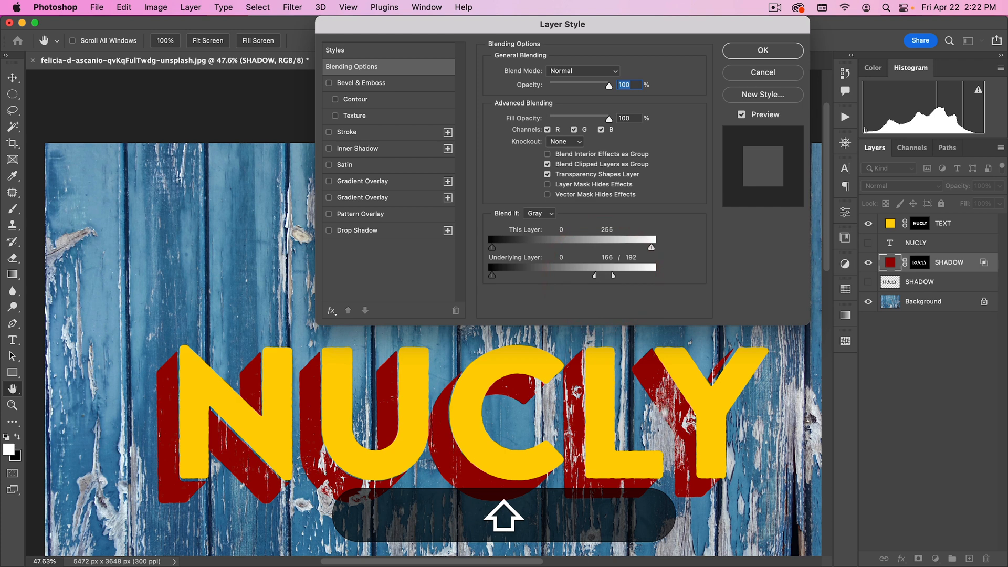
{"action": "left_click_drag", "start_coordinate": [639, 265], "coordinate": [612, 276]}
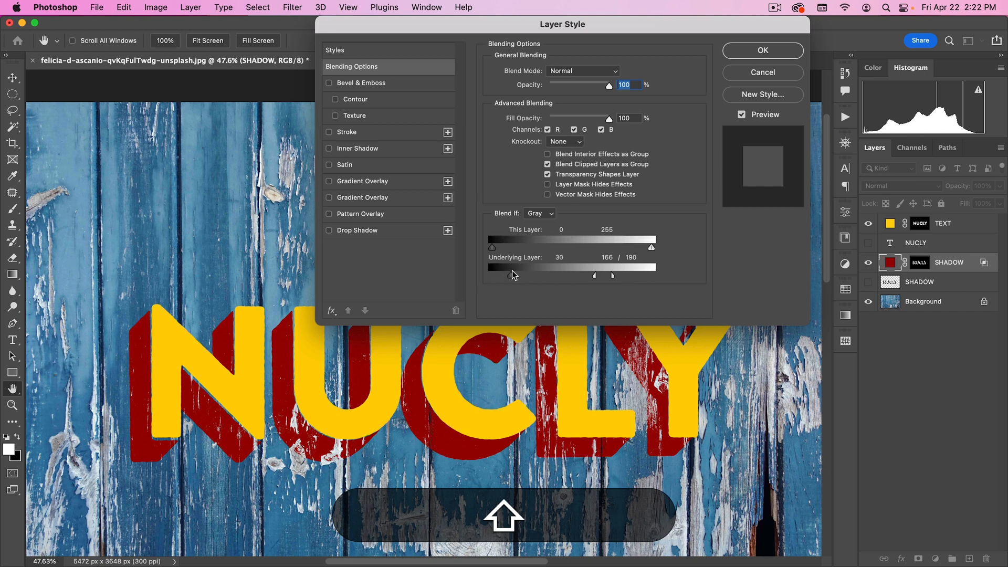
Split the dark Blend If slider to about 59/79 for a soft fade over dark grain and apply
{"action": "left_click_drag", "start_coordinate": [493, 274], "coordinate": [514, 274]}
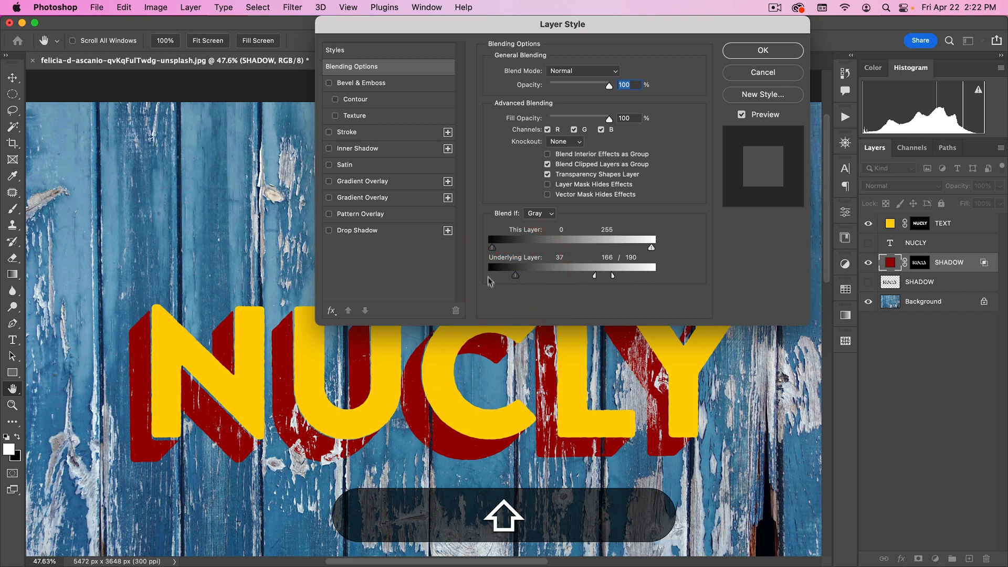
{"action": "left_click_drag", "start_coordinate": [514, 275], "coordinate": [549, 275]}
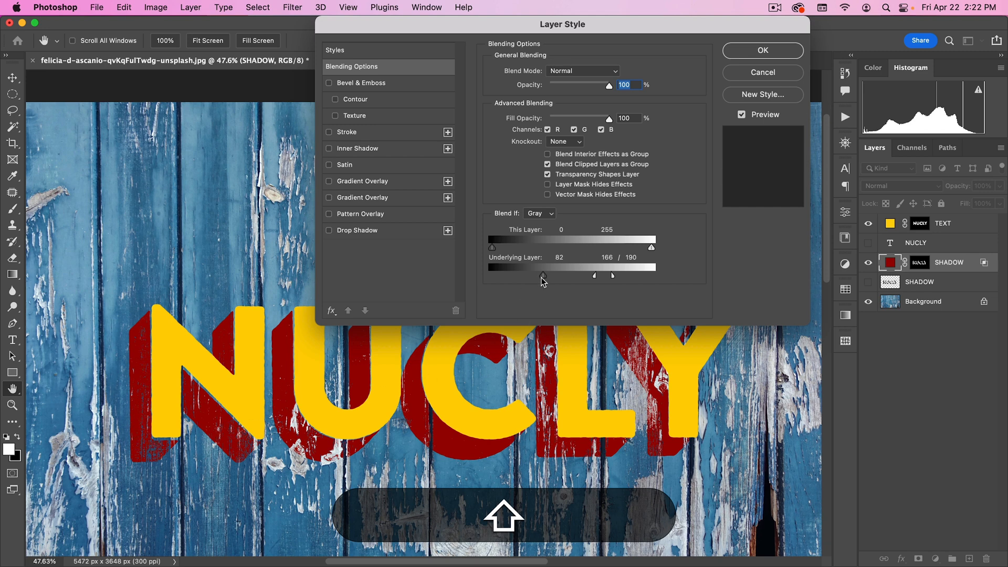
{"action": "left_click_drag", "start_coordinate": [546, 263], "coordinate": [537, 263]}
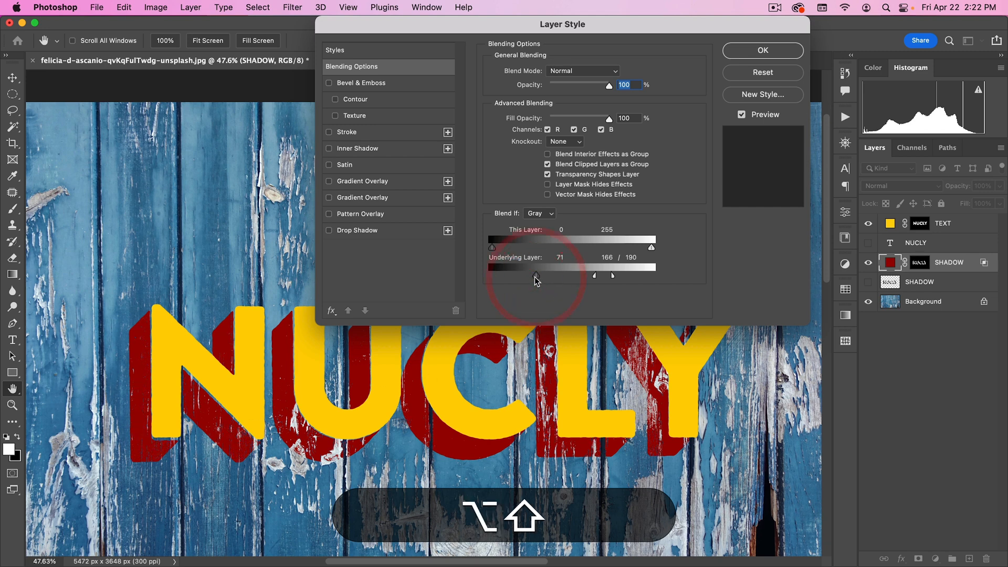
{"action": "left_click_drag", "start_coordinate": [554, 275], "coordinate": [541, 276]}
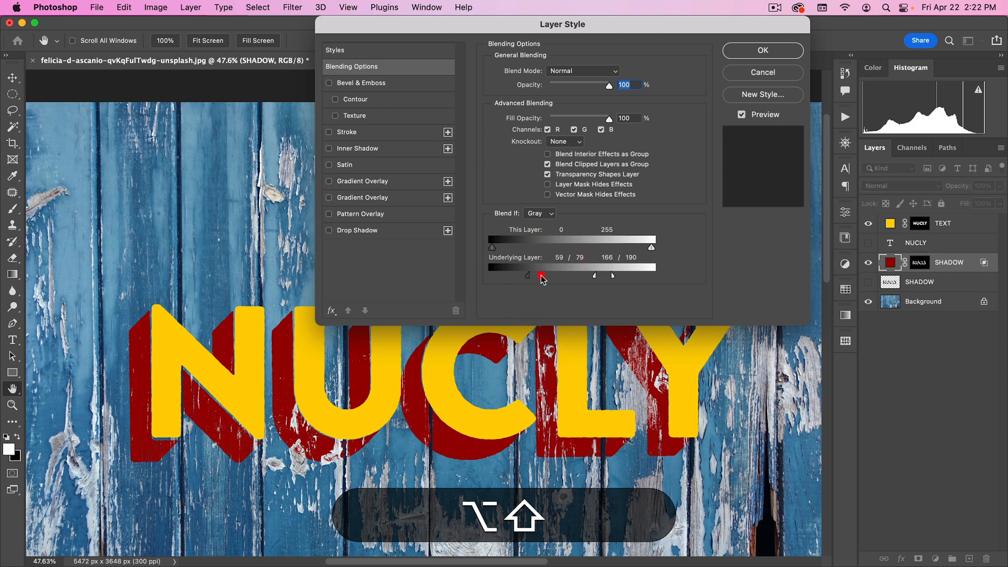
{"action": "left_click", "coordinate": [764, 50]}
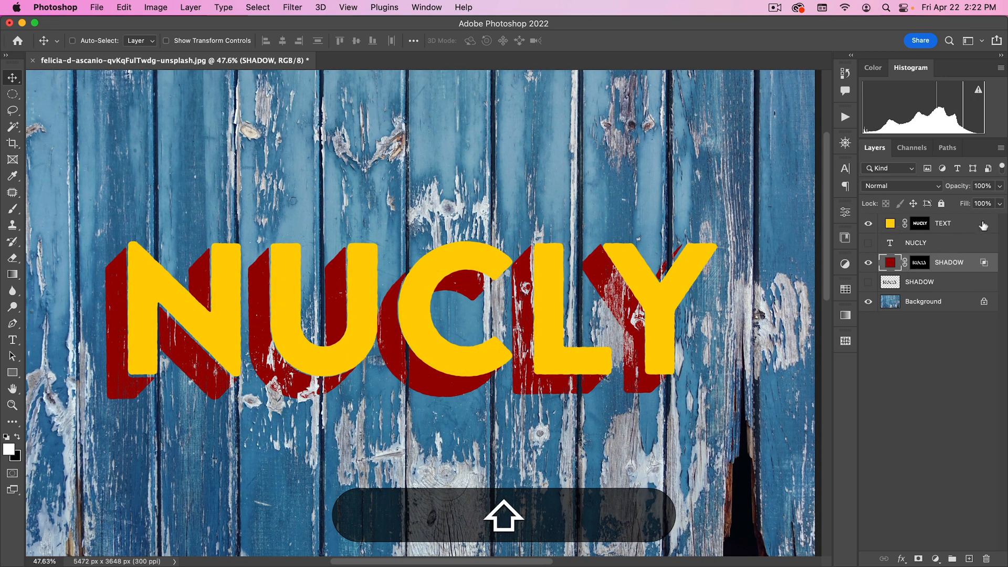
{"action": "mouse_move", "coordinate": [921, 267]}
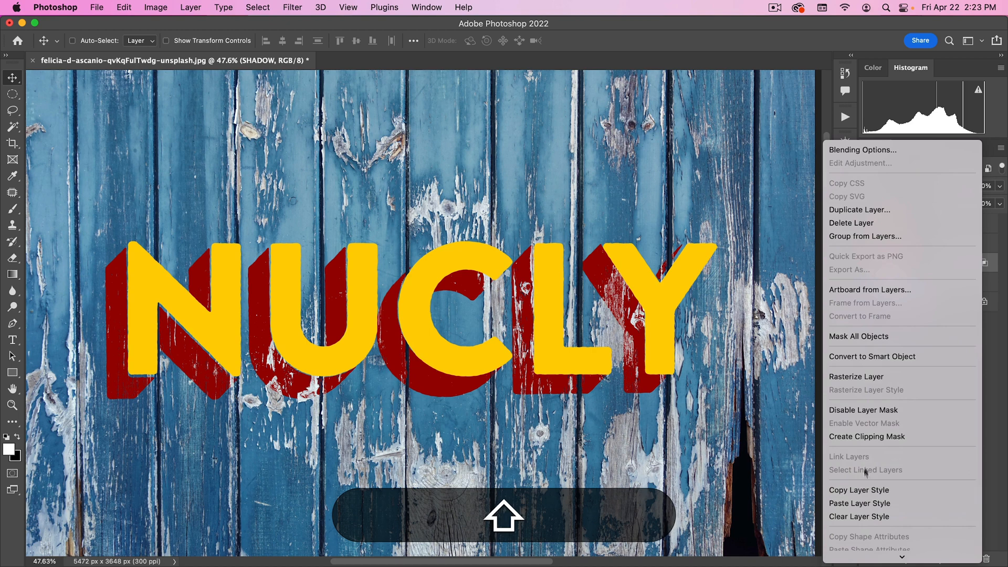
{"action": "mouse_move", "coordinate": [859, 490]}
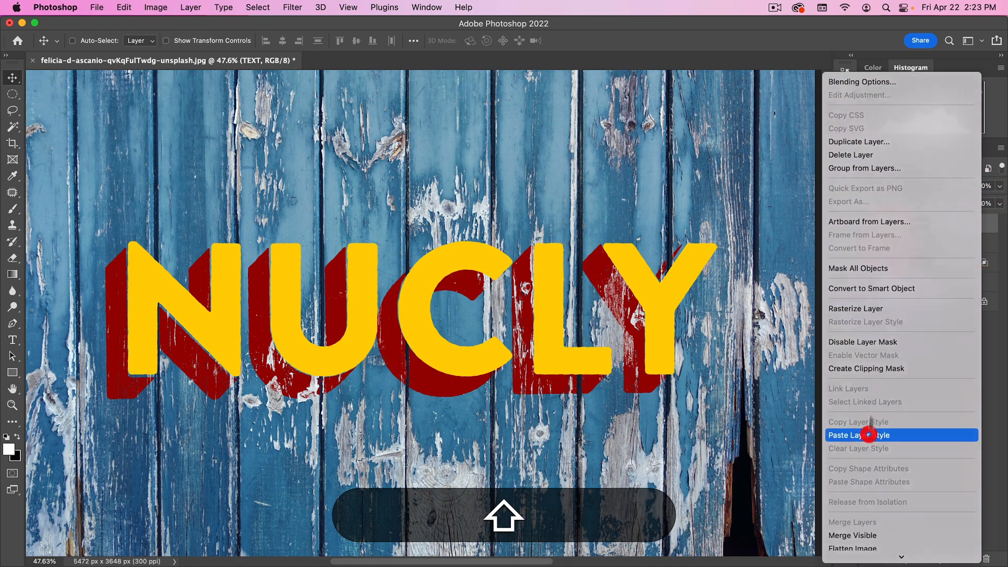
Paste the SHADOW layer's blending style onto the yellow TEXT layer
{"action": "left_click", "coordinate": [858, 434]}
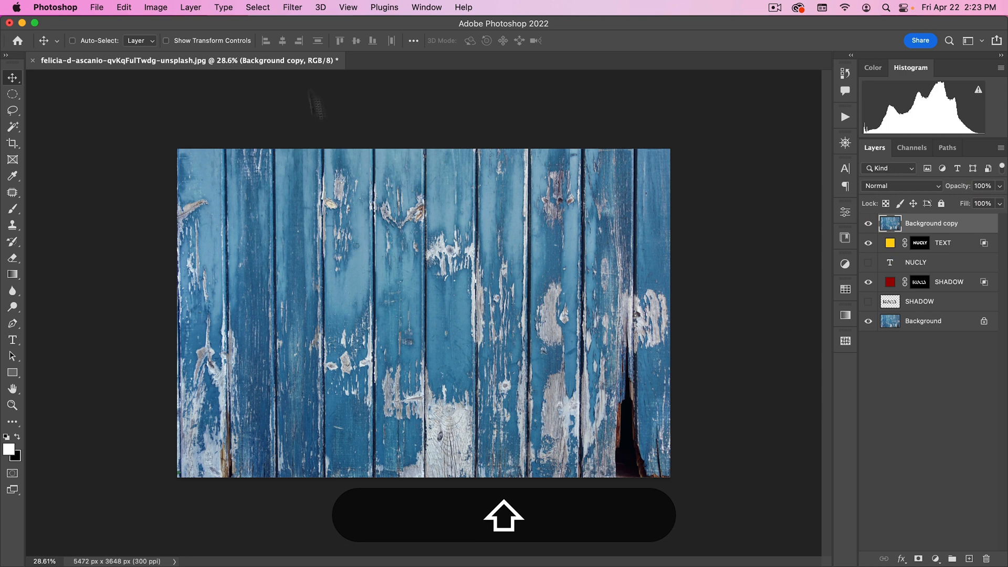
Start a Black & White adjustment on the top Background copy layer
{"action": "left_click", "coordinate": [156, 7]}
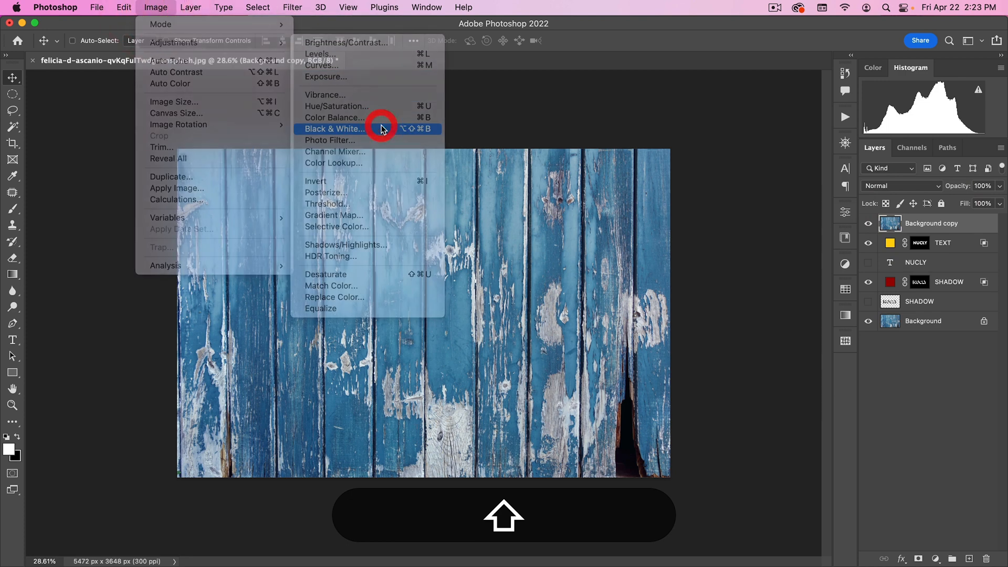
{"action": "left_click", "coordinate": [333, 128]}
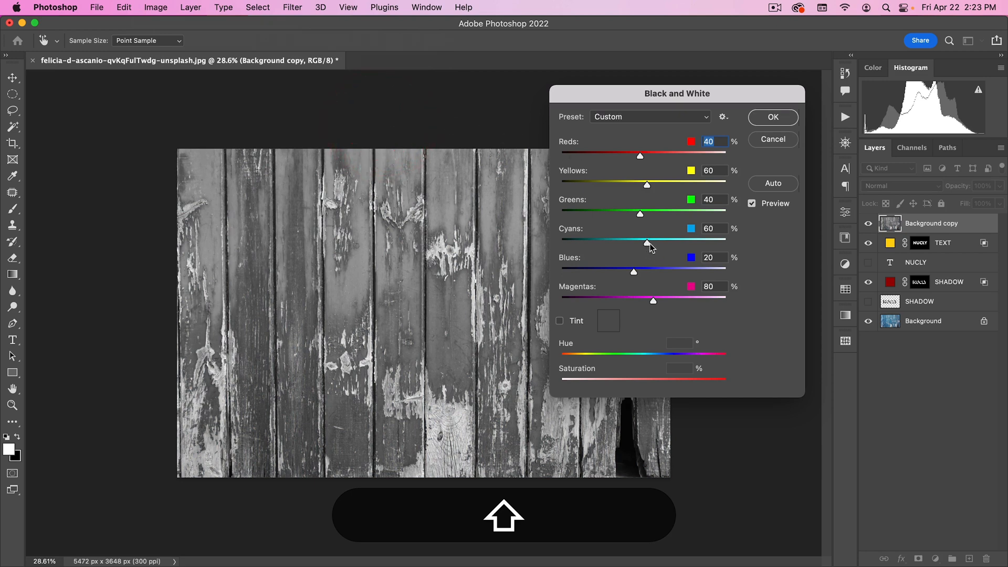
Set Cyans to about 70 for medium-bright blue boards and apply the Black & White conversion
{"action": "left_click_drag", "start_coordinate": [647, 242], "coordinate": [656, 242]}
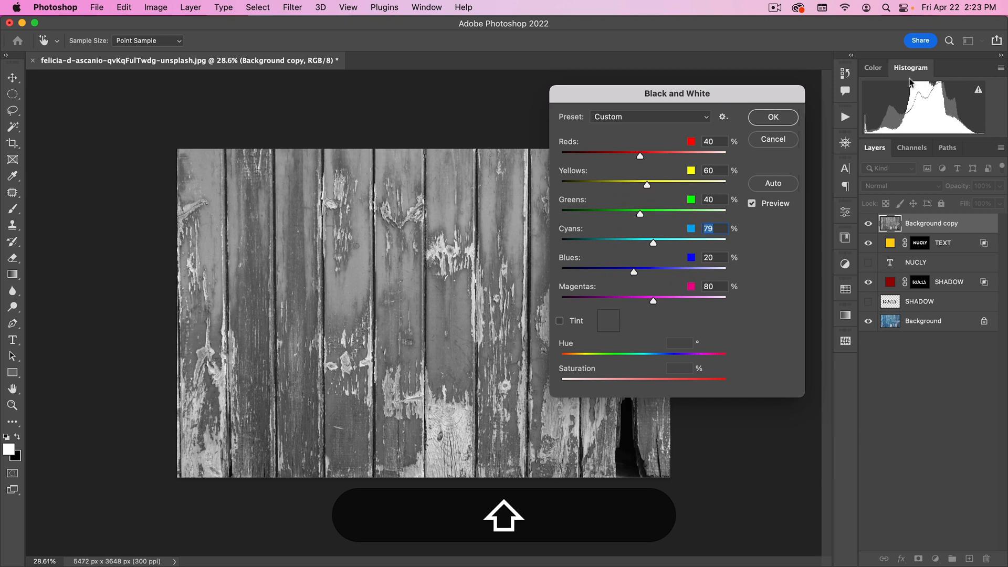
{"action": "left_click_drag", "start_coordinate": [653, 242], "coordinate": [642, 242]}
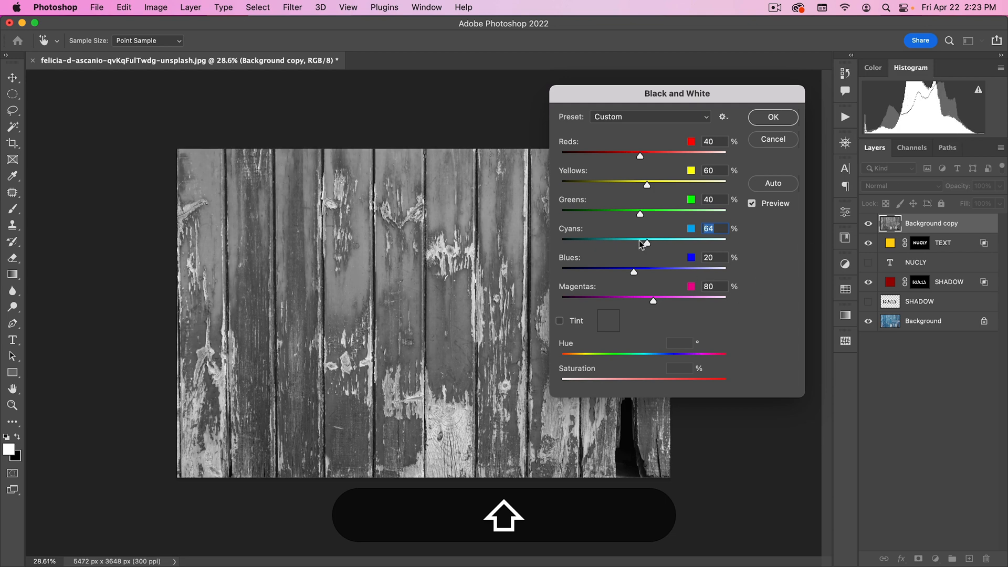
{"action": "left_click_drag", "start_coordinate": [644, 242], "coordinate": [627, 243]}
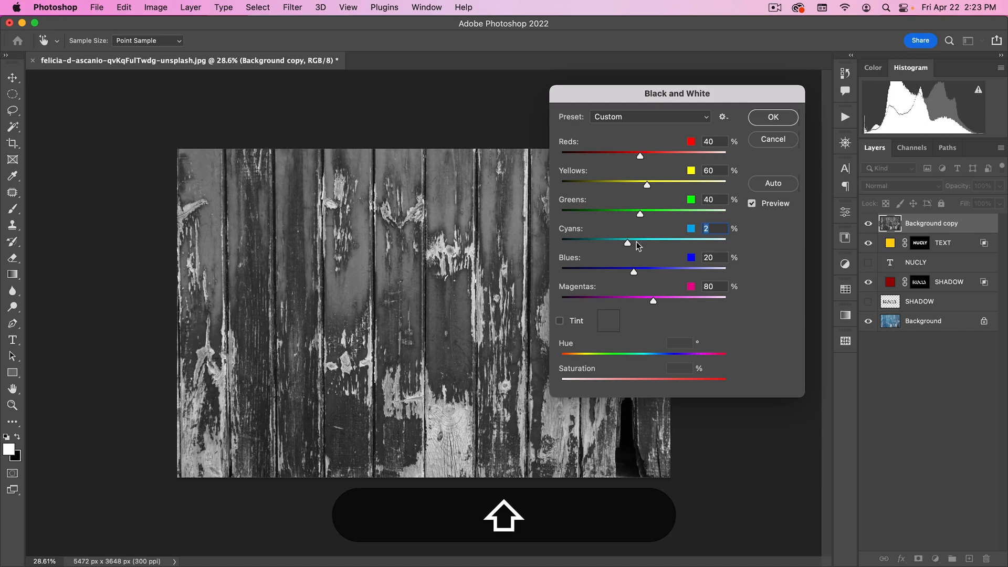
{"action": "left_click_drag", "start_coordinate": [628, 243], "coordinate": [675, 242]}
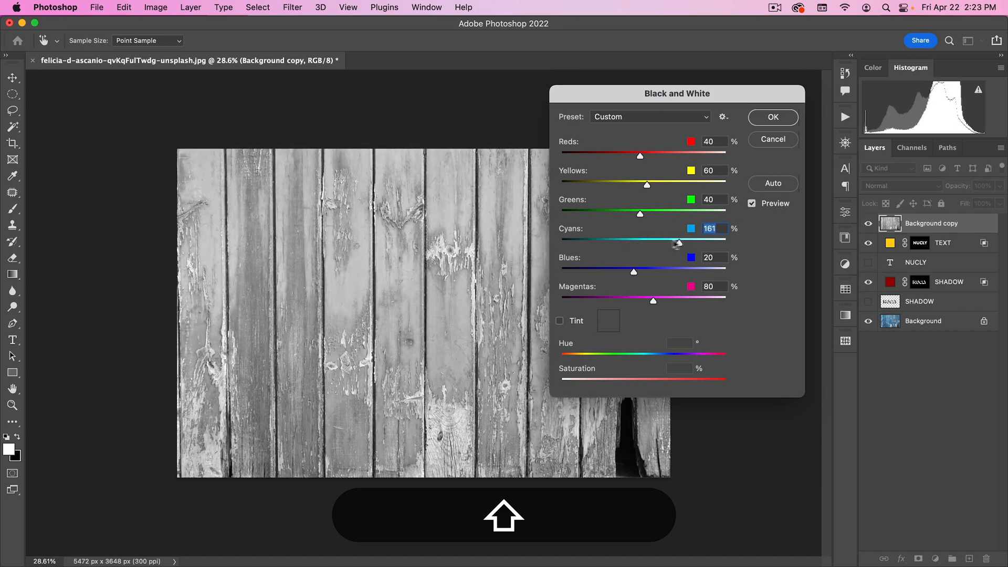
{"action": "left_click_drag", "start_coordinate": [677, 243], "coordinate": [651, 244]}
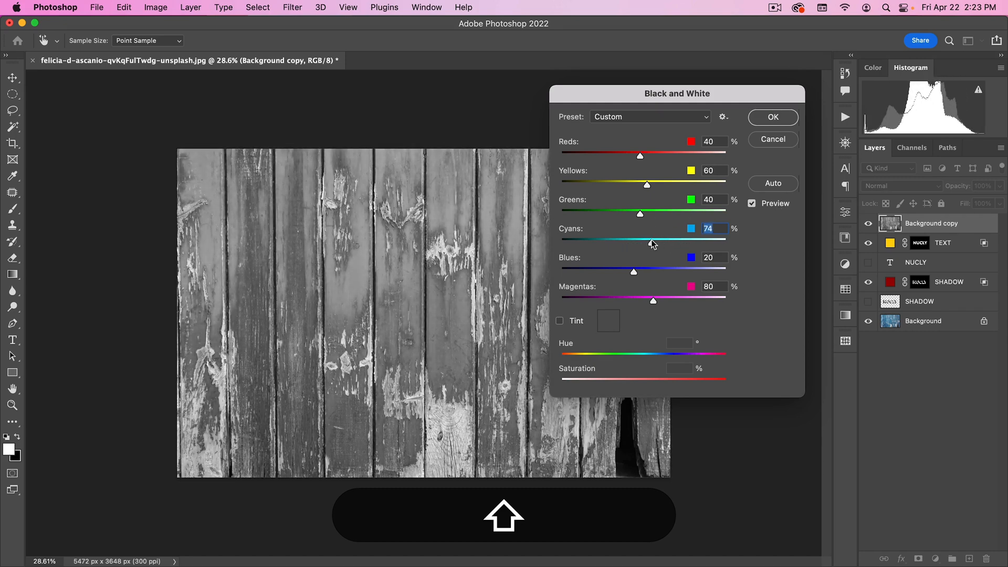
{"action": "left_click_drag", "start_coordinate": [655, 242], "coordinate": [649, 243]}
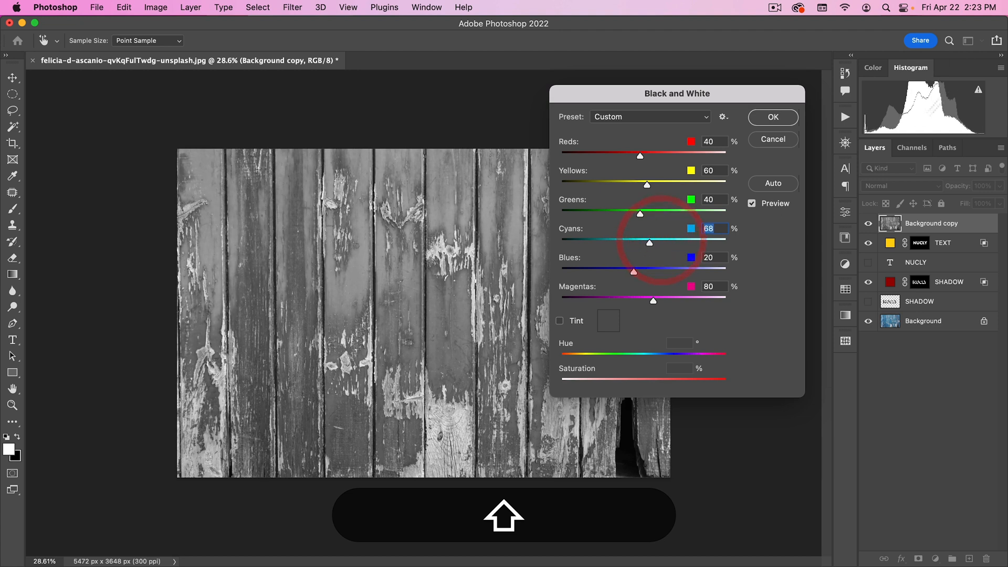
{"action": "left_click_drag", "start_coordinate": [649, 243], "coordinate": [644, 242]}
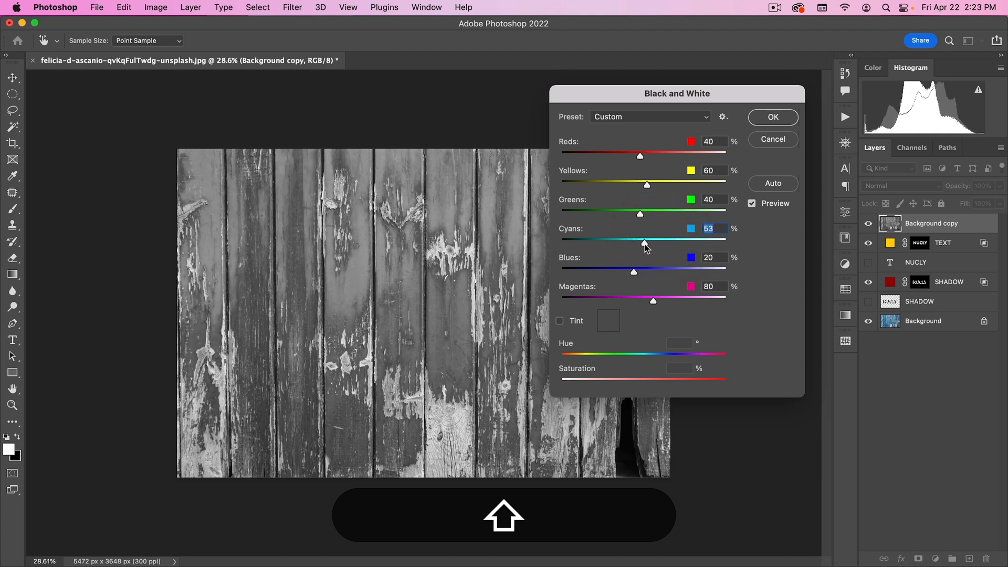
{"action": "left_click_drag", "start_coordinate": [644, 242], "coordinate": [648, 242]}
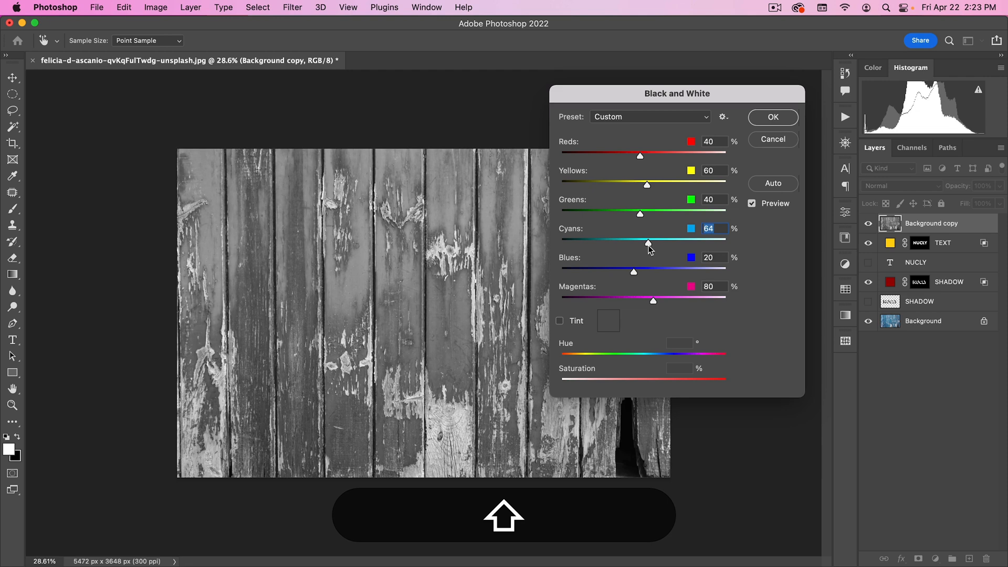
{"action": "left_click_drag", "start_coordinate": [648, 242], "coordinate": [649, 243]}
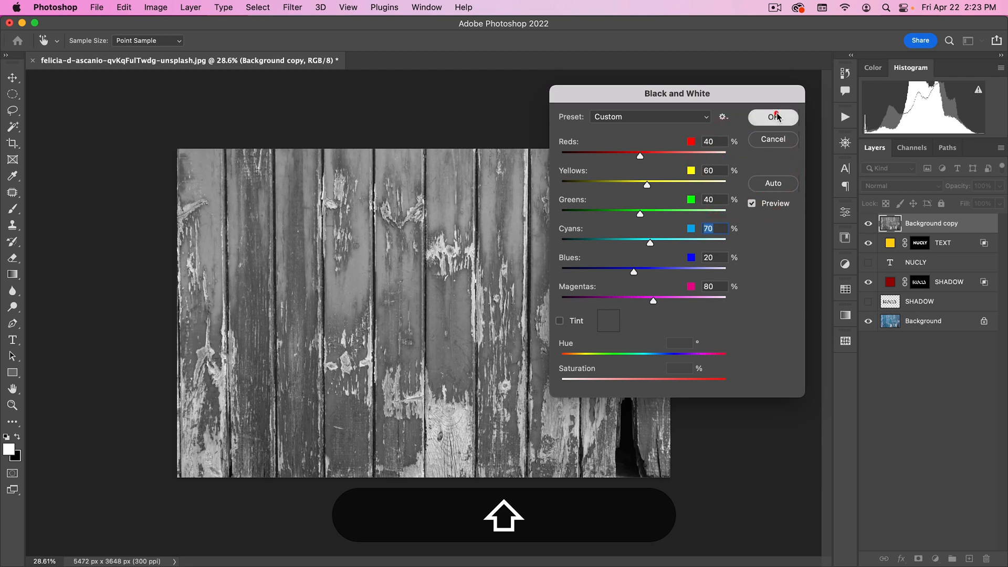
{"action": "left_click", "coordinate": [772, 116]}
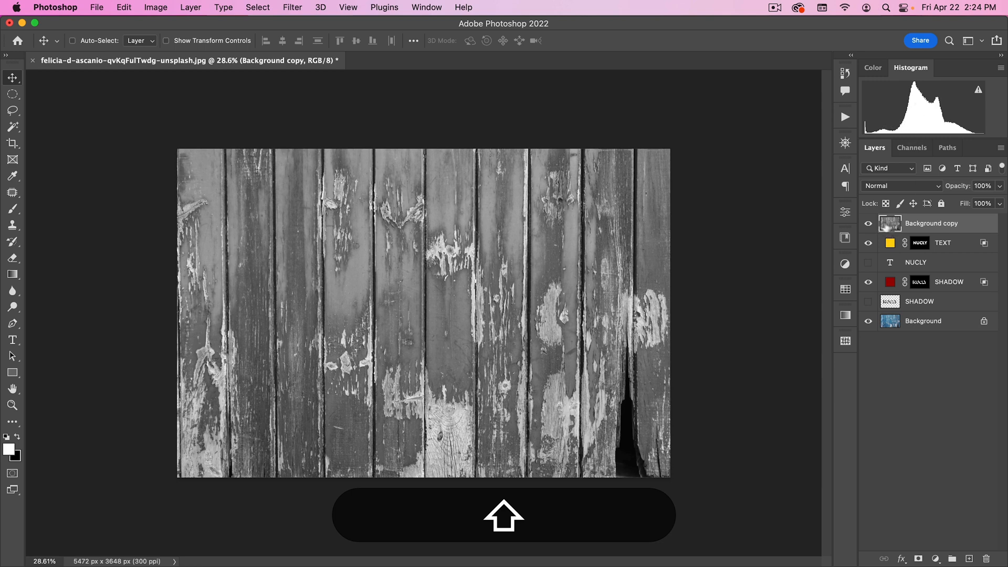
{"action": "mouse_move", "coordinate": [889, 222]}
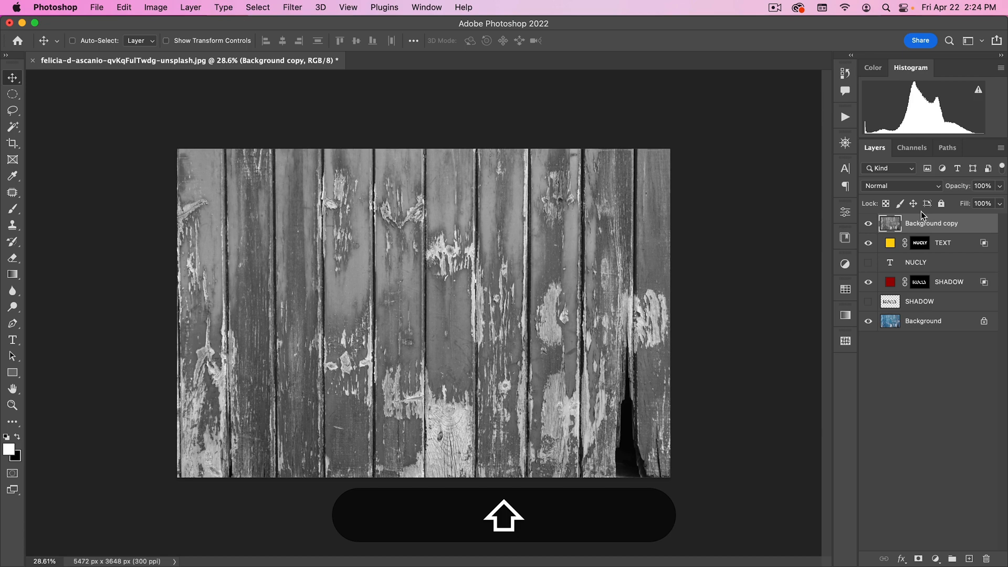
{"action": "mouse_move", "coordinate": [894, 195]}
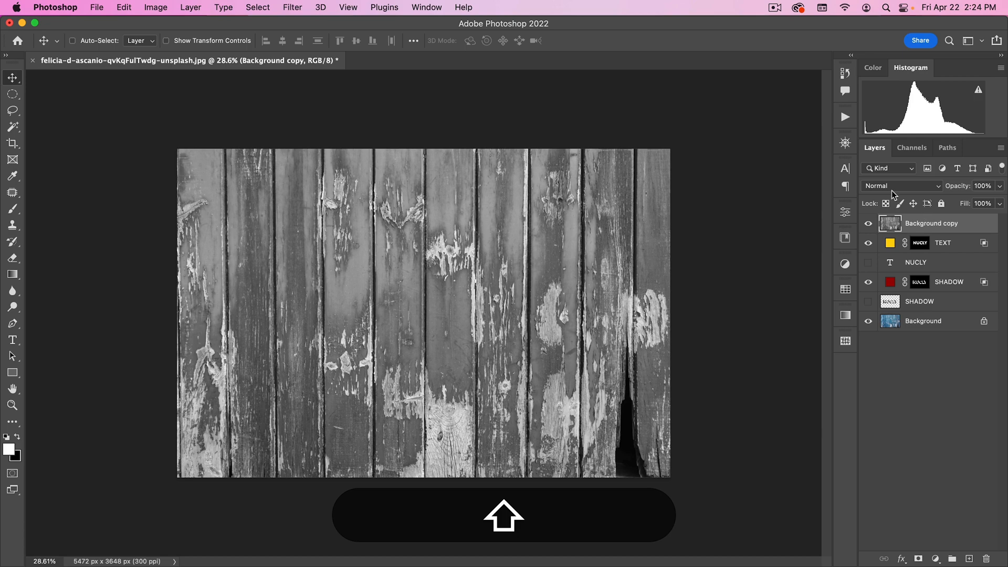
Set the grey wood copy to Overlay and clip it to the TEXT layer
{"action": "left_click", "coordinate": [900, 186]}
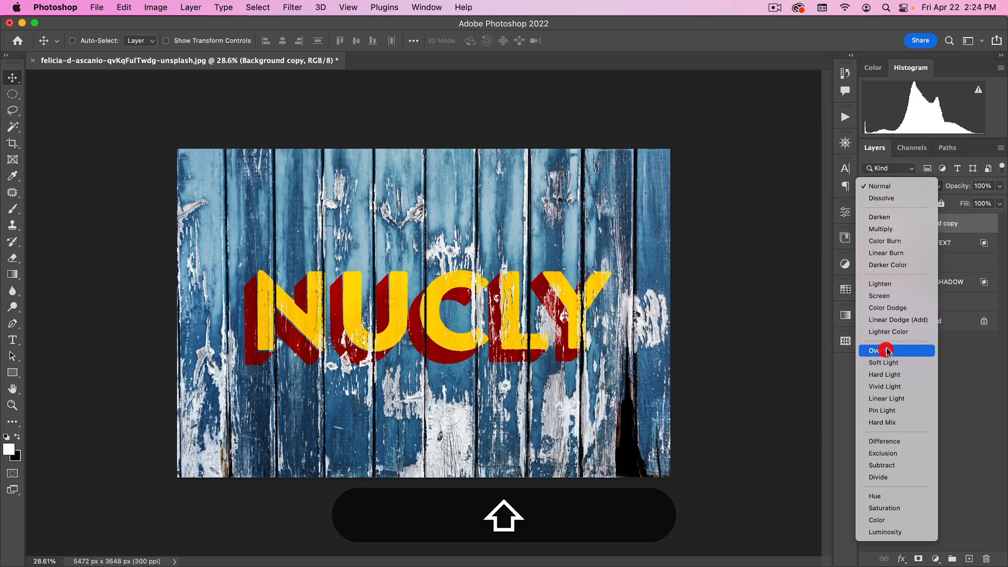
{"action": "left_click", "coordinate": [879, 351]}
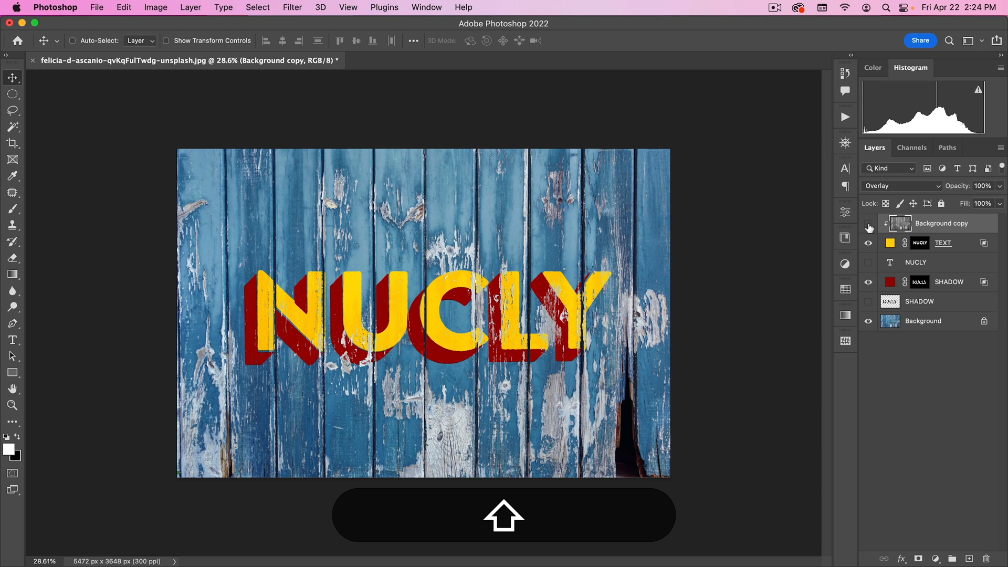
{"action": "left_click", "coordinate": [869, 227]}
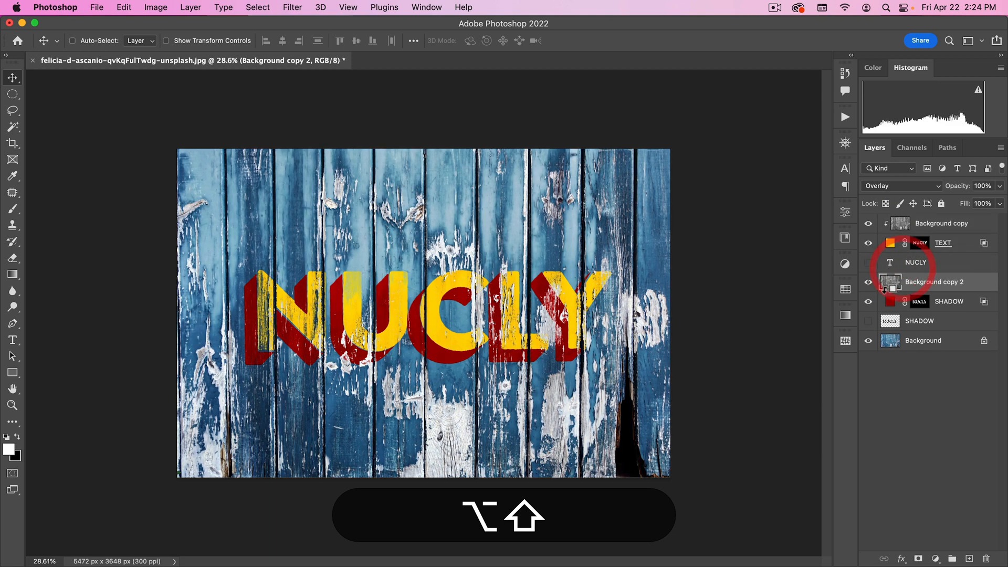
Clip a duplicate of the wood texture to the SHADOW layer for grain in the red shadow
{"action": "left_click", "coordinate": [868, 261]}
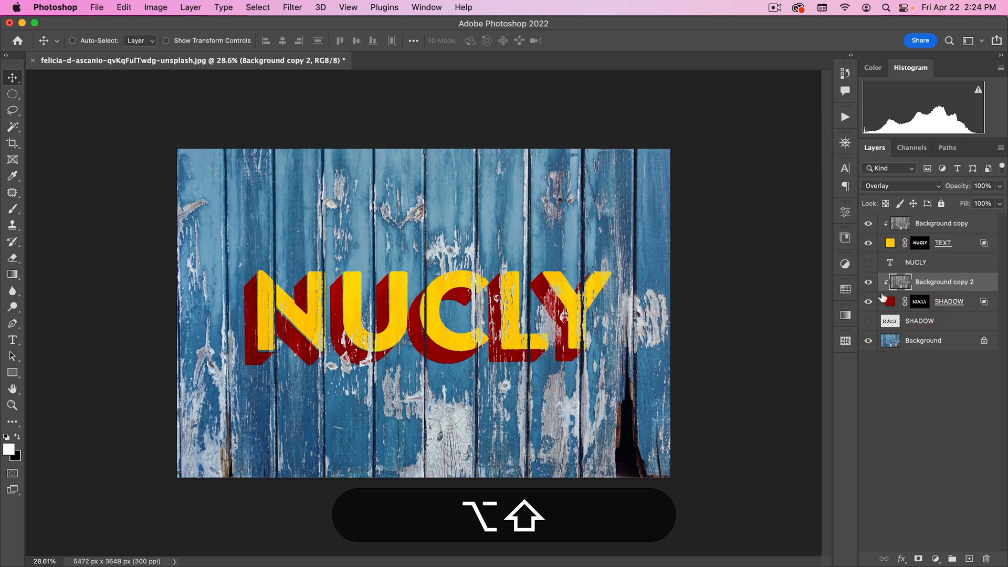
{"action": "left_click", "coordinate": [869, 282]}
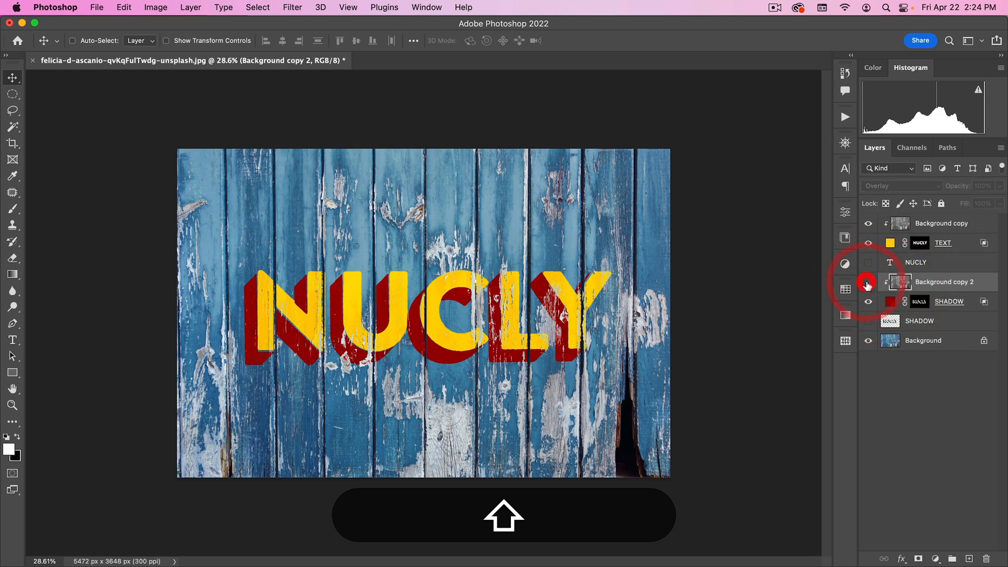
{"action": "left_click", "coordinate": [869, 281]}
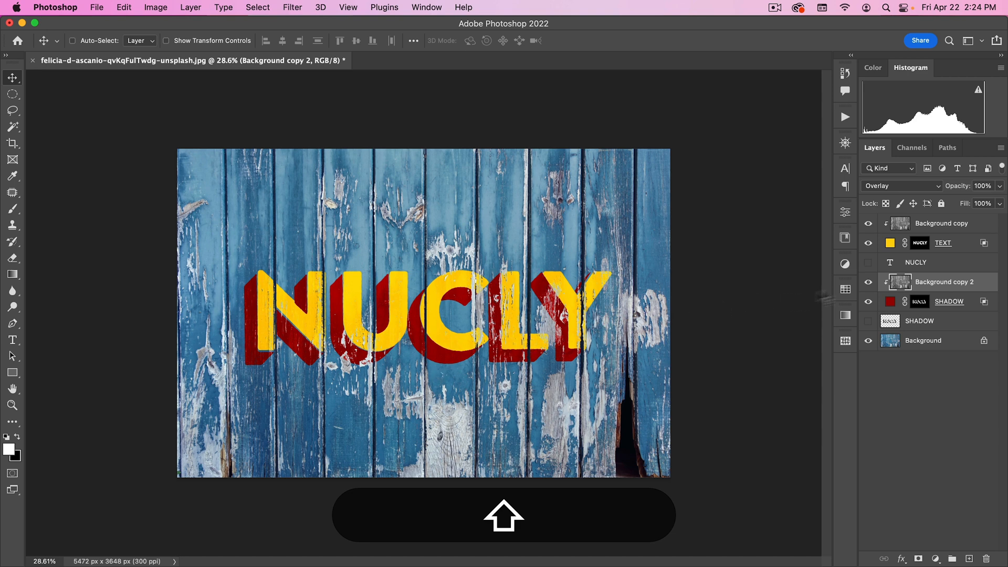
{"action": "left_click", "coordinate": [942, 223]}
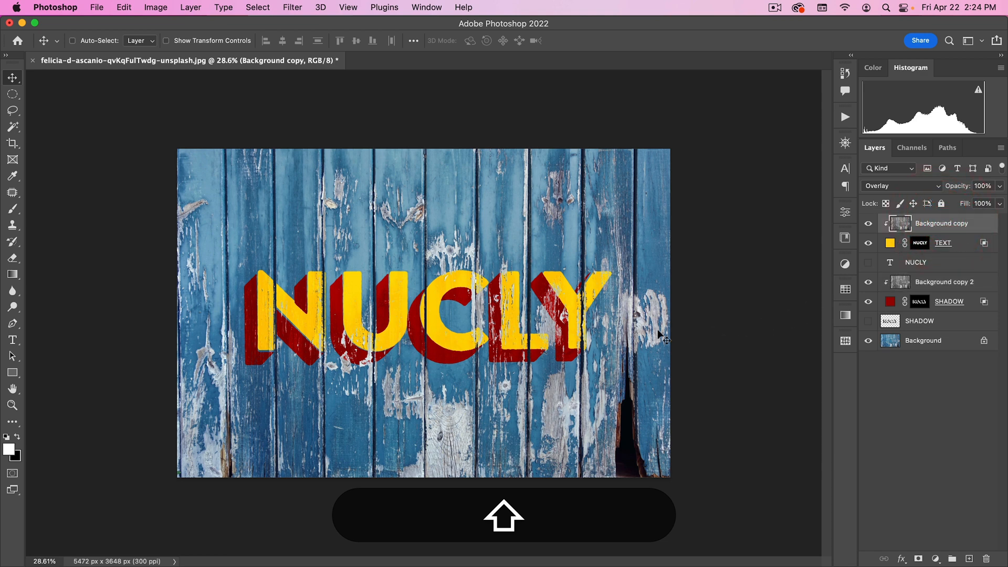
{"action": "mouse_move", "coordinate": [465, 327]}
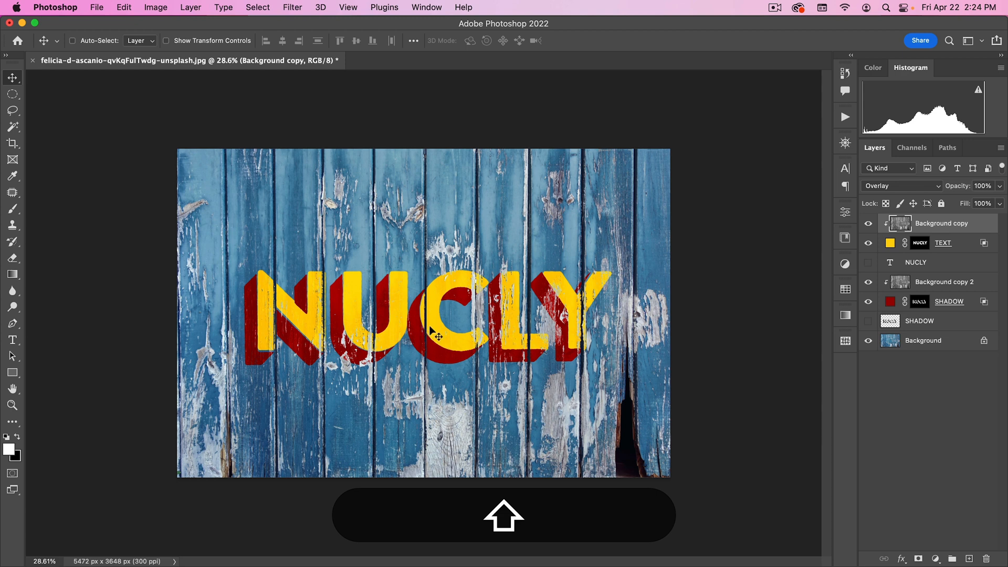
{"action": "mouse_move", "coordinate": [701, 254]}
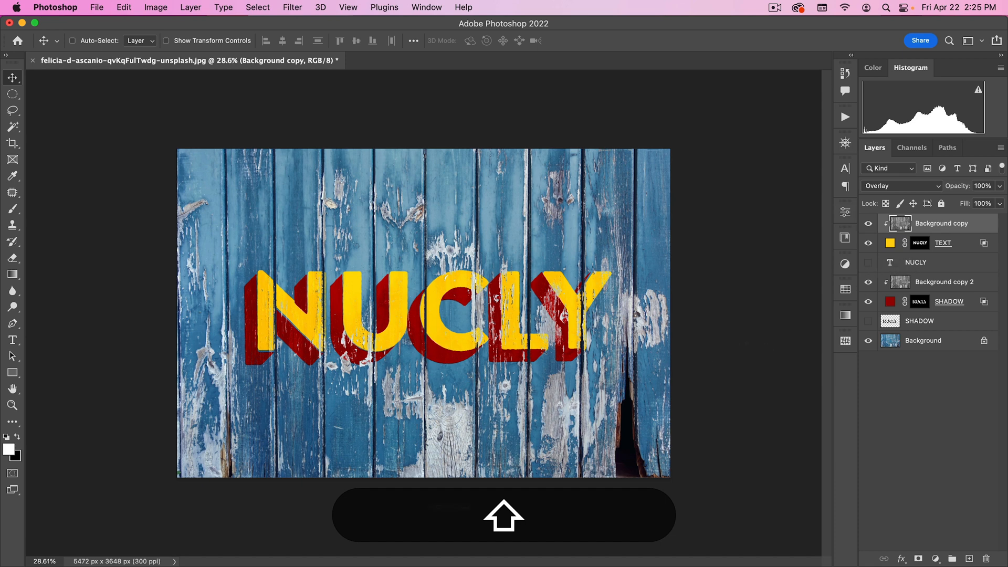
{"action": "mouse_move", "coordinate": [658, 353]}
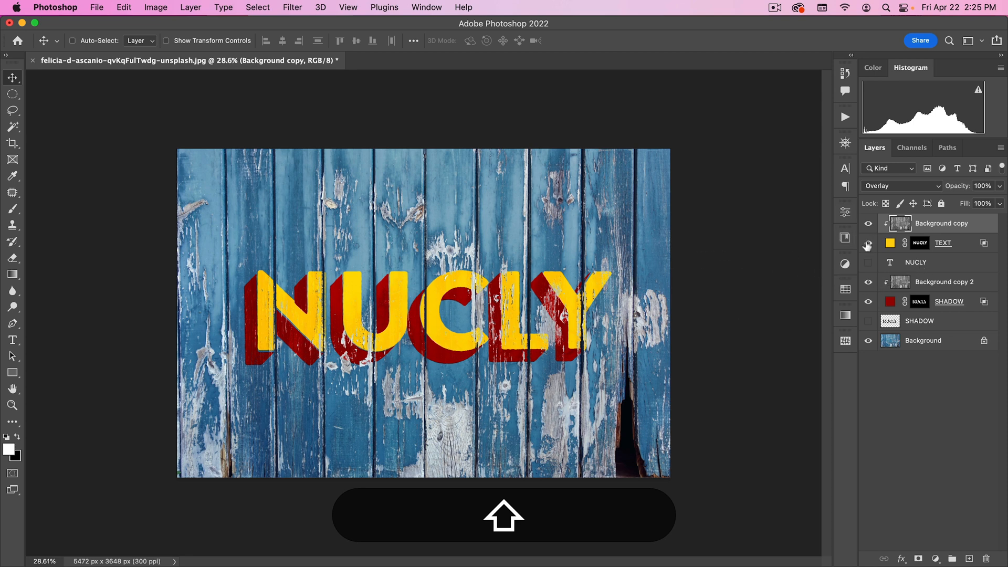
Hide the yellow NUCLY letter layers, leaving white ACTION lettering over the wood
{"action": "left_click", "coordinate": [869, 262]}
{"action": "type", "text": "ACTION"}
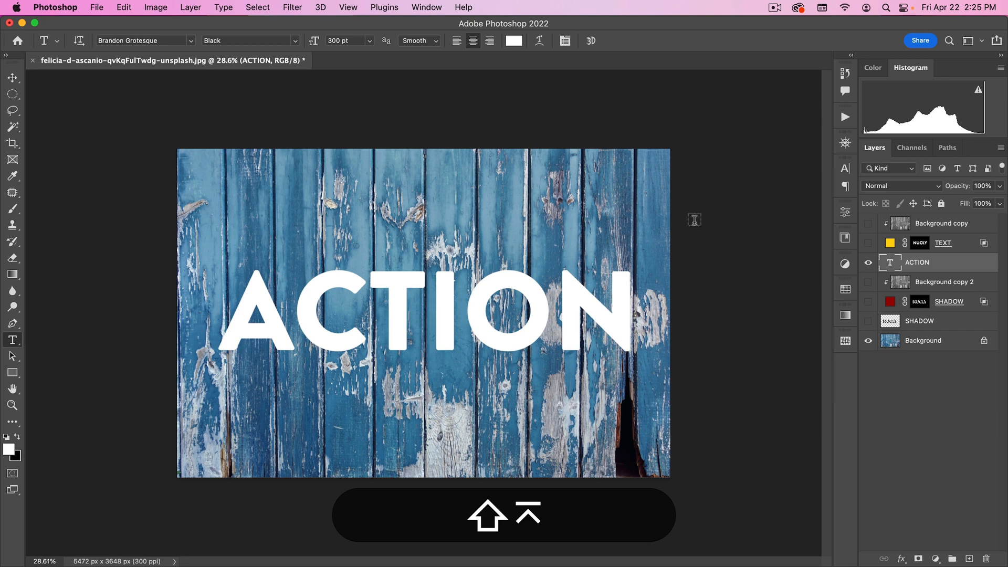
Run the 'cast shadow' action six times on ACTION to build a stepped black shadow
{"action": "left_click", "coordinate": [12, 76]}
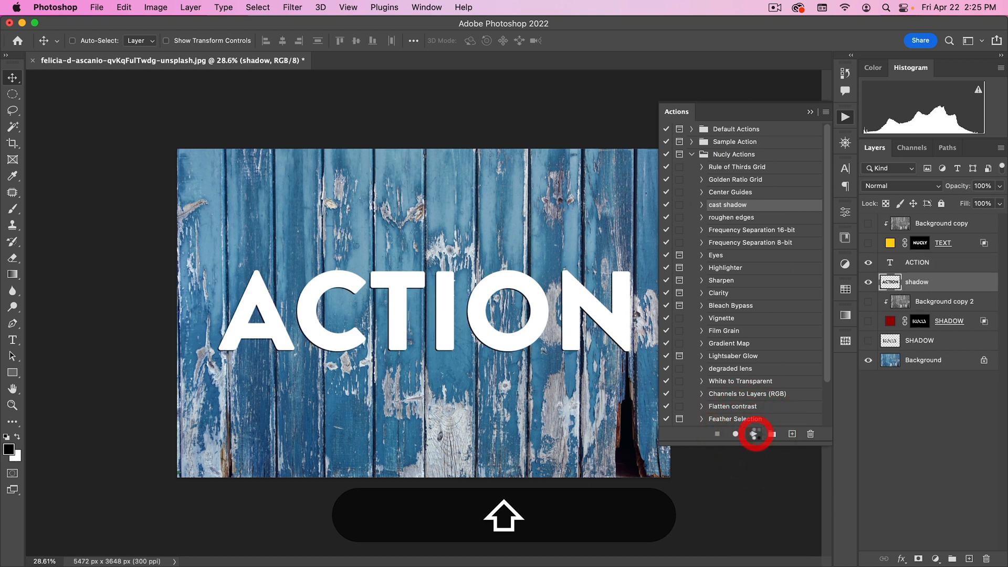
{"action": "left_click", "coordinate": [756, 434]}
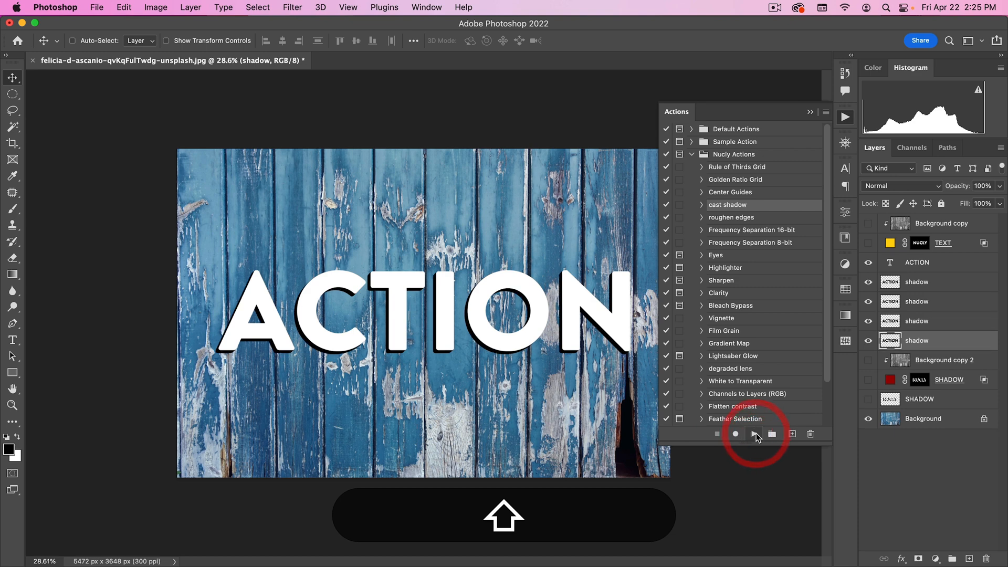
{"action": "left_click", "coordinate": [754, 433]}
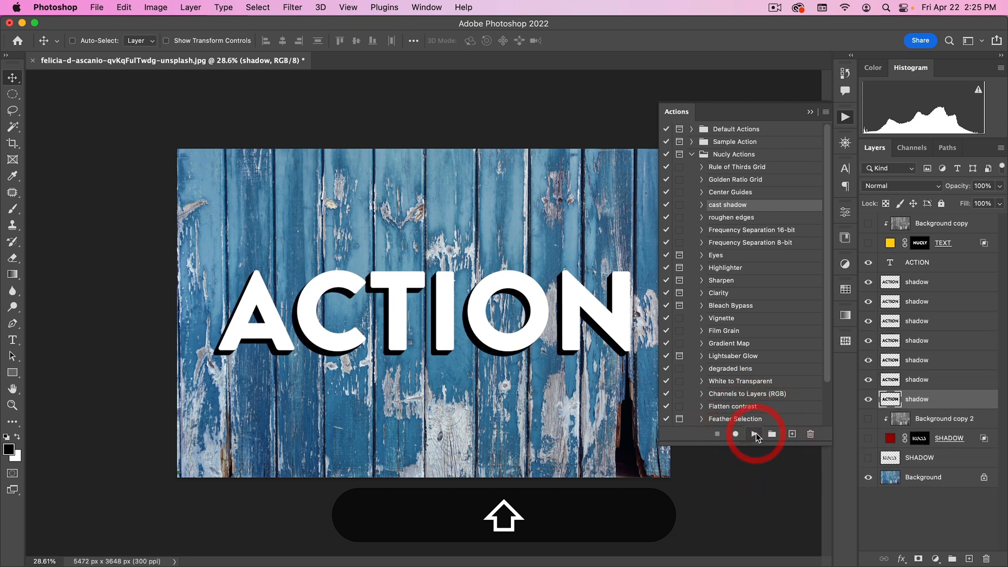
{"action": "left_click", "coordinate": [754, 434]}
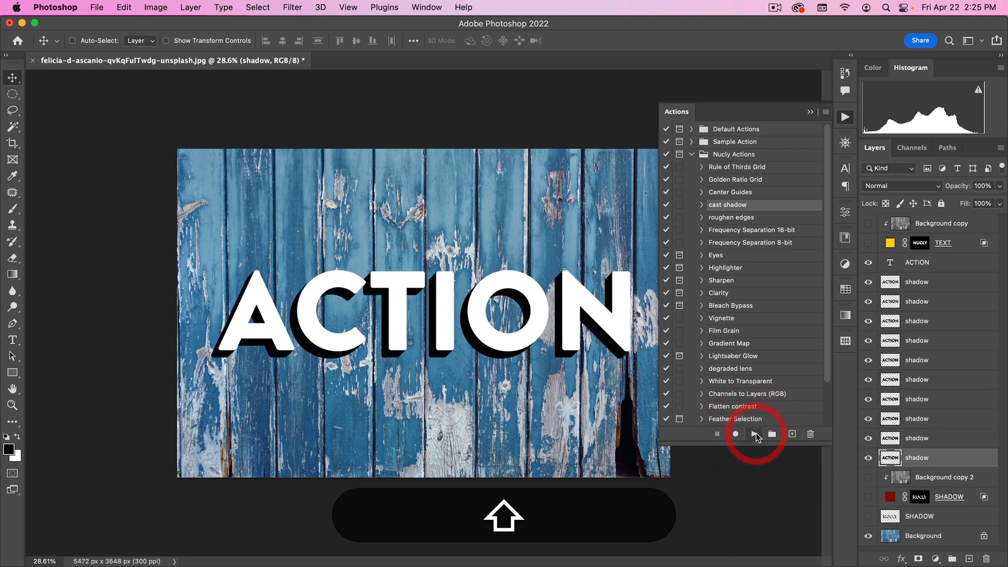
{"action": "left_click", "coordinate": [754, 434]}
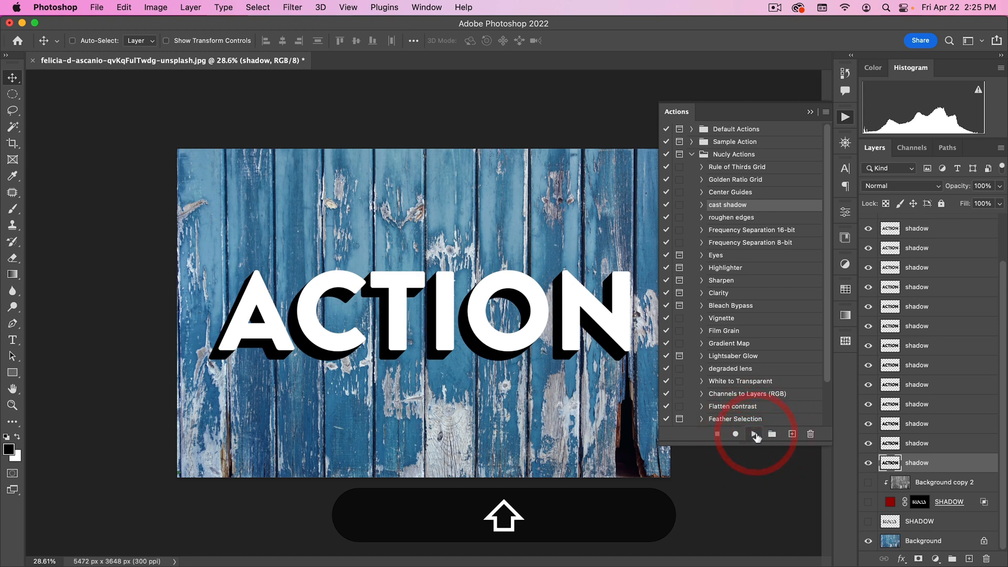
{"action": "left_click", "coordinate": [755, 434]}
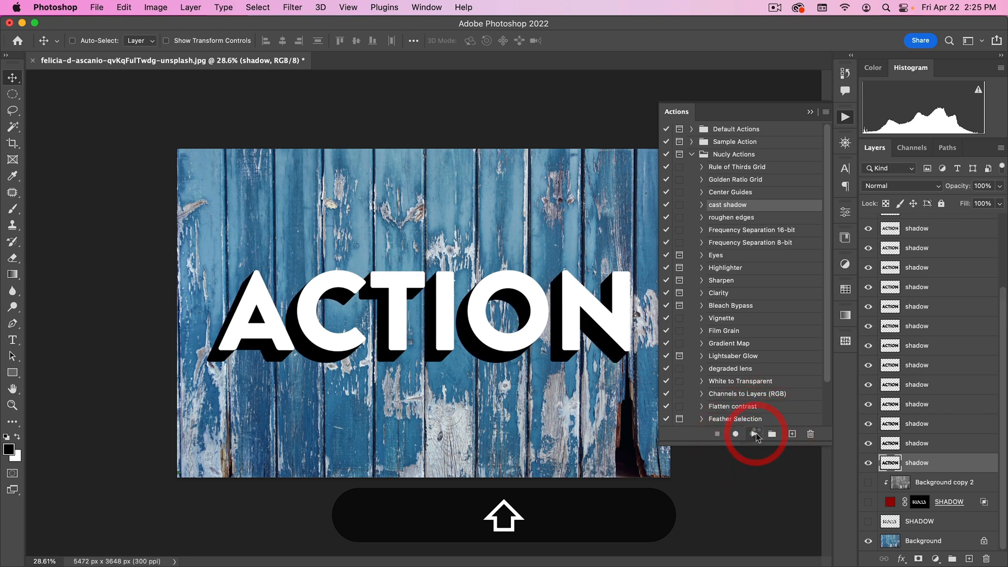
{"action": "left_click", "coordinate": [754, 434]}
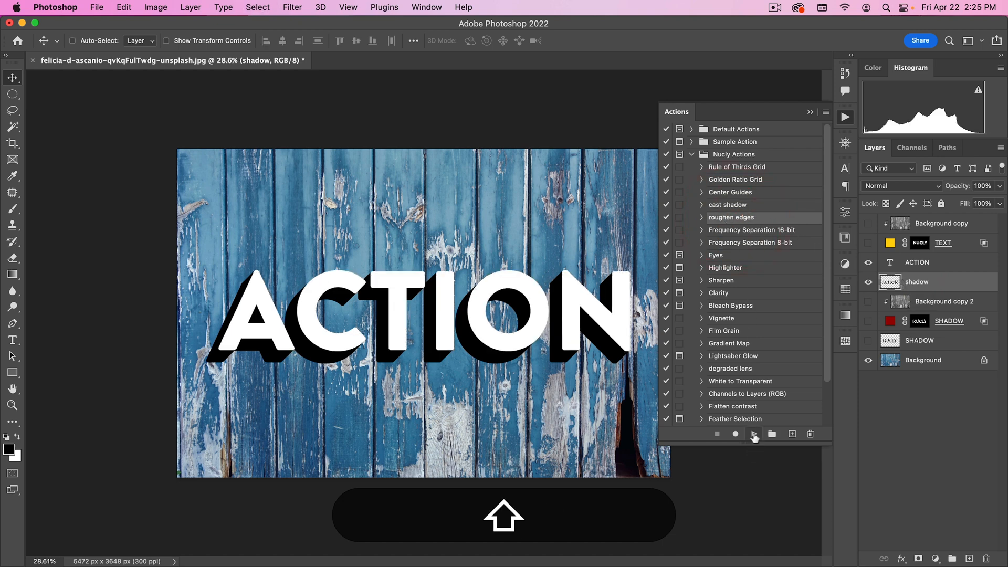
Roughen ACTION's edges, hide the white text, and fill the letters yellow over a #930000 shadow
{"action": "left_click", "coordinate": [754, 433]}
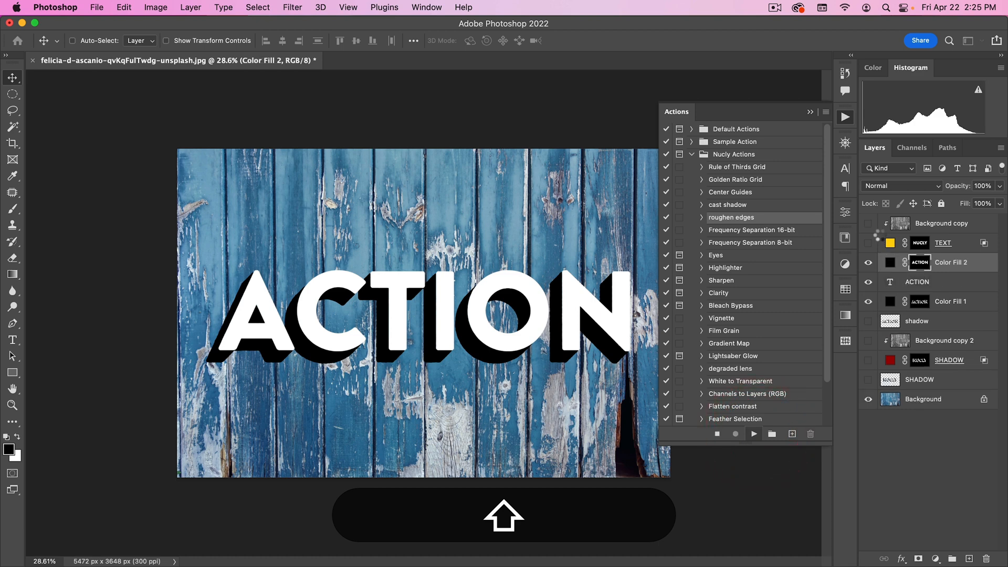
{"action": "left_click", "coordinate": [869, 263]}
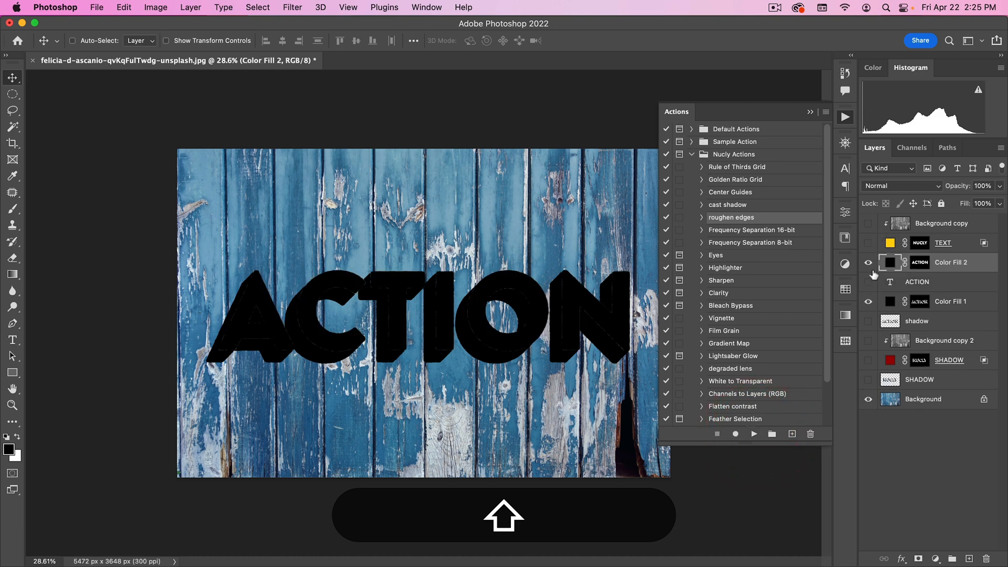
{"action": "double_click", "coordinate": [890, 262]}
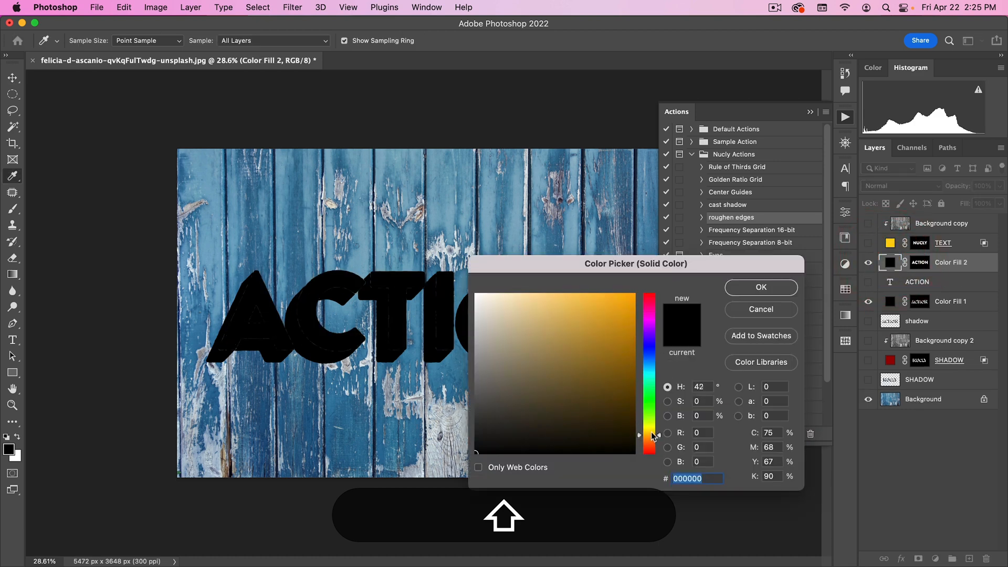
{"action": "left_click", "coordinate": [761, 287]}
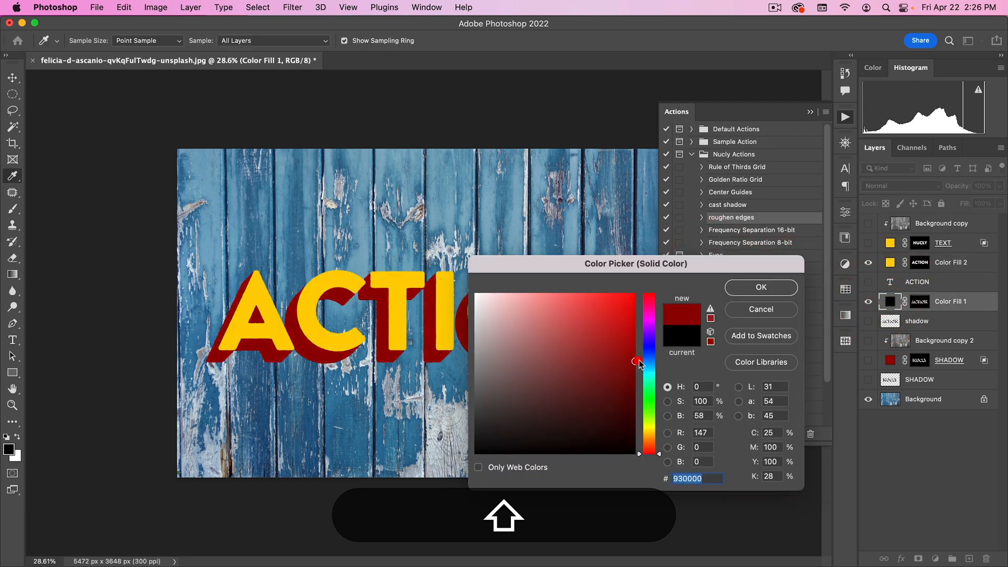
{"action": "left_click", "coordinate": [760, 286]}
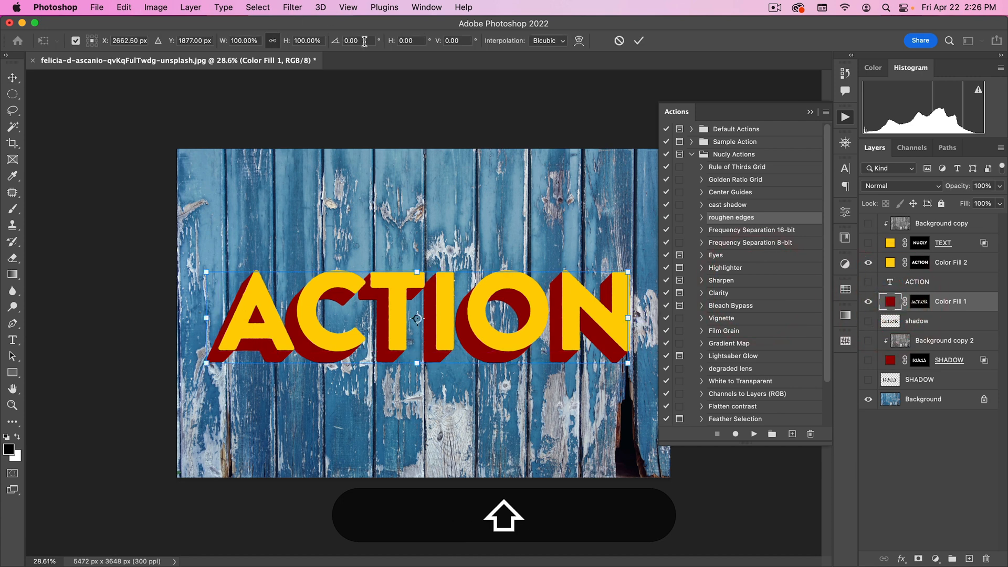
Nudge the red ACTION shadow down with Shift+Down and rotate it under one degree in Free Transform
{"action": "type", "text": "1"}
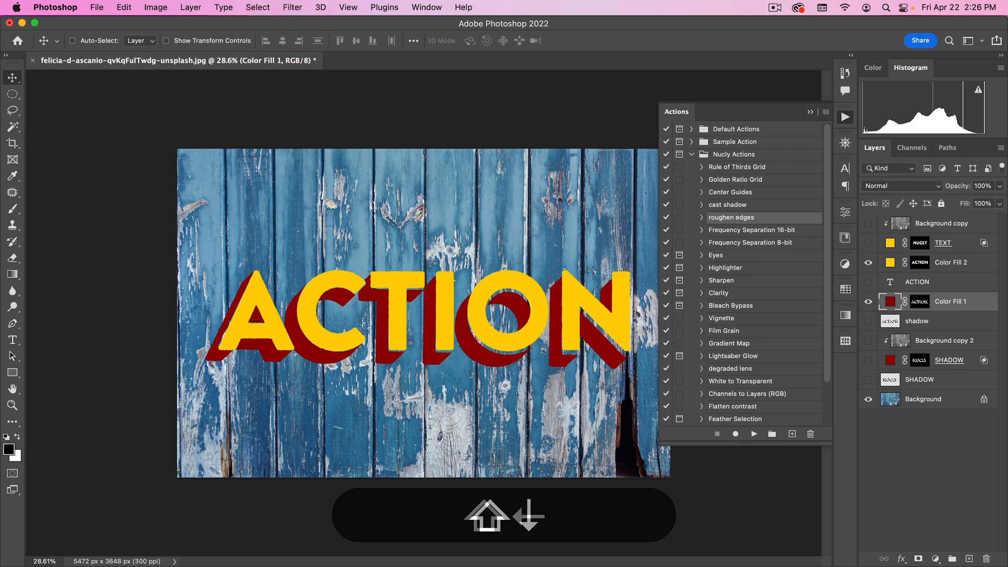
{"action": "key", "text": "cmd+t"}
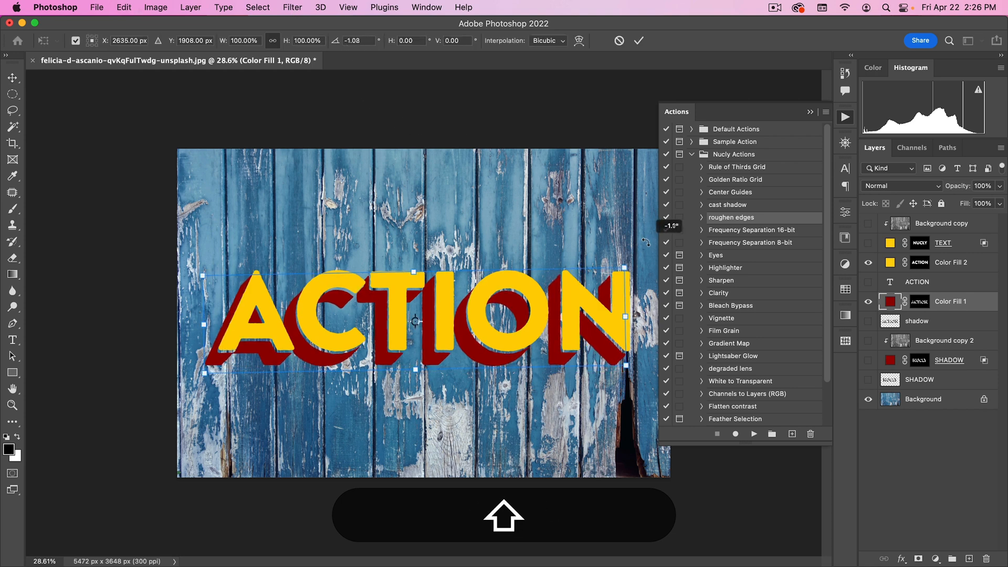
{"action": "left_click_drag", "start_coordinate": [646, 243], "coordinate": [649, 242]}
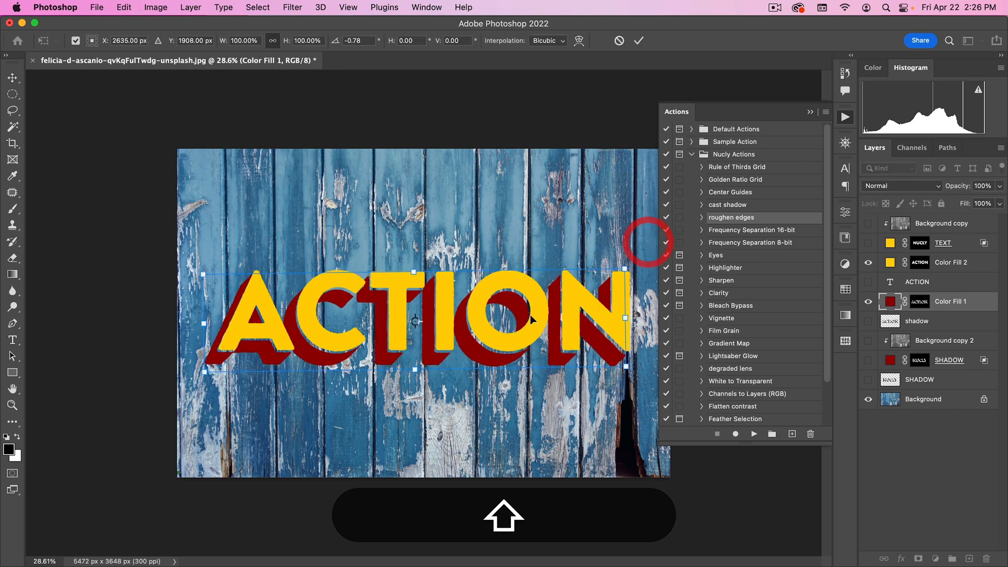